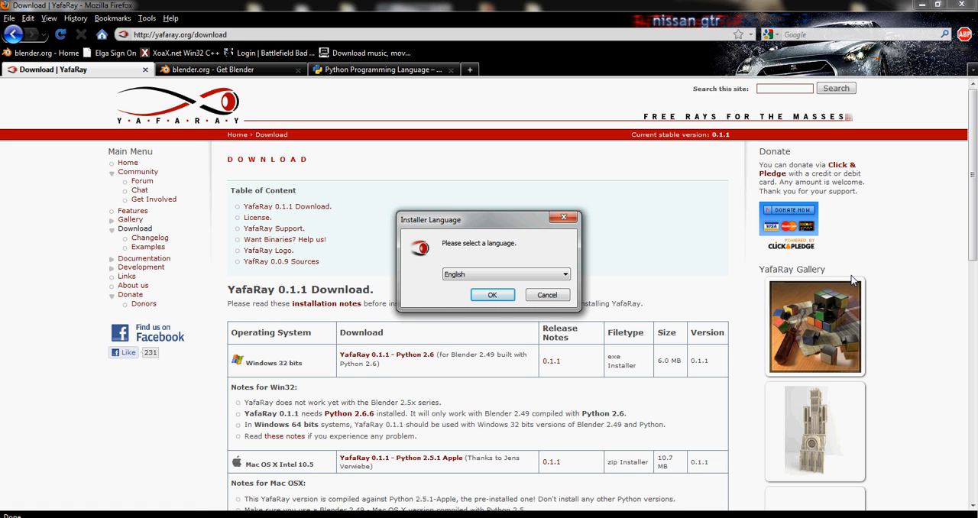
# Switch Firefox to the blender.org Get Blender tab showing the Blender 2.49b downloads.
pyautogui.click(222, 69)
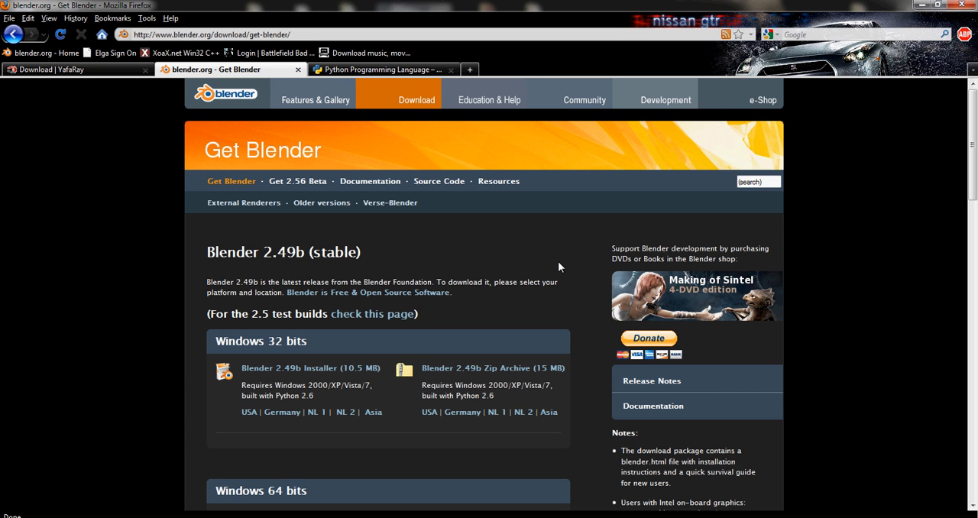
pyautogui.moveTo(426, 289)
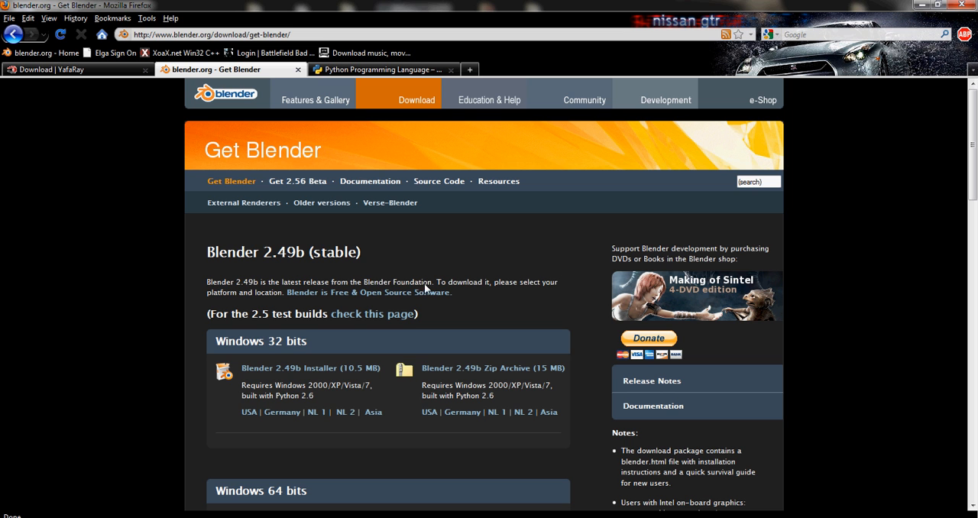
pyautogui.moveTo(301, 347)
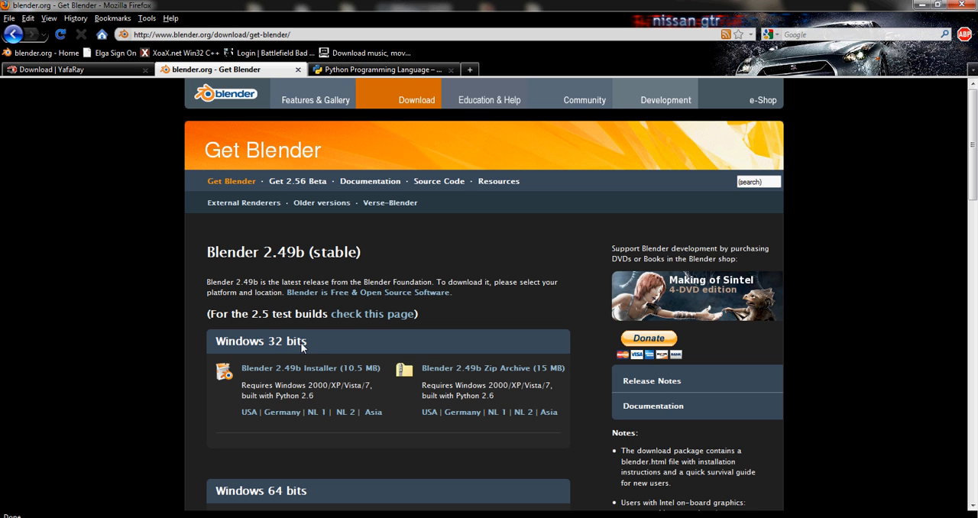
pyautogui.moveTo(213, 410)
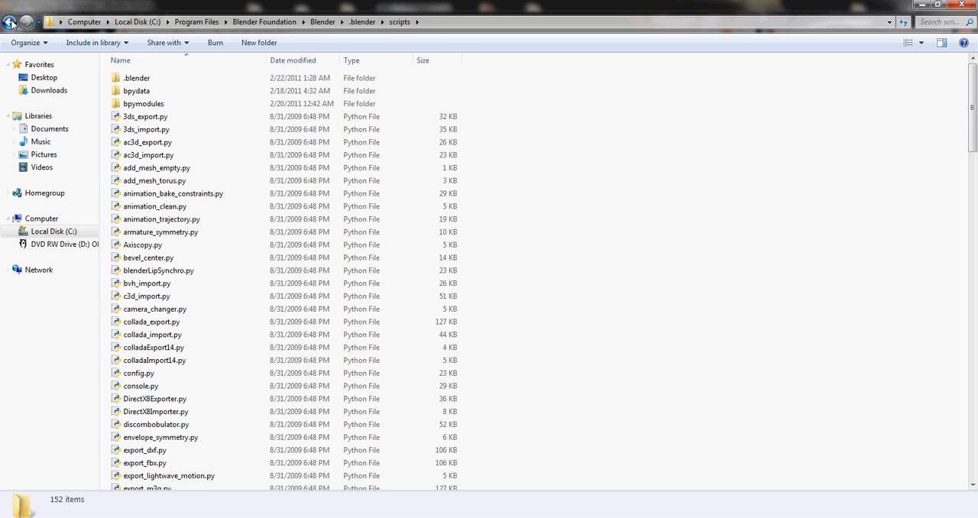
# Go back to the C:\ root and compare the Program Files and Program Files (x86) folders.
pyautogui.click(11, 21)
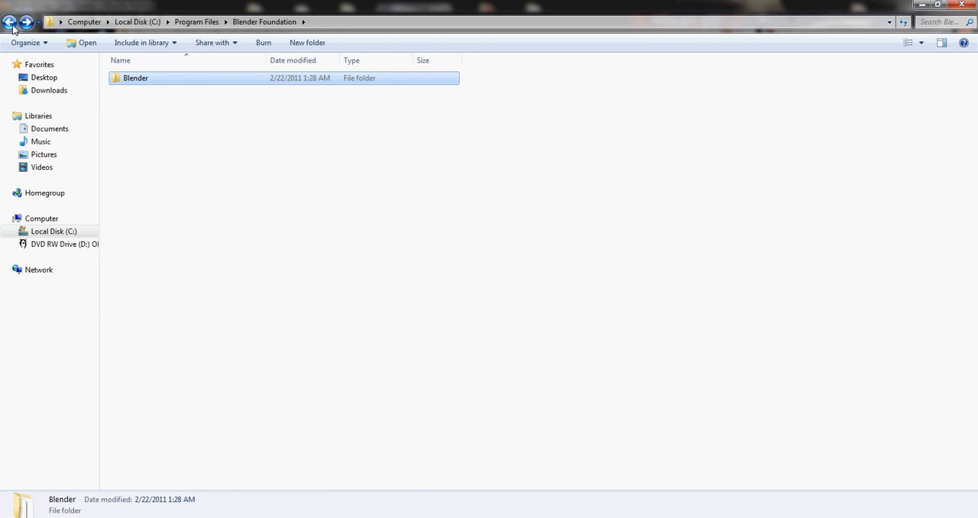
pyautogui.click(10, 21)
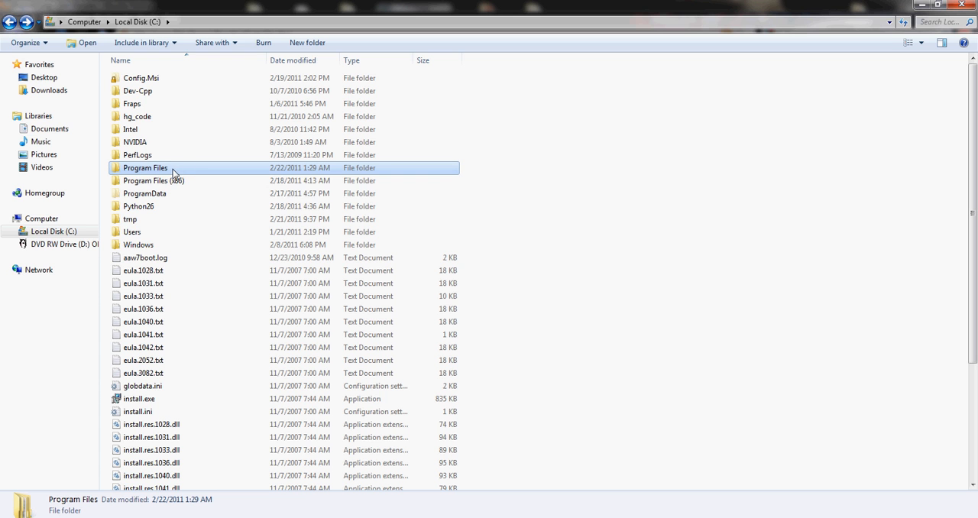
pyautogui.moveTo(174, 172)
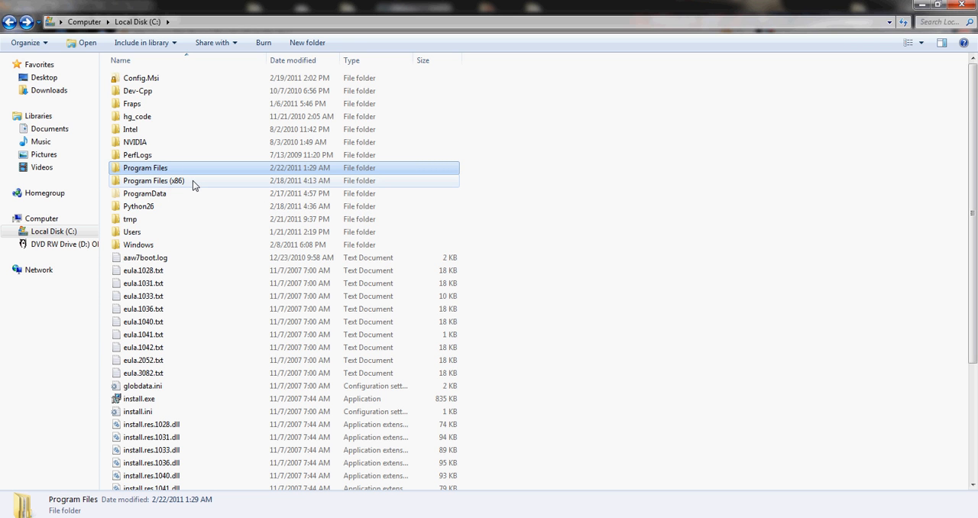
pyautogui.click(153, 180)
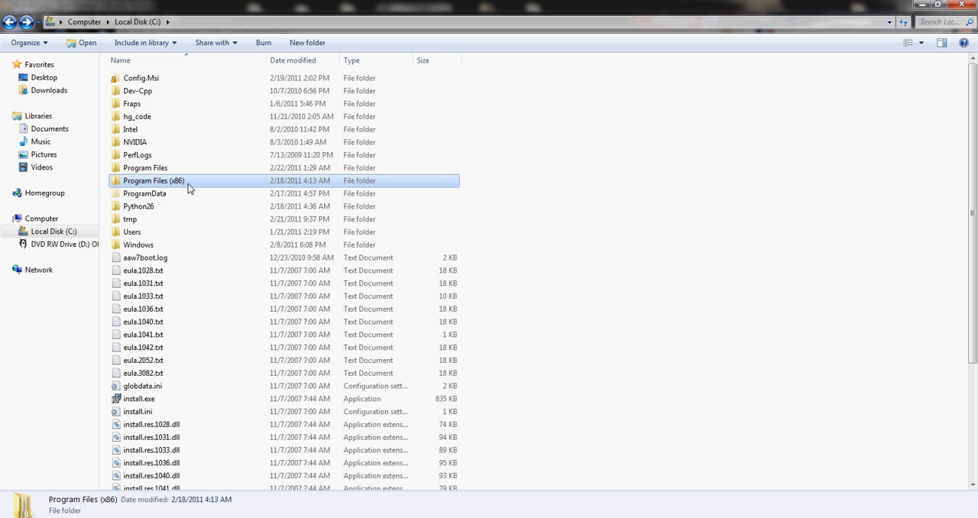
pyautogui.click(145, 167)
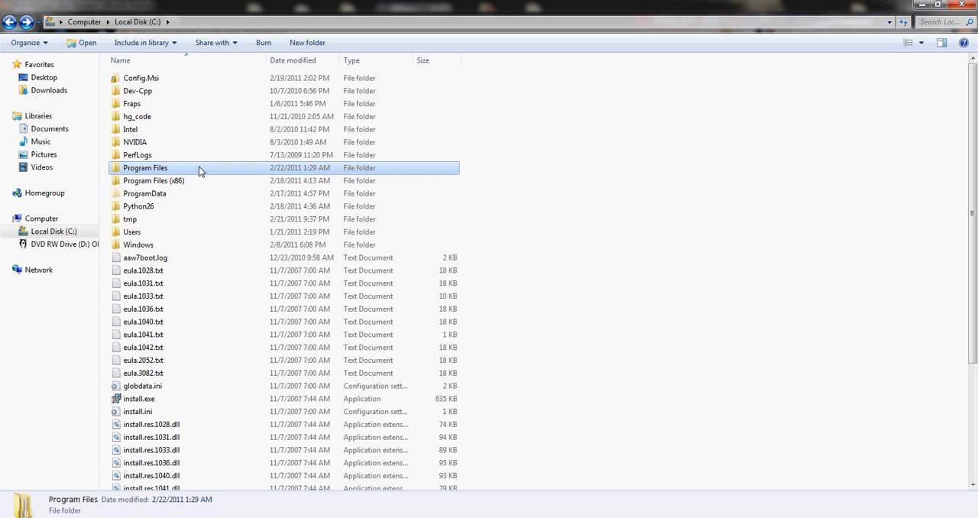
pyautogui.moveTo(188, 181)
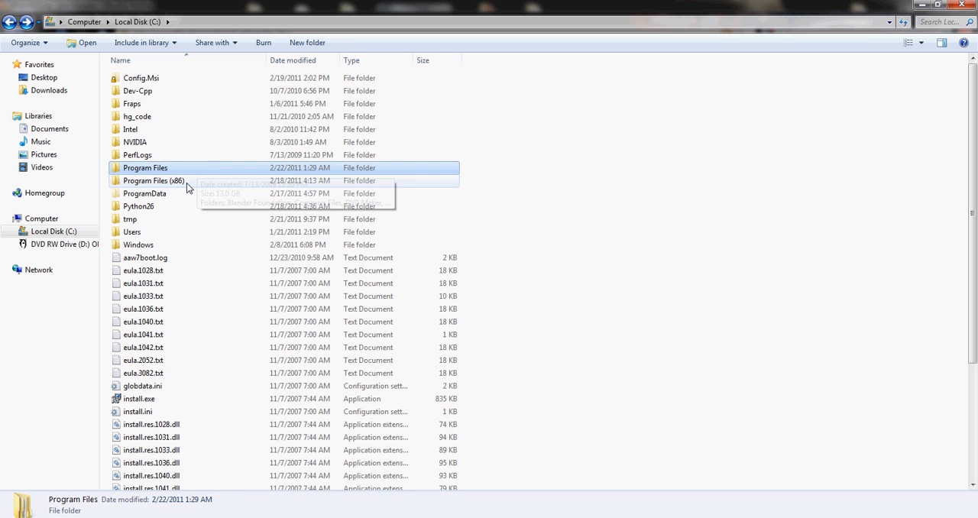
pyautogui.click(145, 180)
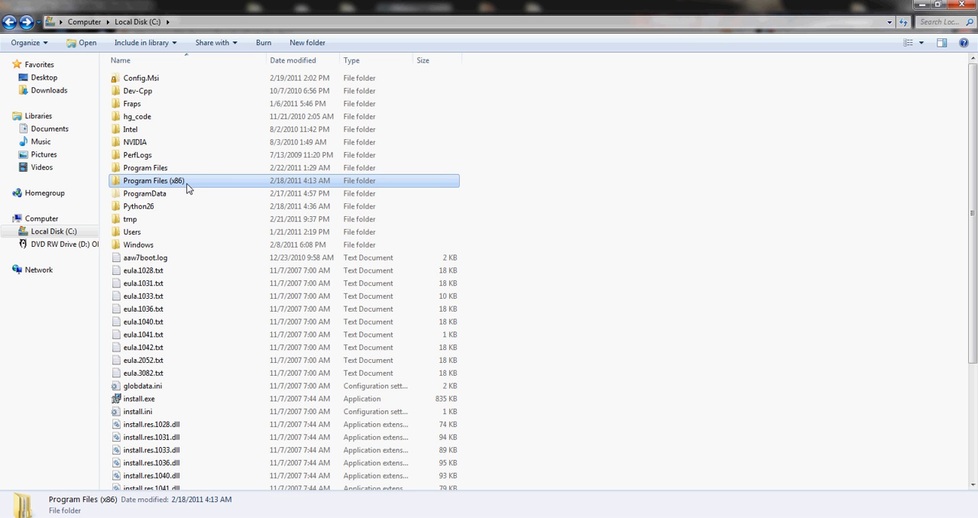
pyautogui.moveTo(184, 186)
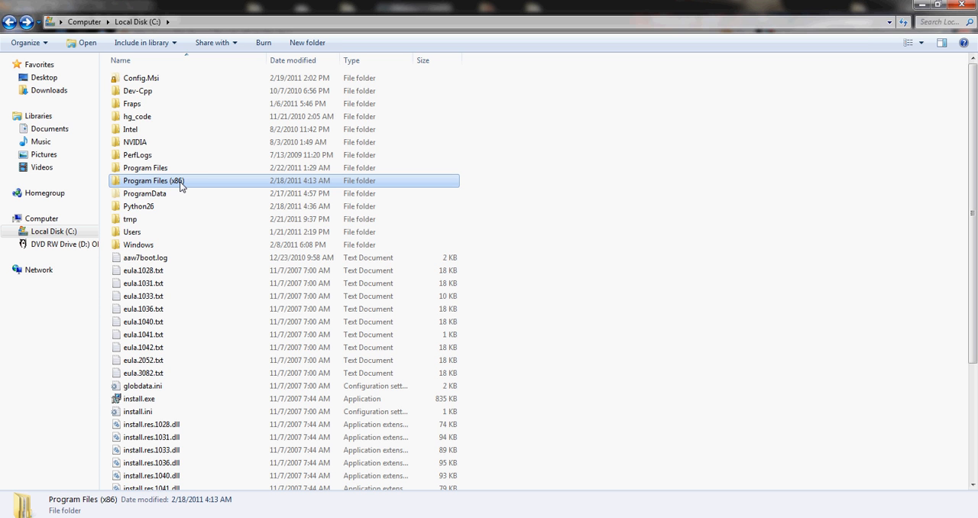
pyautogui.click(145, 167)
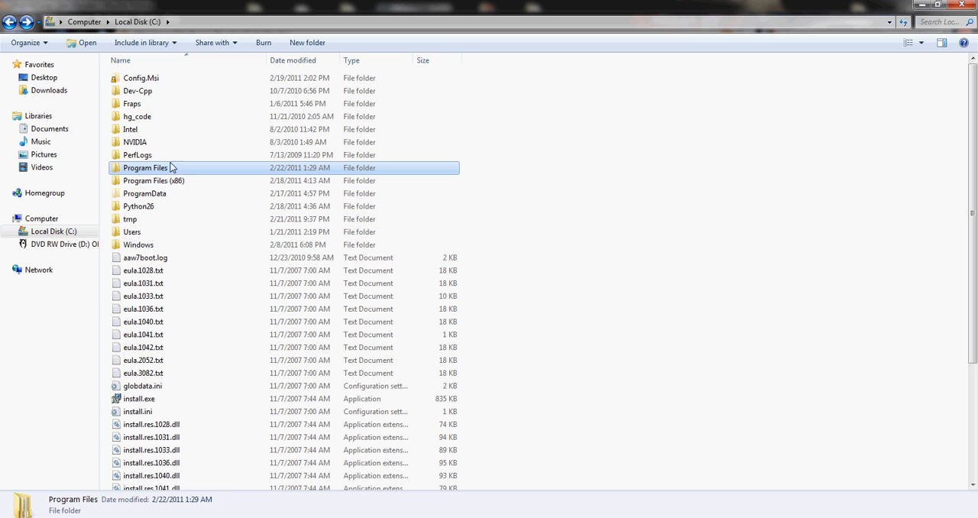
pyautogui.moveTo(187, 194)
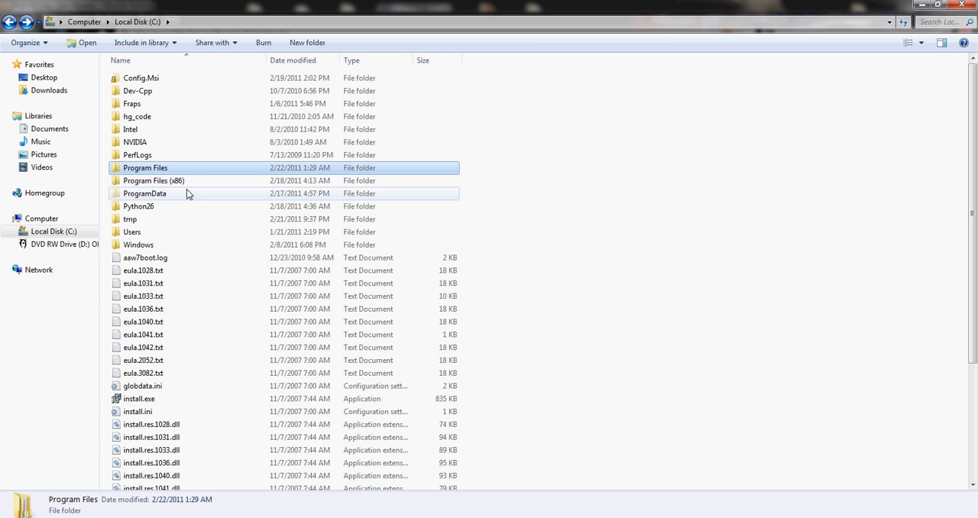
pyautogui.moveTo(181, 181)
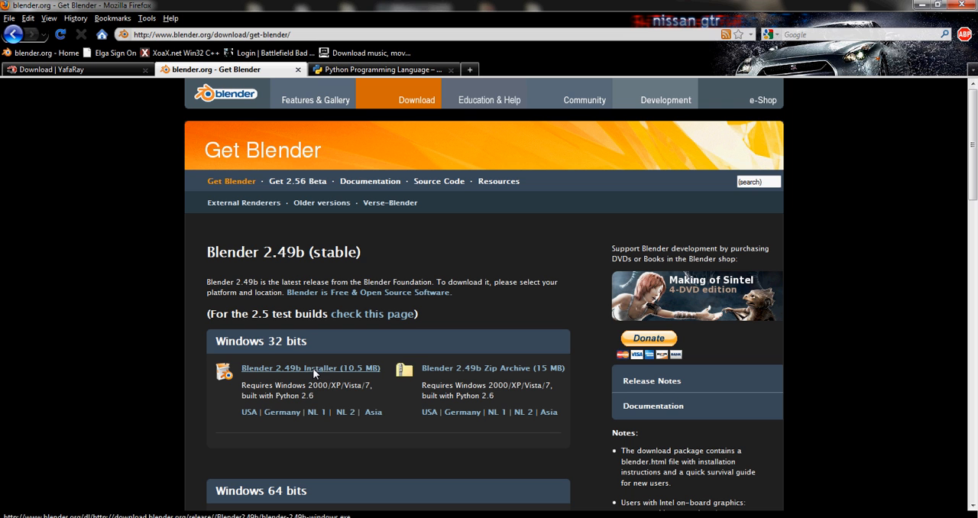
pyautogui.moveTo(232, 355)
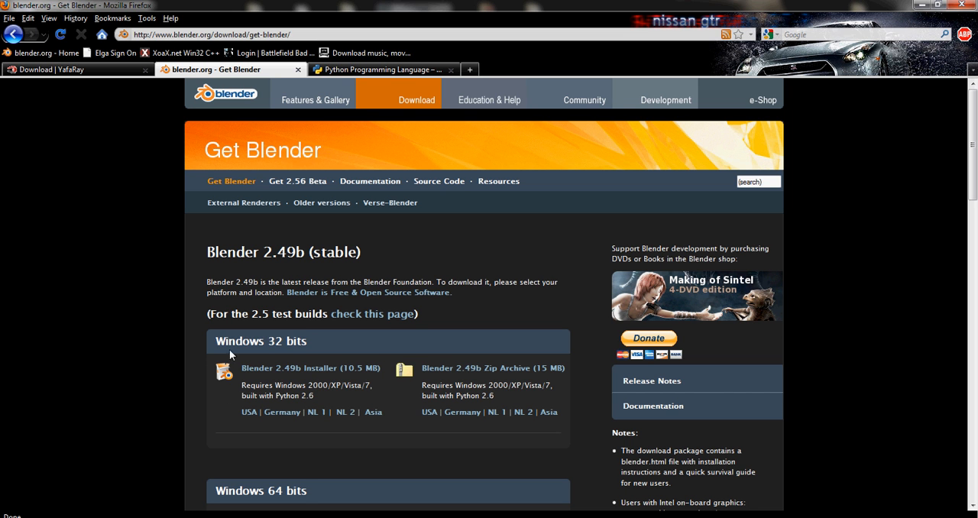
pyautogui.moveTo(389, 360)
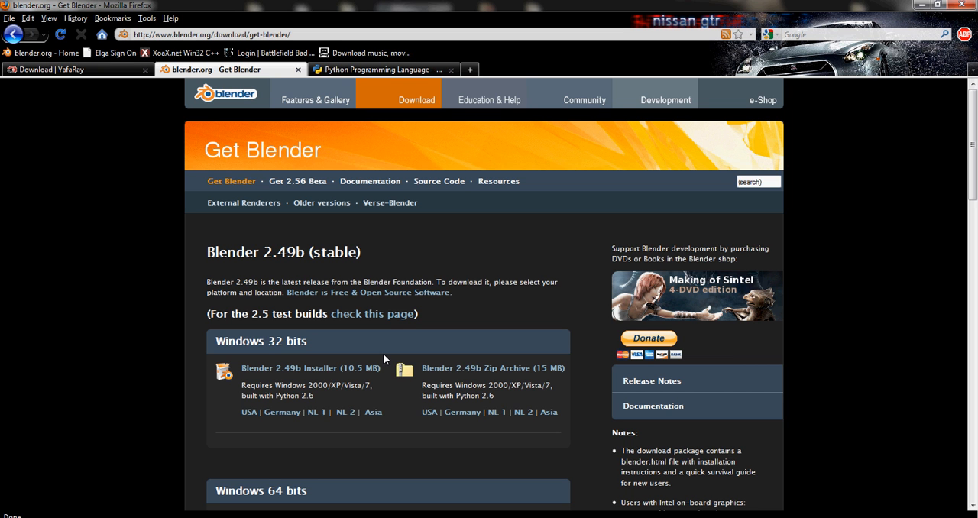
pyautogui.moveTo(197, 209)
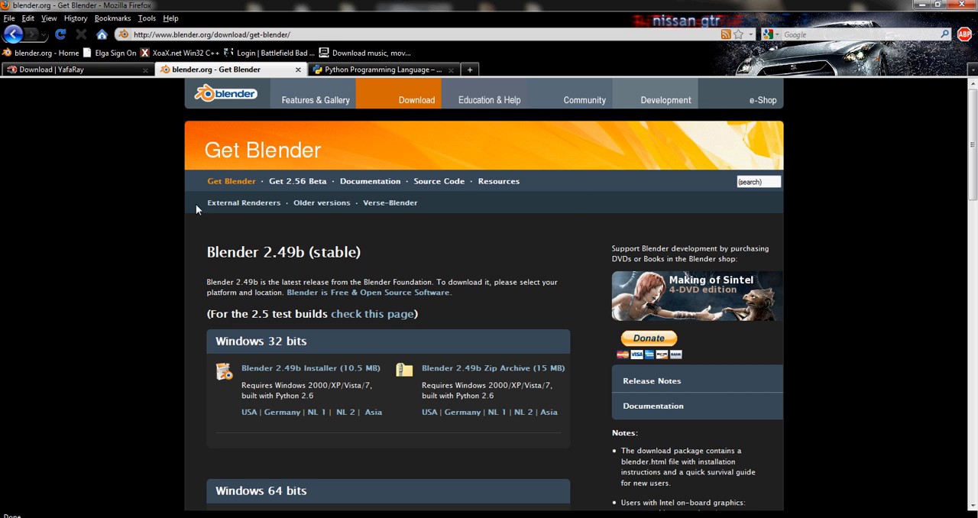
pyautogui.moveTo(242, 347)
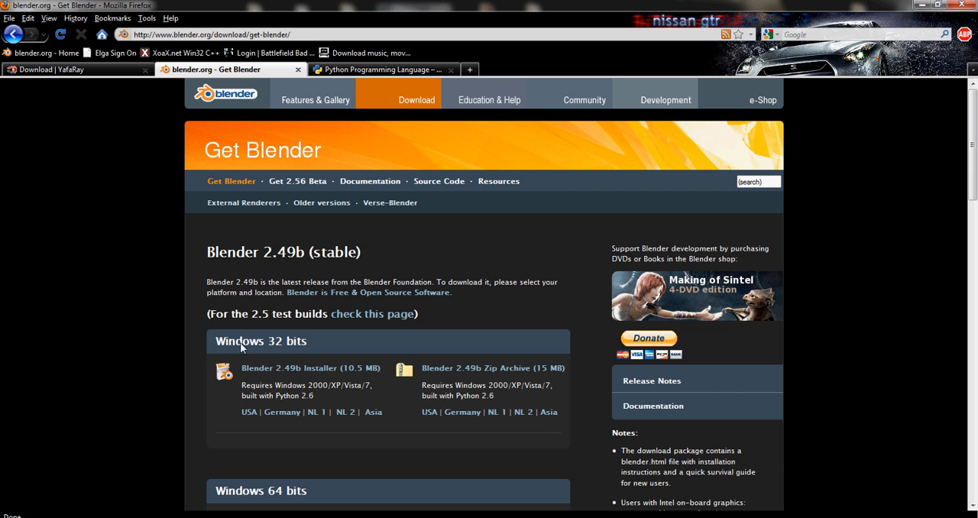
# Switch to the Download | YafaRay tab listing the YafaRay 0.1.1 Python 2.6 installer.
pyautogui.click(72, 69)
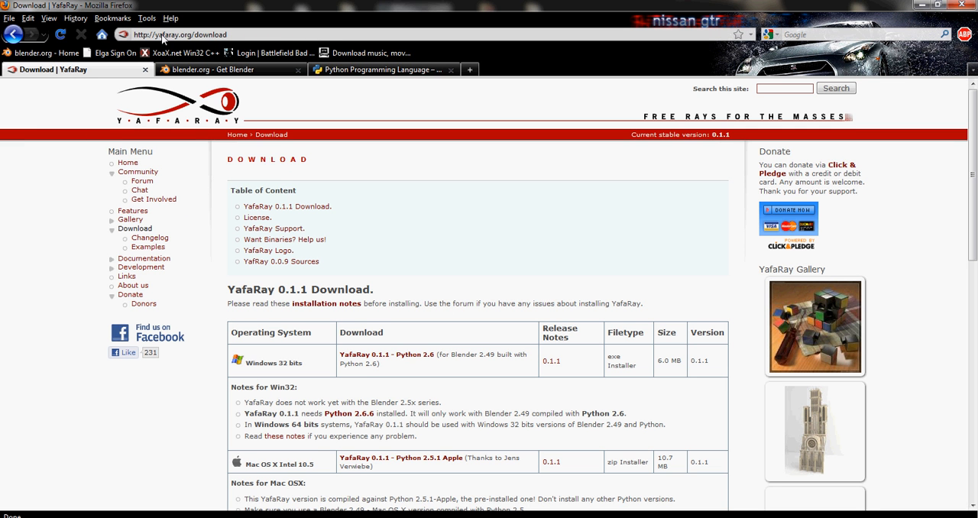
pyautogui.moveTo(328, 320)
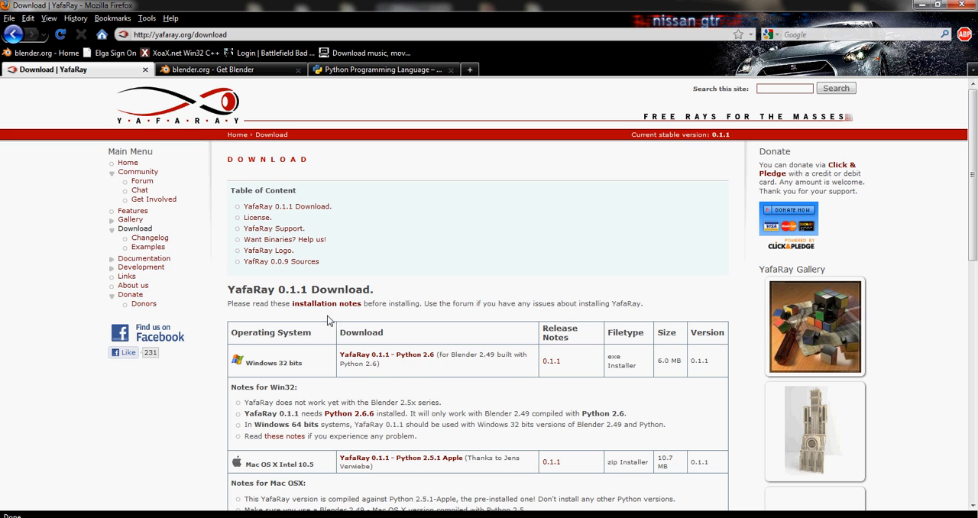
pyautogui.moveTo(369, 350)
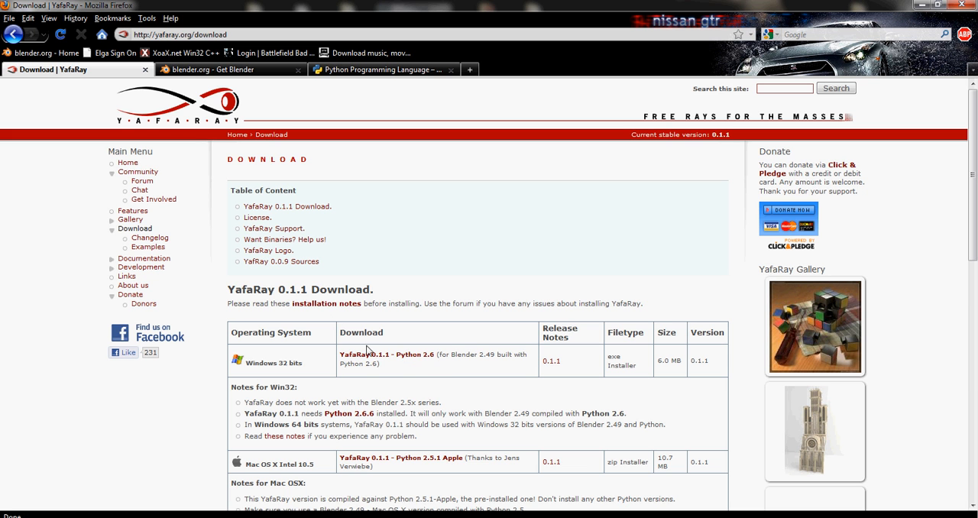
pyautogui.moveTo(197, 478)
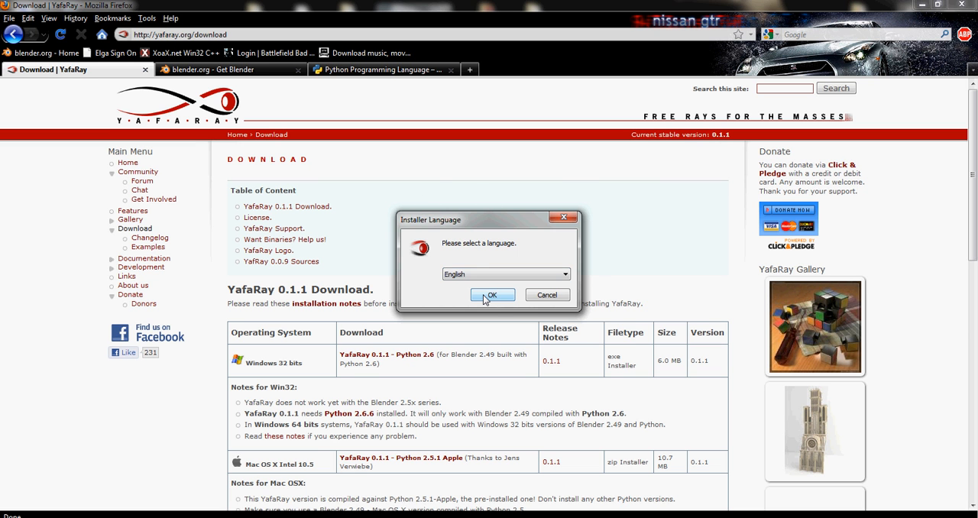
# Choose English, accept the license, and install YafaRay 0.1.1 to C:\Program Files\YafaRay.
pyautogui.click(492, 295)
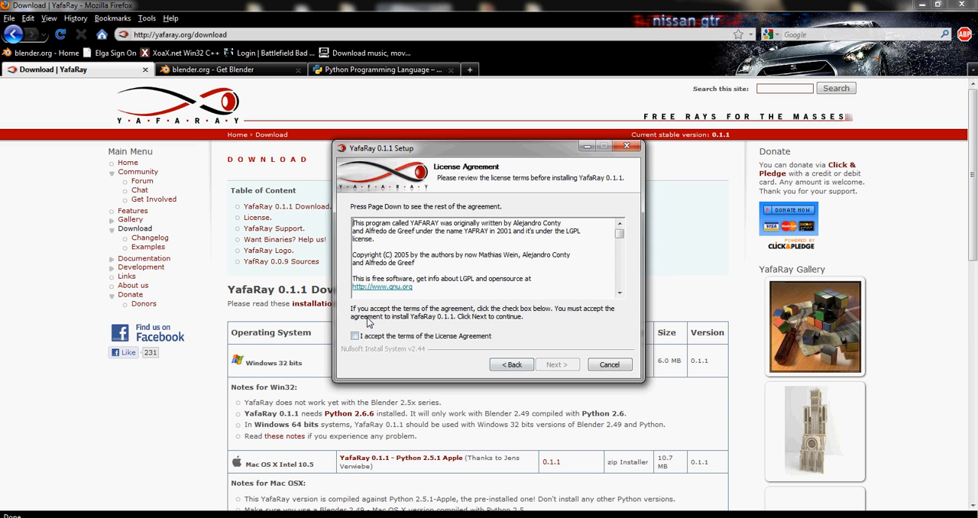
pyautogui.click(557, 363)
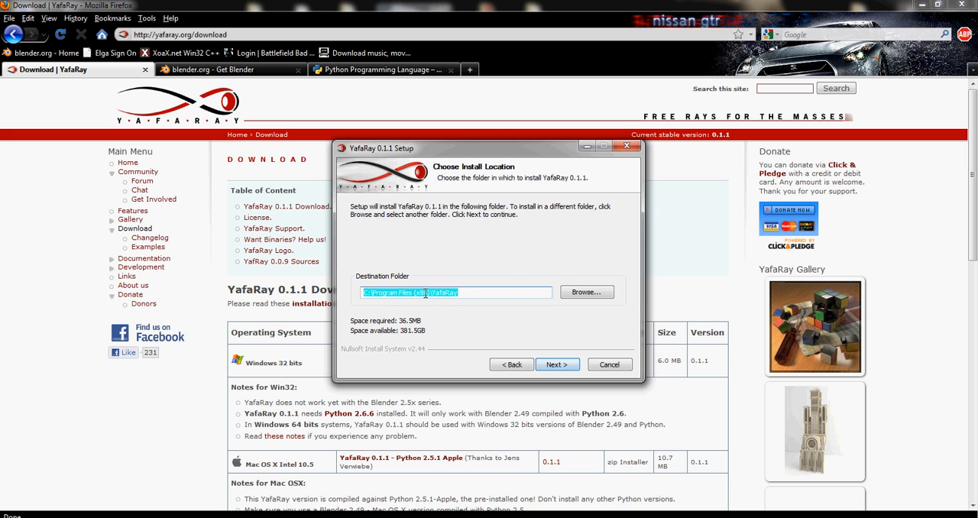
pyautogui.click(517, 296)
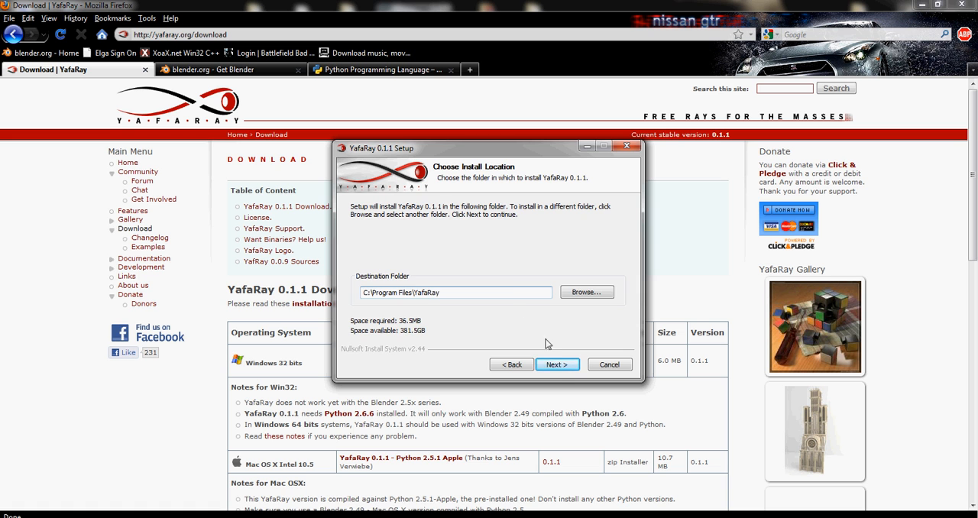
pyautogui.click(557, 365)
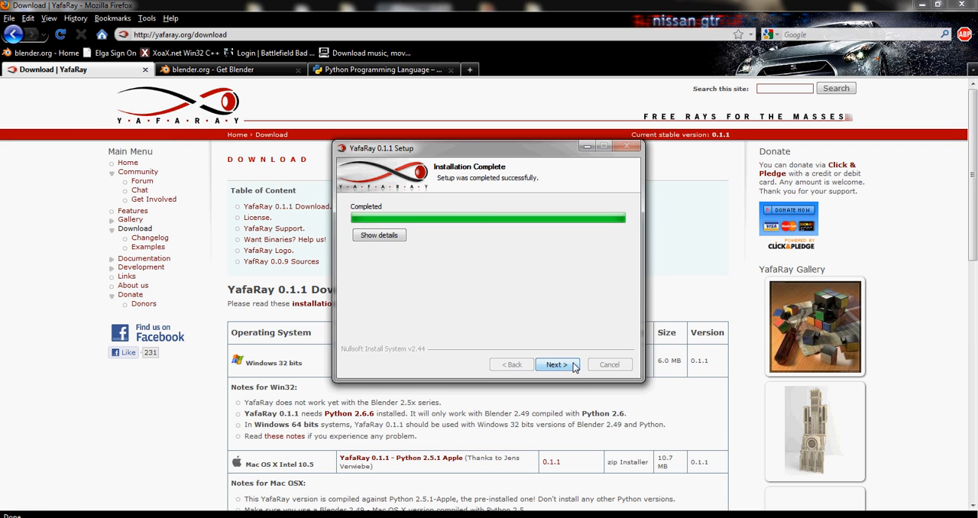
pyautogui.moveTo(573, 365)
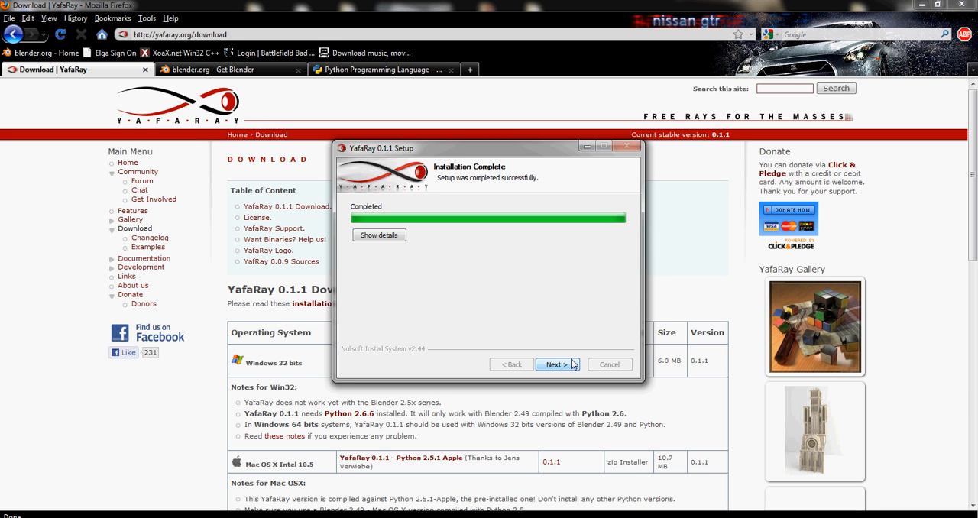
pyautogui.moveTo(370, 261)
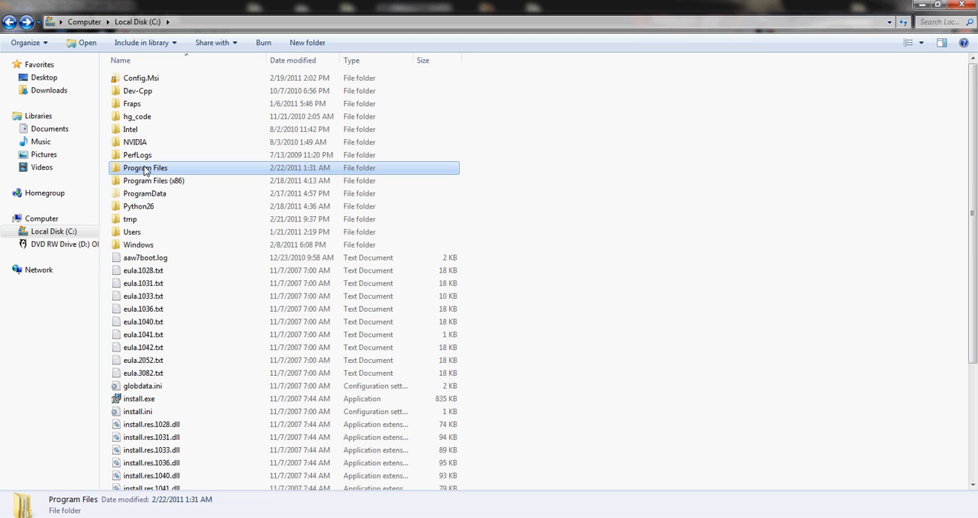
# Browse into Program Files\Blender Foundation\Blender\.blender in Windows Explorer.
pyautogui.doubleClick(144, 167)
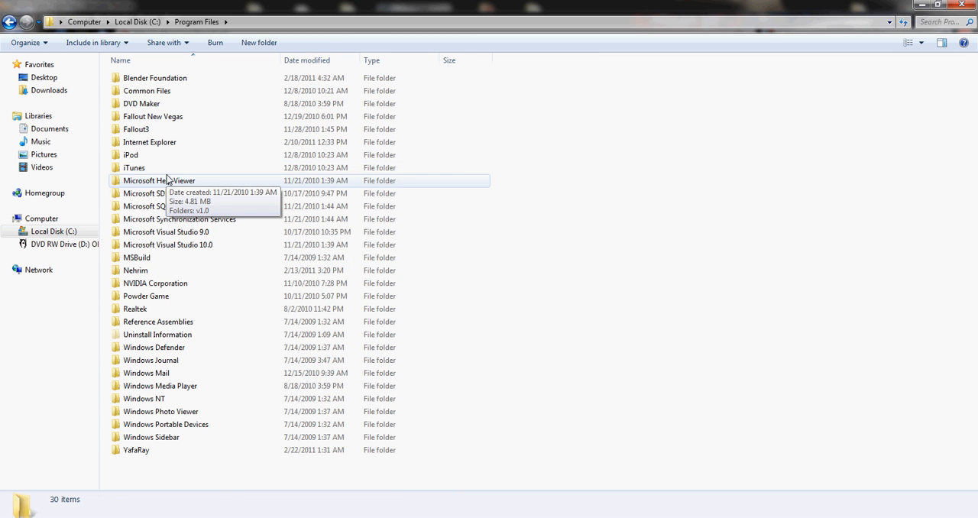
pyautogui.doubleClick(156, 77)
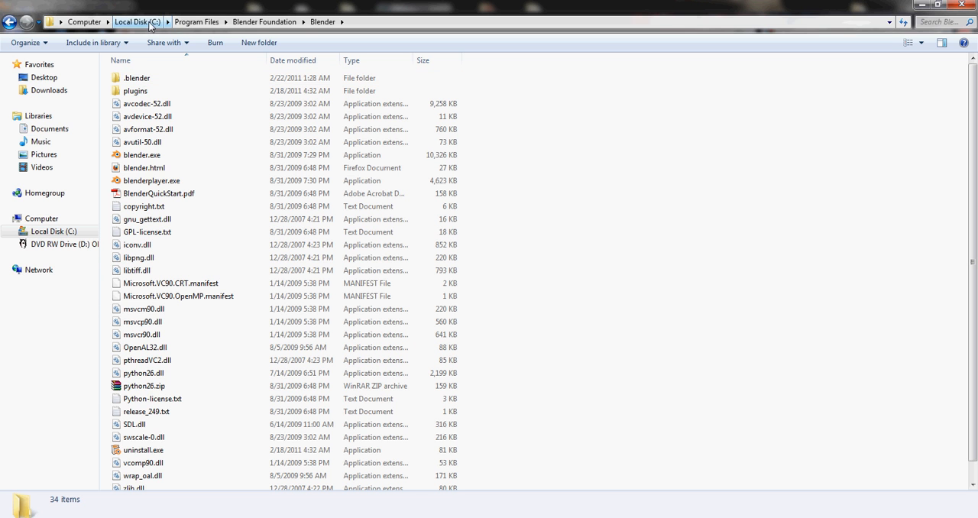
pyautogui.moveTo(322, 21)
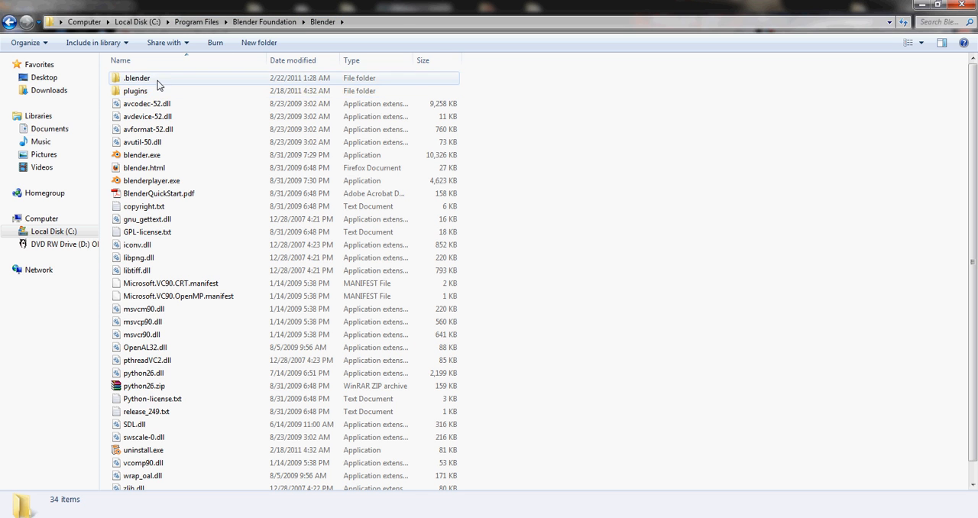
pyautogui.doubleClick(137, 78)
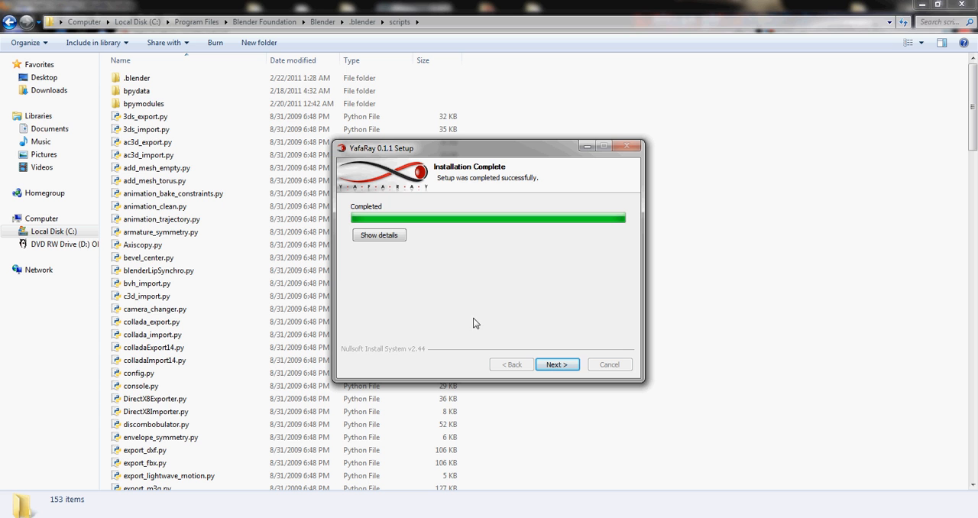
pyautogui.moveTo(511, 165)
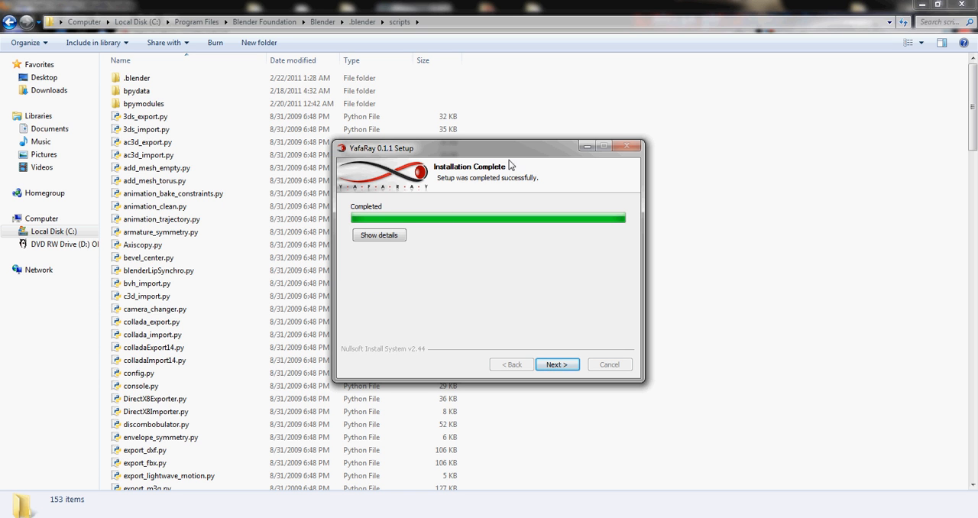
pyautogui.moveTo(524, 163)
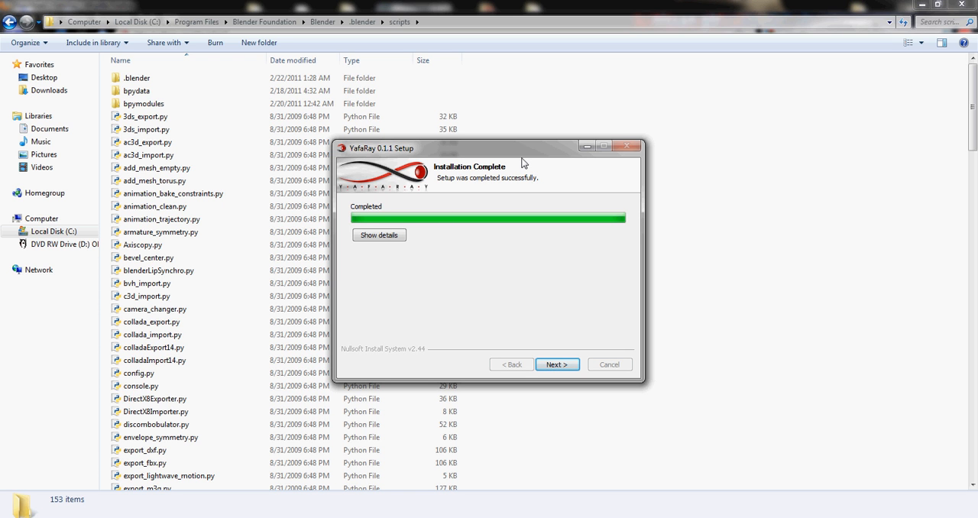
pyautogui.moveTo(543, 95)
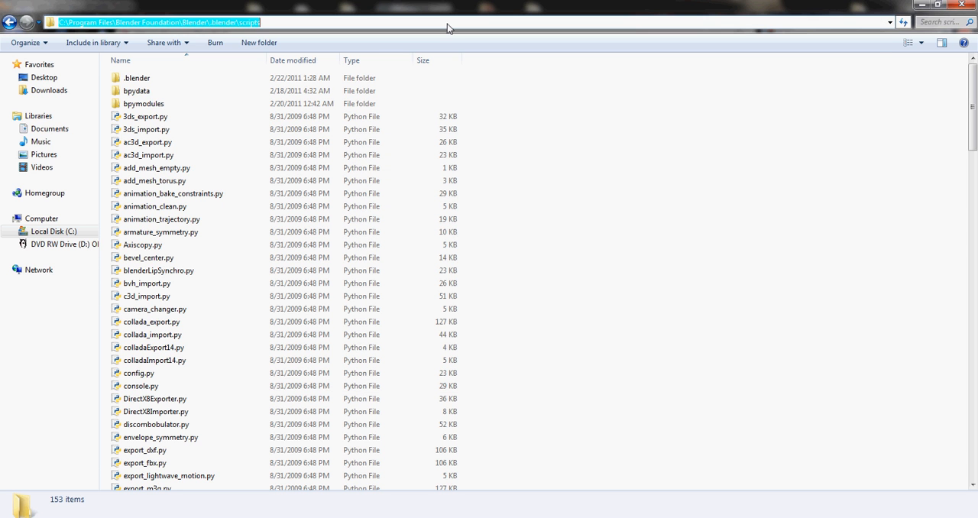
# Paste yafaray_ui.py into the .blender folder and return to the Blender folder.
pyautogui.click(153, 21)
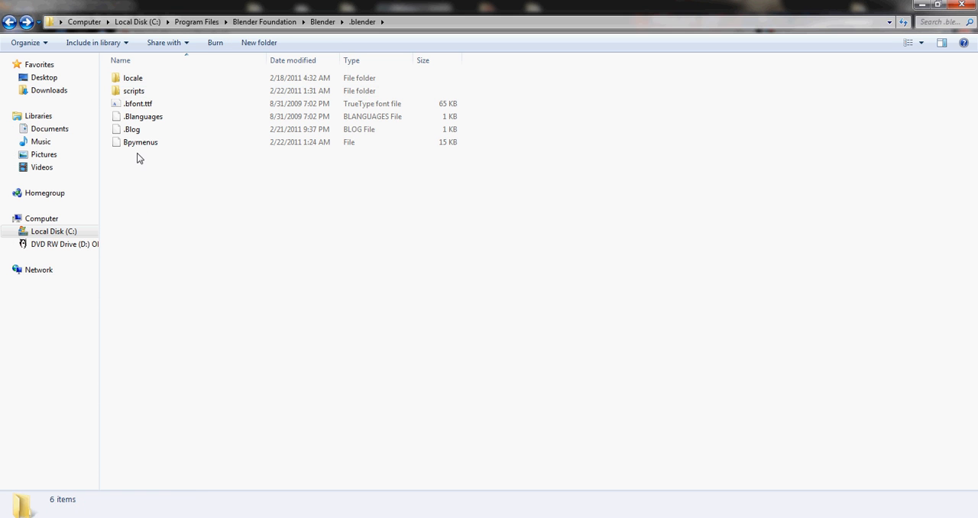
pyautogui.doubleClick(134, 90)
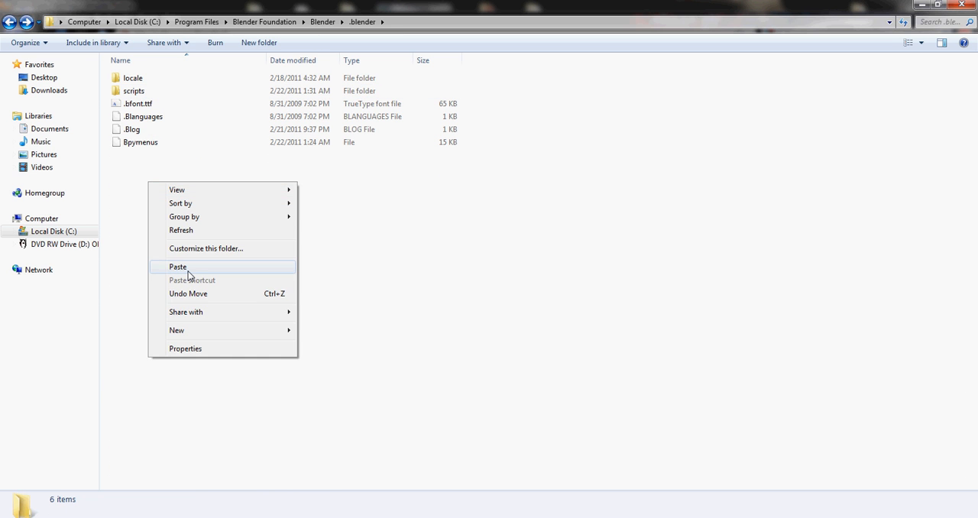
pyautogui.click(177, 266)
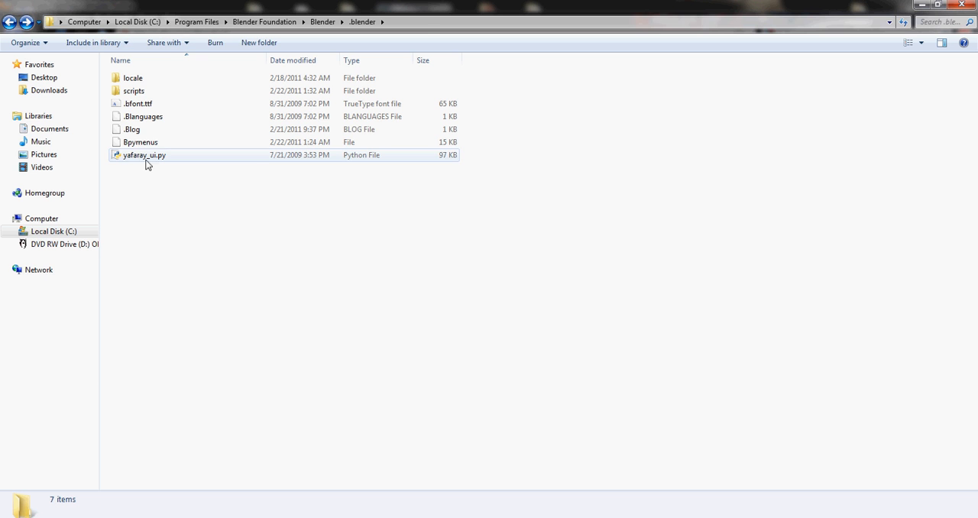
pyautogui.click(197, 239)
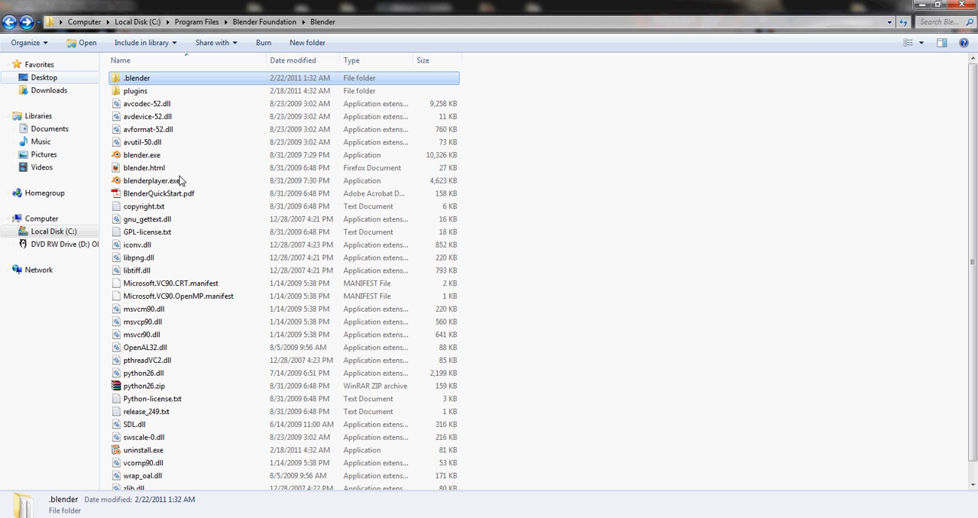
pyautogui.moveTo(180, 154)
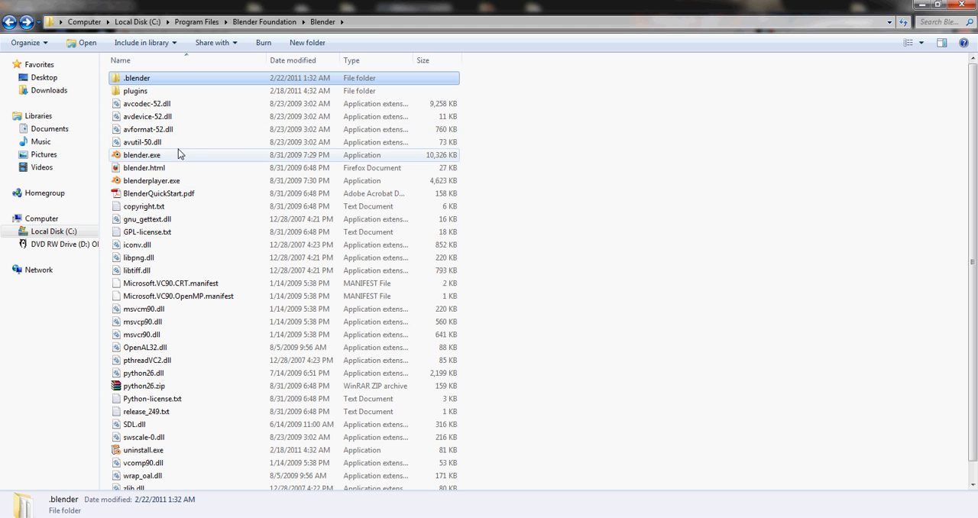
# Launch blender.exe and check the console reports Python 2.6.2 installed.
pyautogui.doubleClick(142, 154)
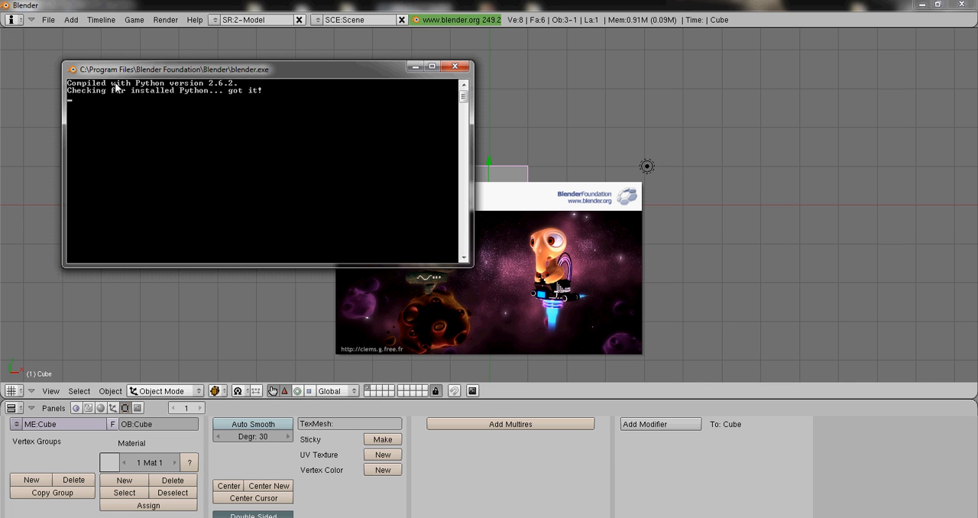
pyautogui.moveTo(177, 91)
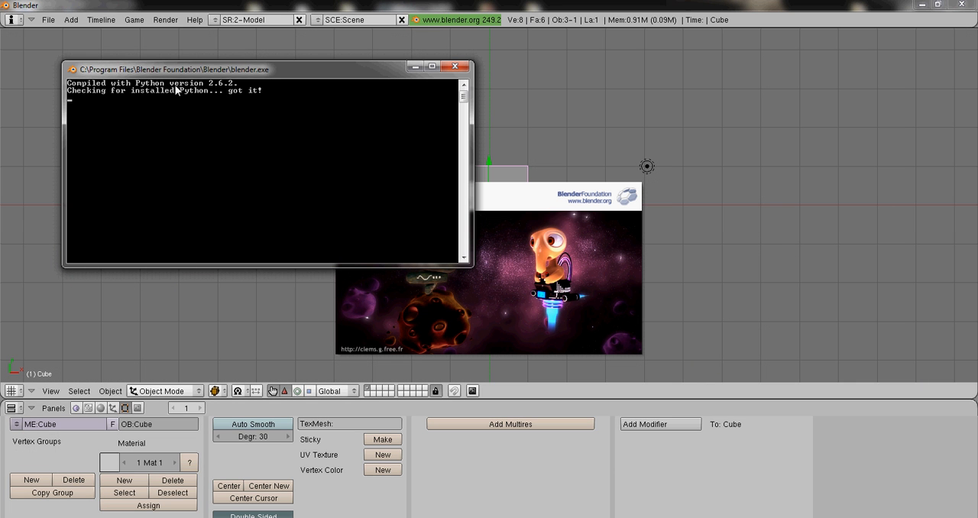
pyautogui.moveTo(233, 92)
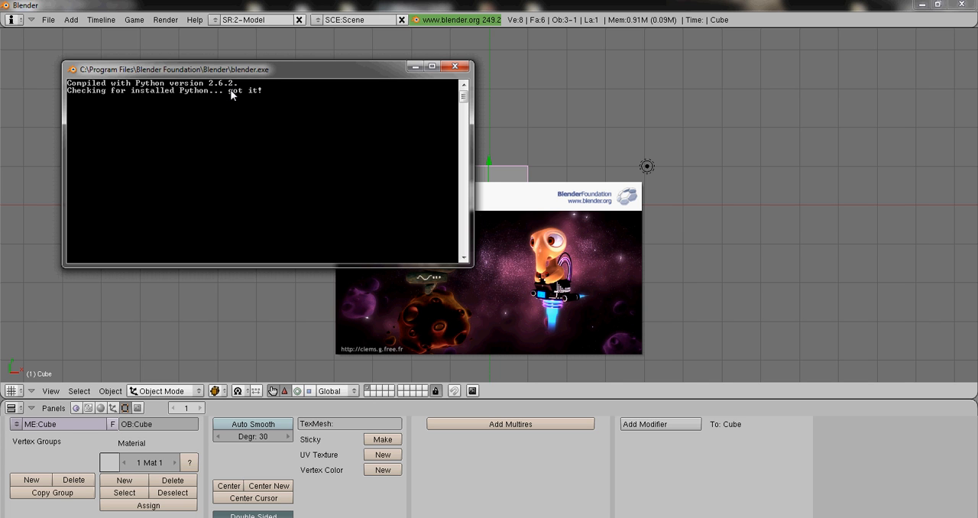
pyautogui.moveTo(212, 89)
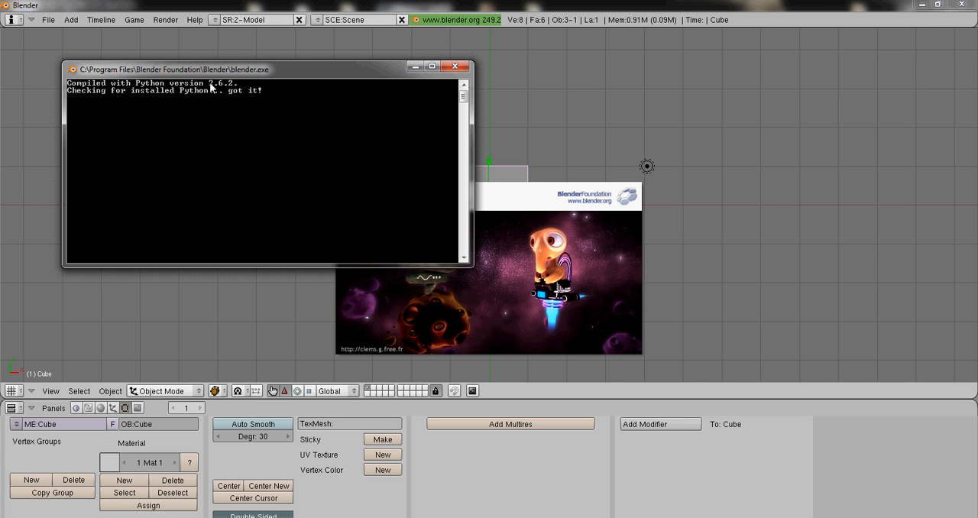
pyautogui.moveTo(228, 89)
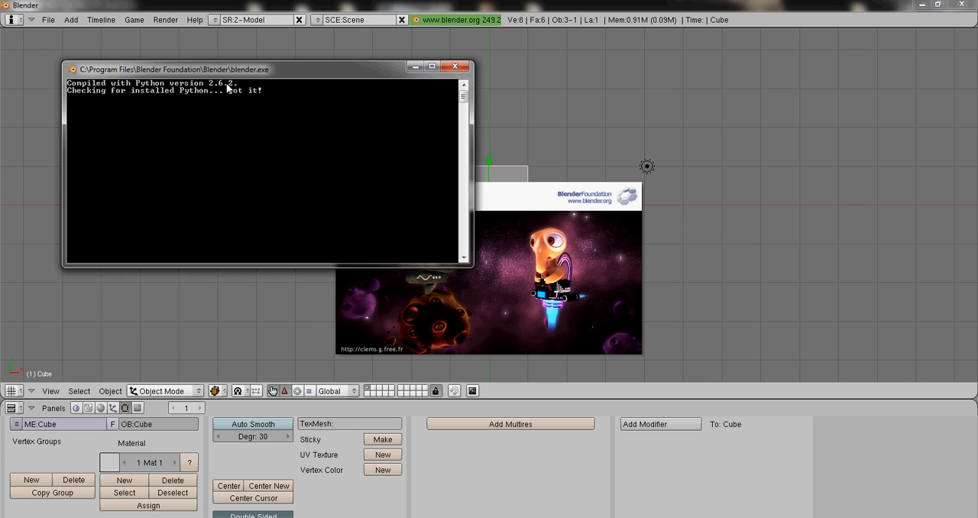
pyautogui.moveTo(218, 94)
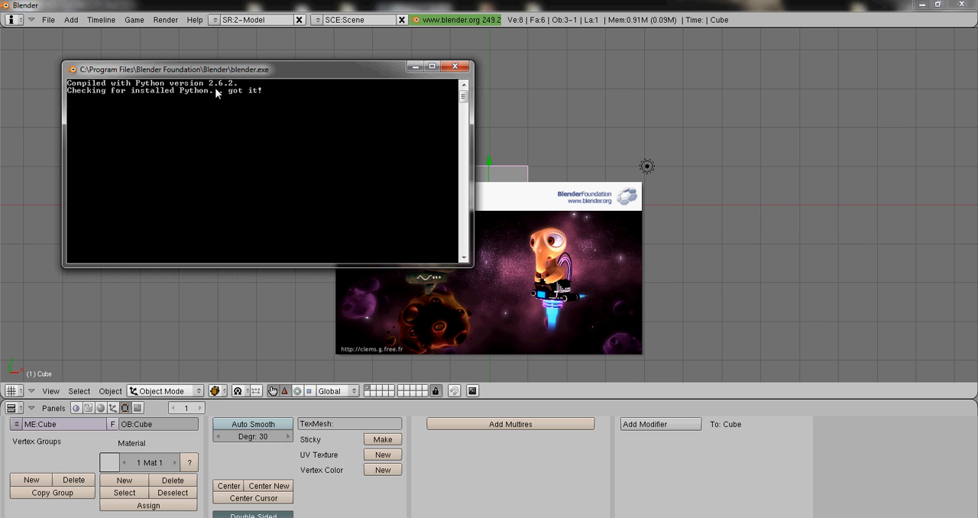
pyautogui.moveTo(239, 95)
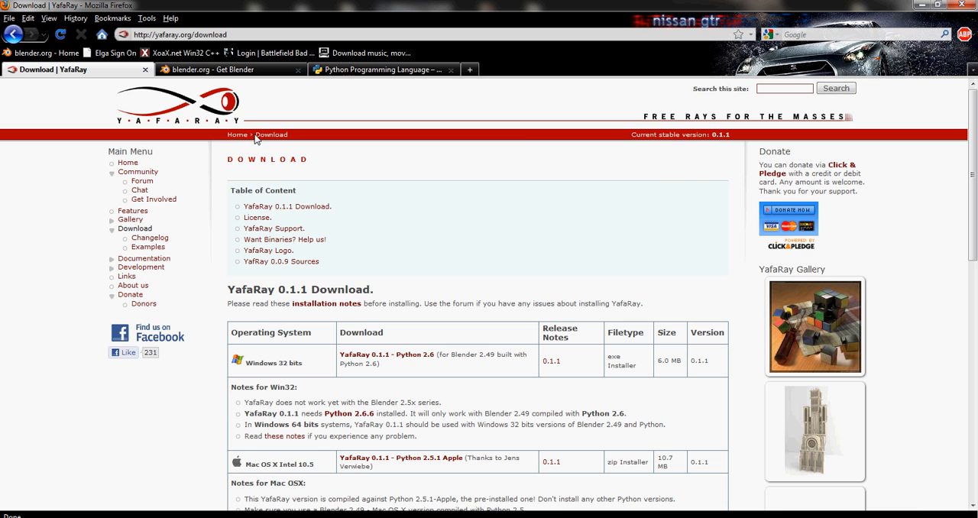
# Search the python.org site for Python release 2.6.2.
pyautogui.click(383, 69)
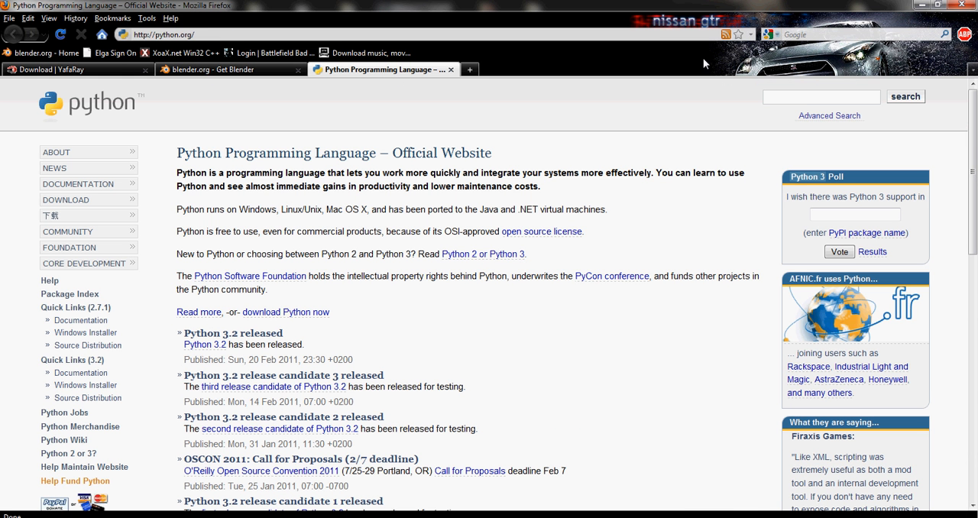
pyautogui.moveTo(804, 104)
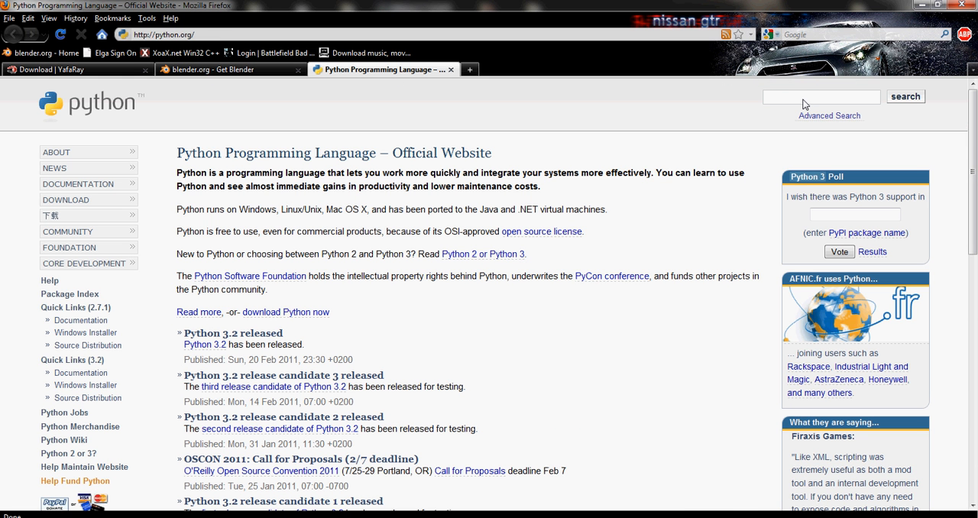
pyautogui.write('2.6.6')
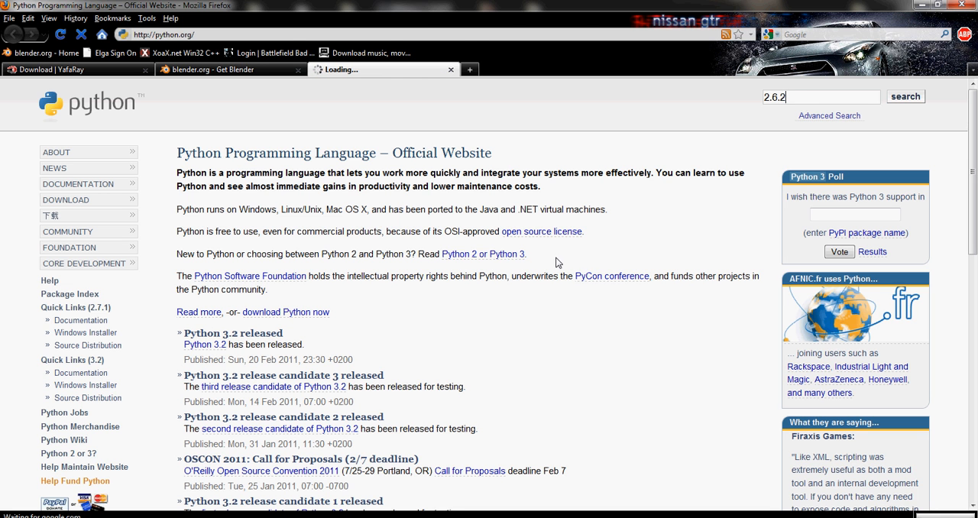
pyautogui.click(905, 96)
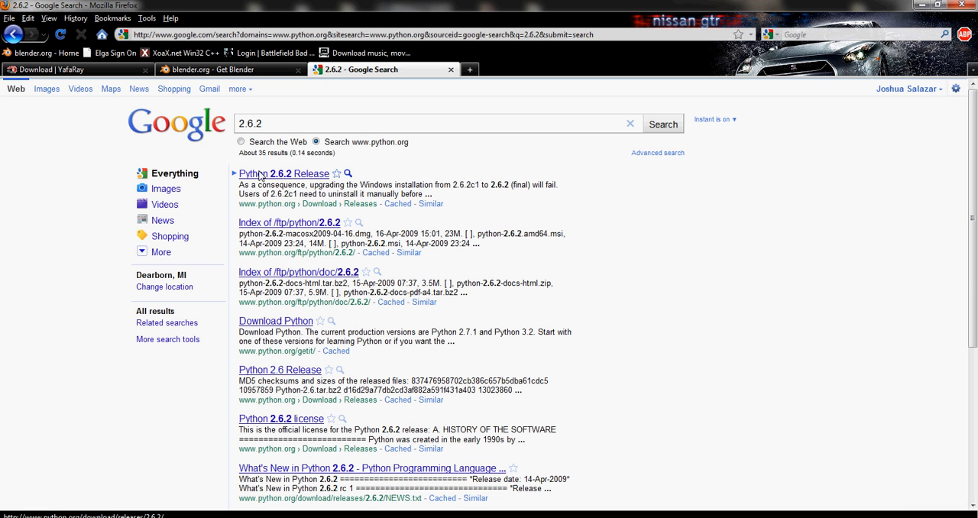
# Open the Python 2.6.2 Release page and scroll to its Windows x86 MSI Installer download.
pyautogui.click(284, 173)
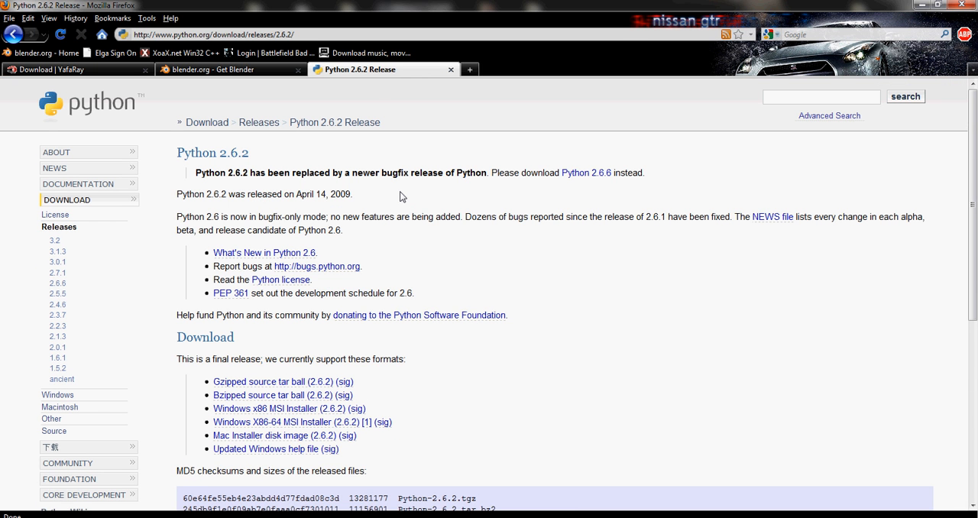
pyautogui.scroll(-3)
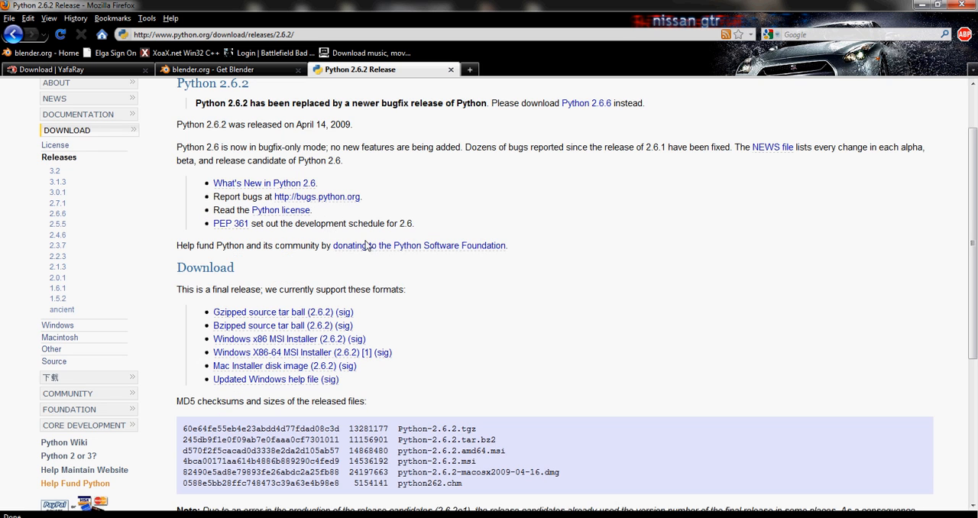
pyautogui.moveTo(264, 338)
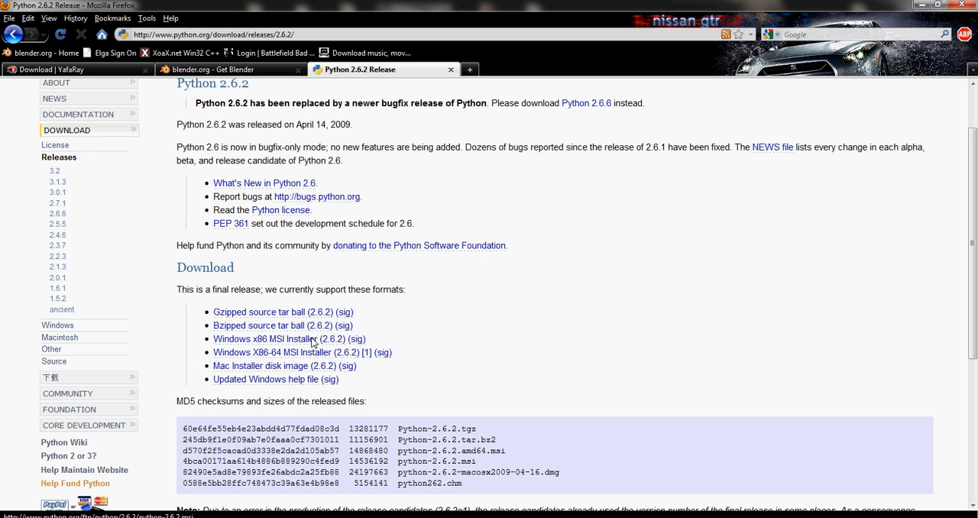
pyautogui.moveTo(273, 359)
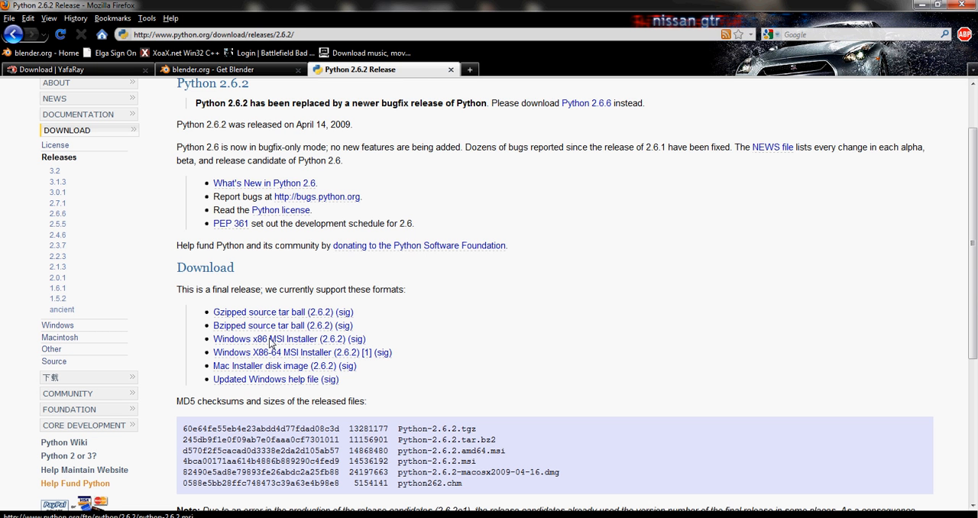
pyautogui.moveTo(239, 335)
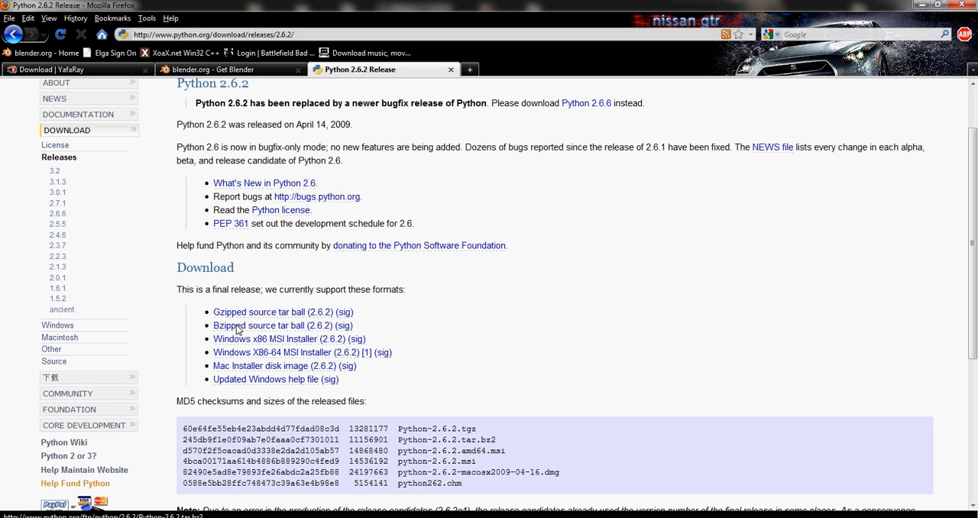
pyautogui.moveTo(298, 346)
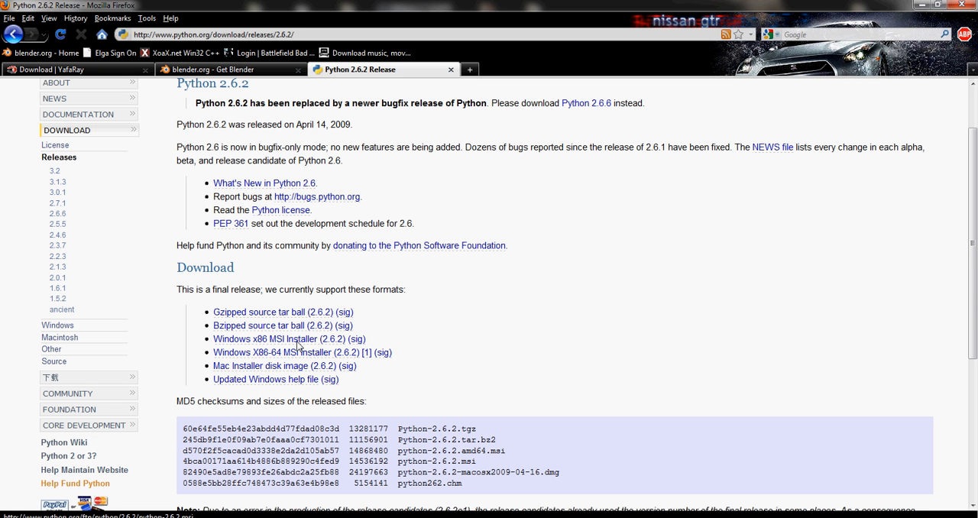
pyautogui.moveTo(230, 346)
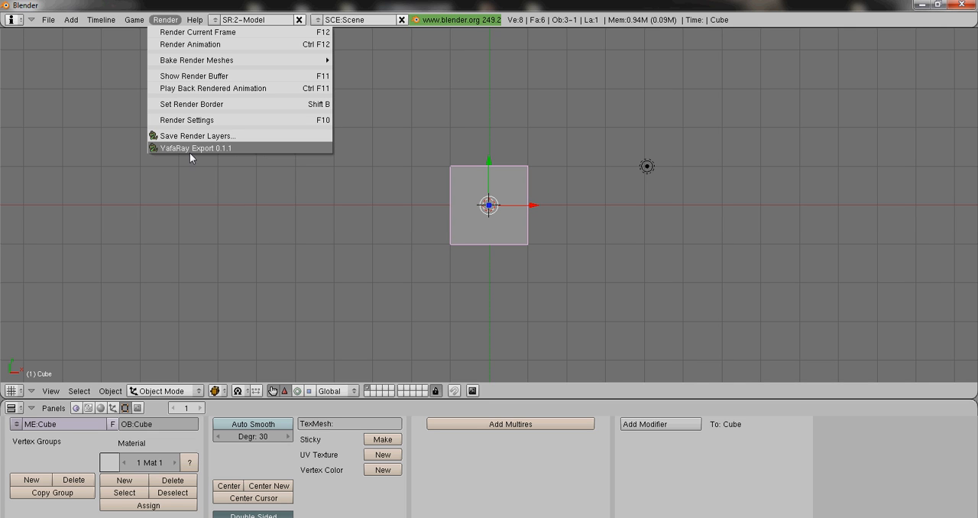
pyautogui.moveTo(181, 153)
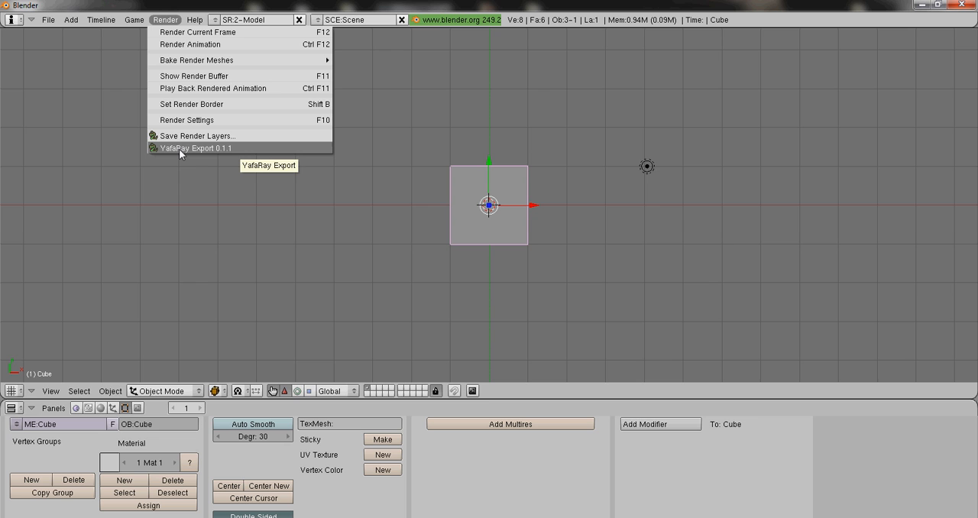
# Run YafaRay Export 0.1.1 from the Render menu to show the YafaRay Settings panel.
pyautogui.click(196, 148)
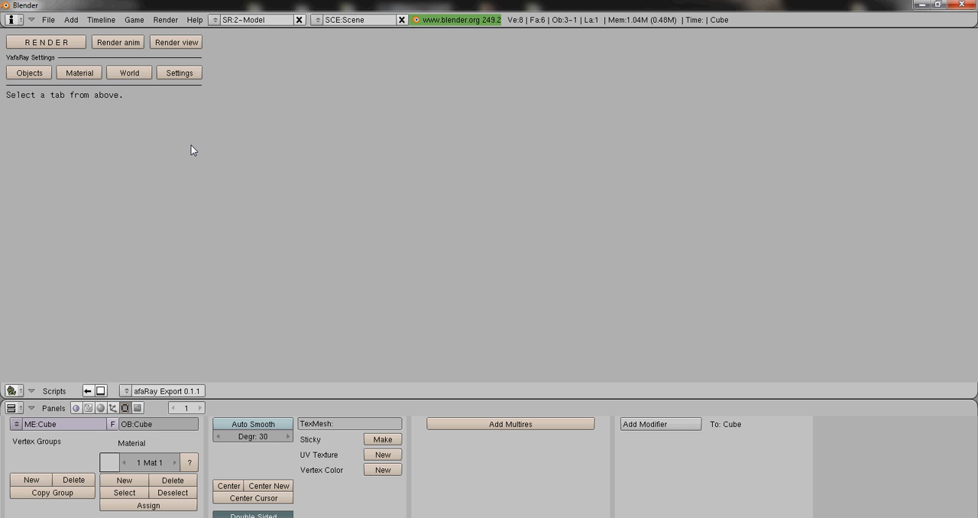
pyautogui.moveTo(180, 139)
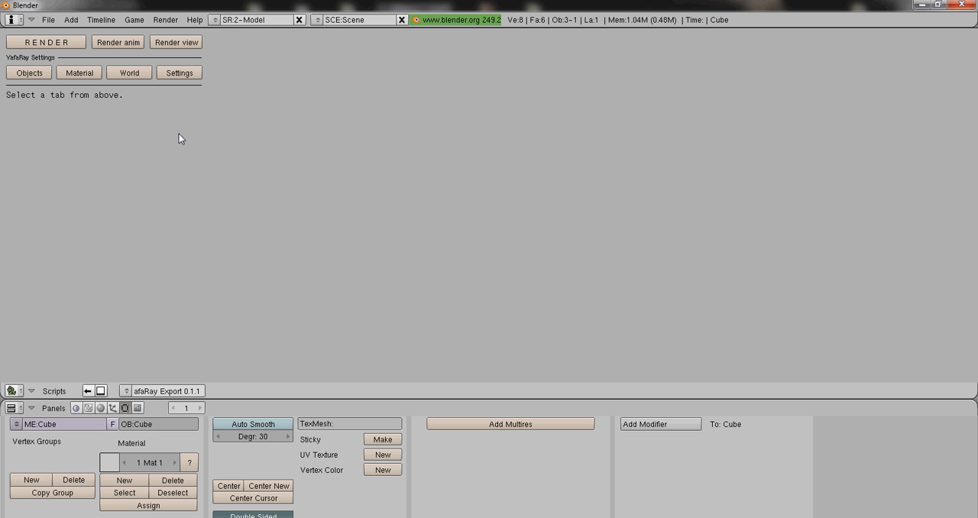
pyautogui.moveTo(100, 395)
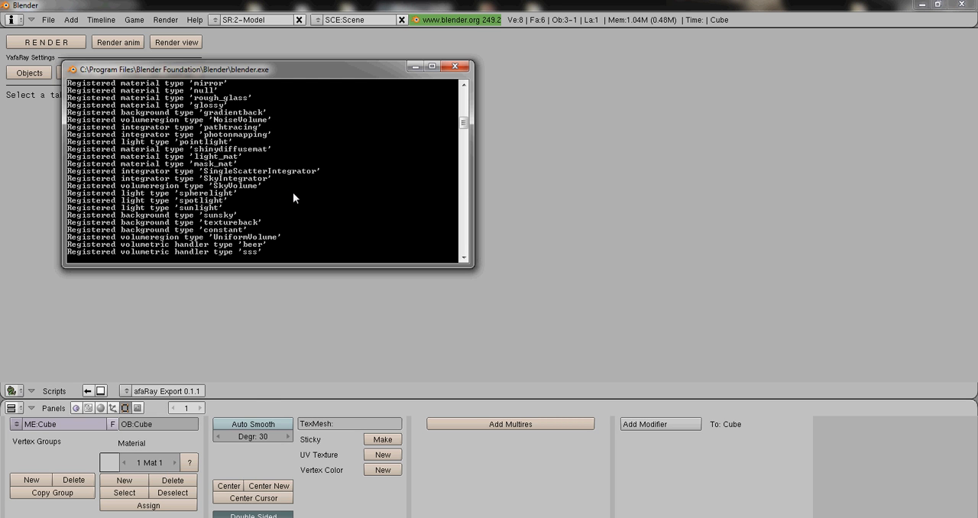
# Scroll through the console's YafaRay DLL and plugin loading messages, then minimize it.
pyautogui.scroll(-3)
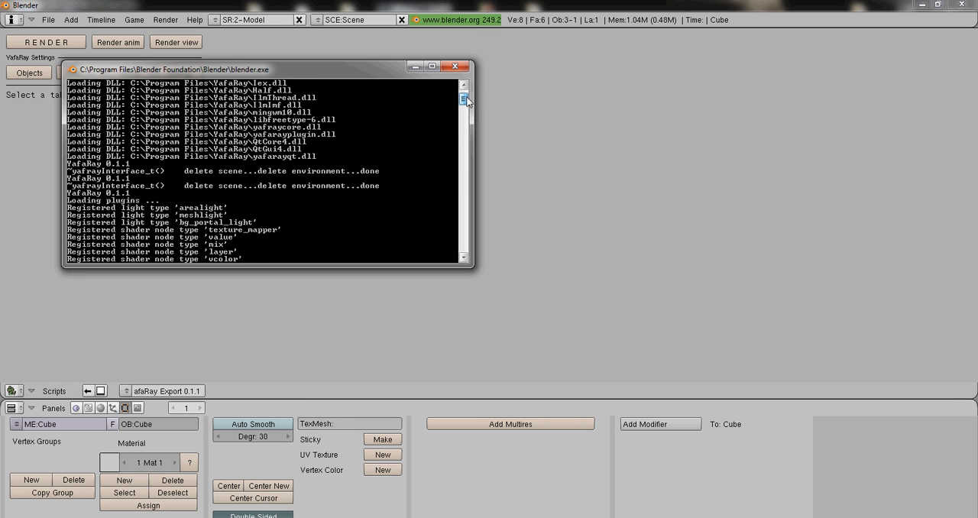
pyautogui.click(452, 66)
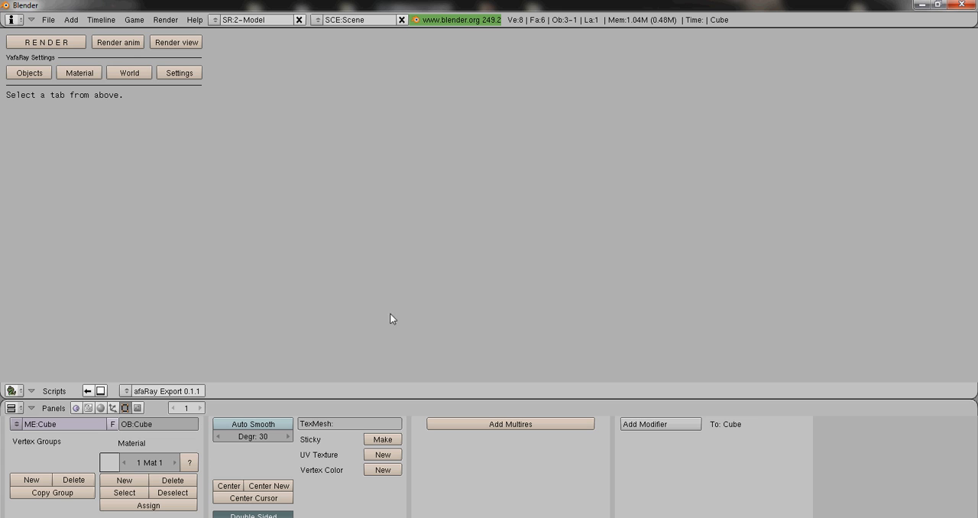
pyautogui.moveTo(297, 291)
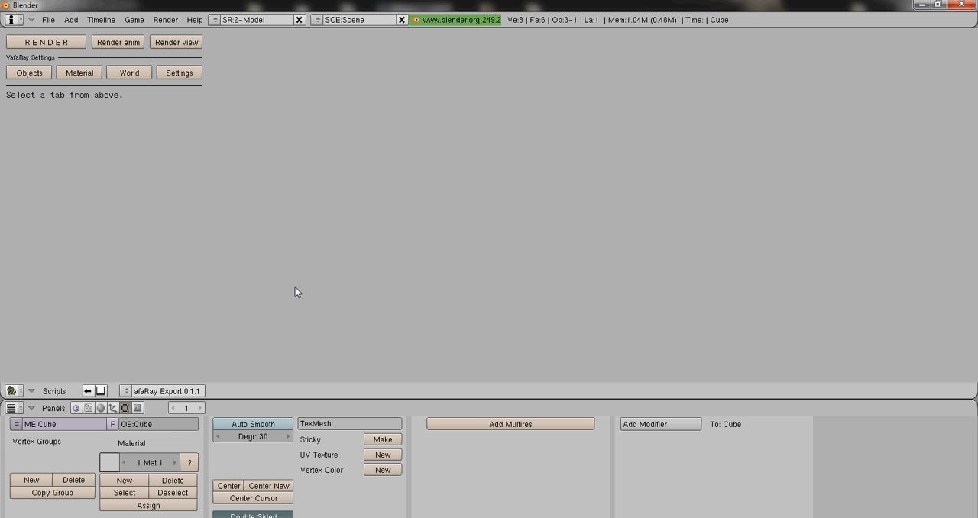
pyautogui.moveTo(252, 303)
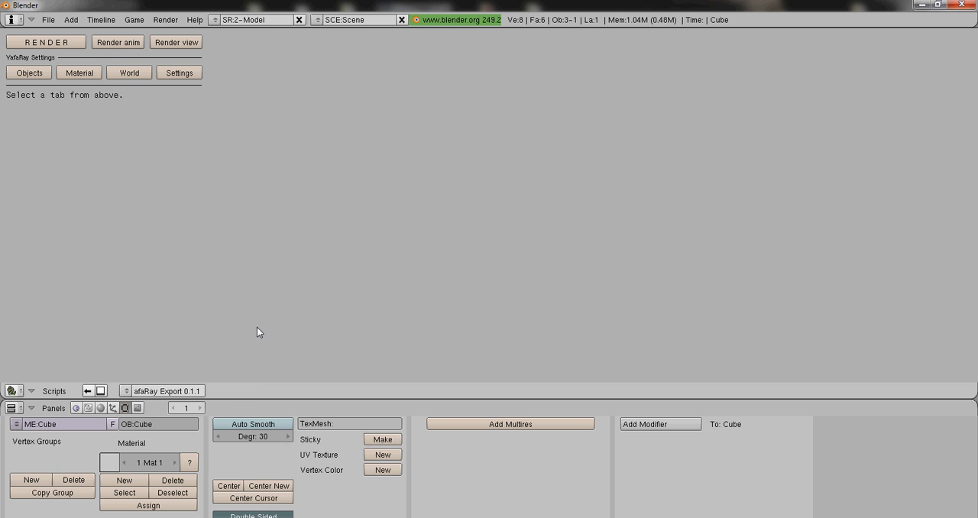
pyautogui.moveTo(216, 377)
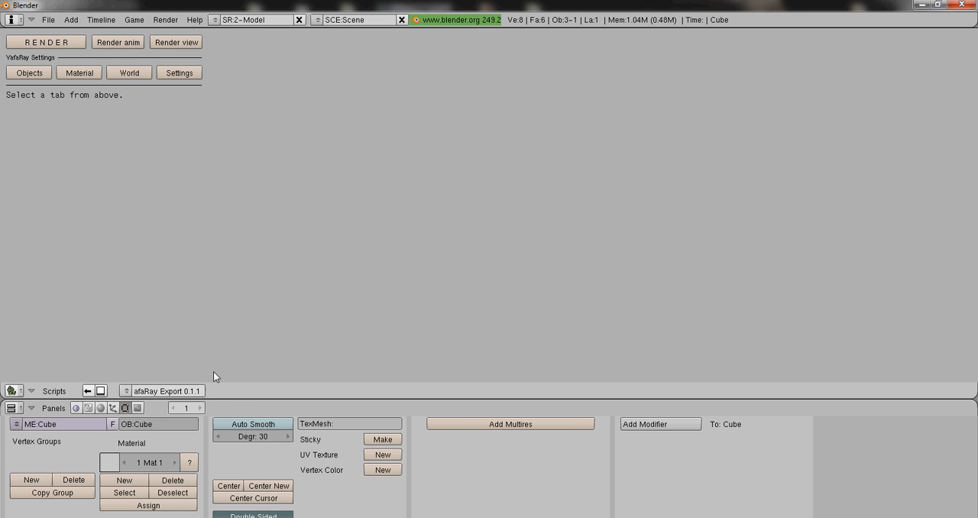
pyautogui.moveTo(277, 210)
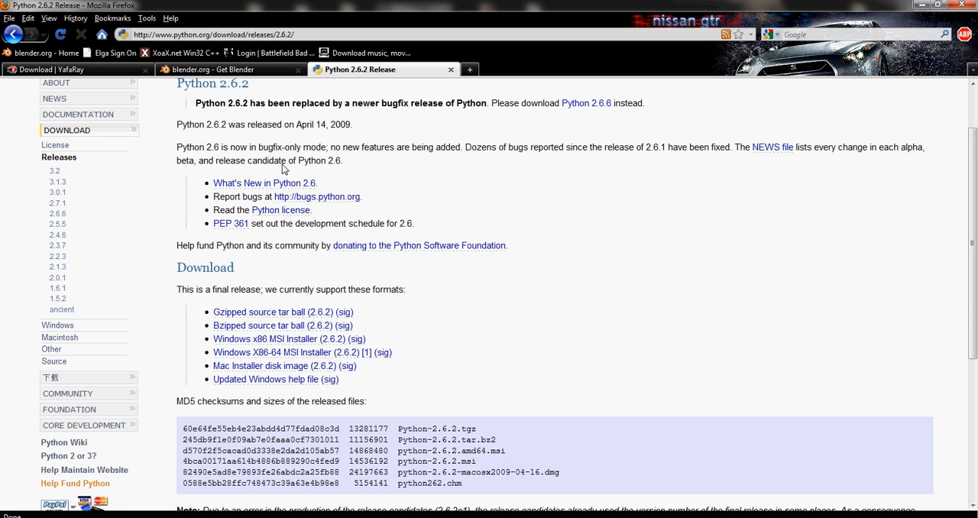
# Return to the YafaRay download page to read the Python 2.6 requirement for 0.1.1.
pyautogui.scroll(3)
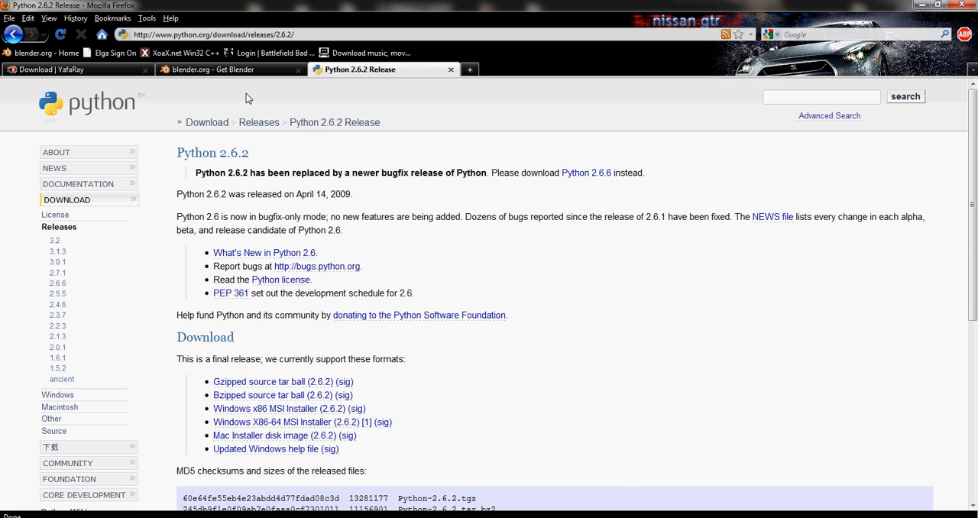
pyautogui.click(69, 70)
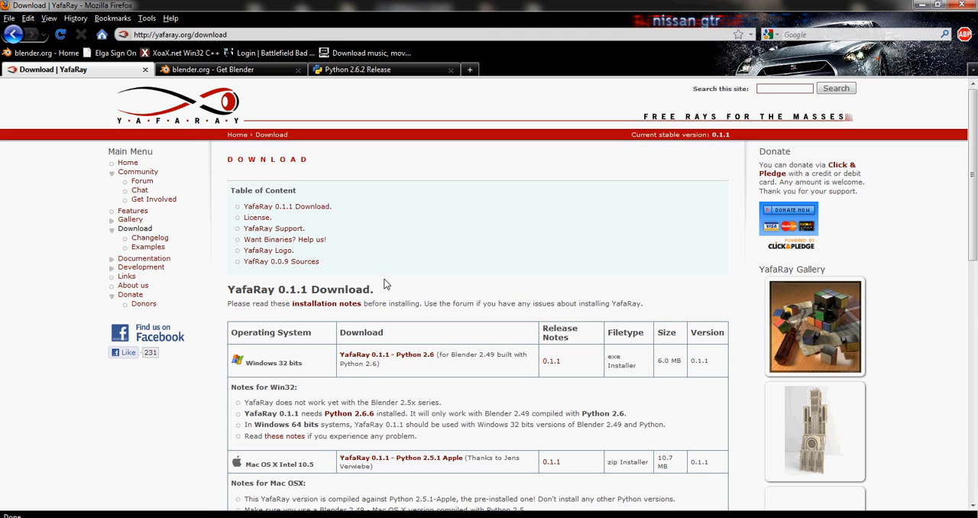
pyautogui.moveTo(379, 313)
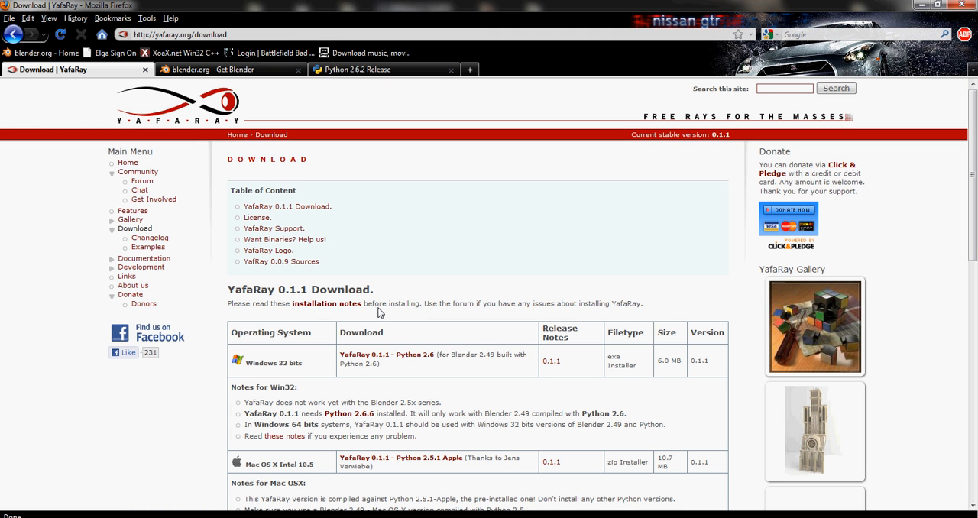
pyautogui.moveTo(345, 282)
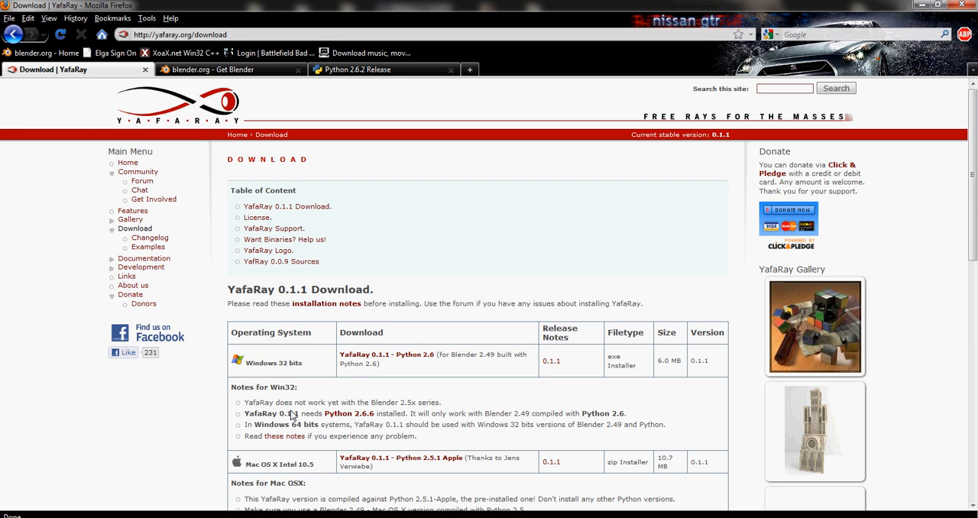
pyautogui.moveTo(375, 398)
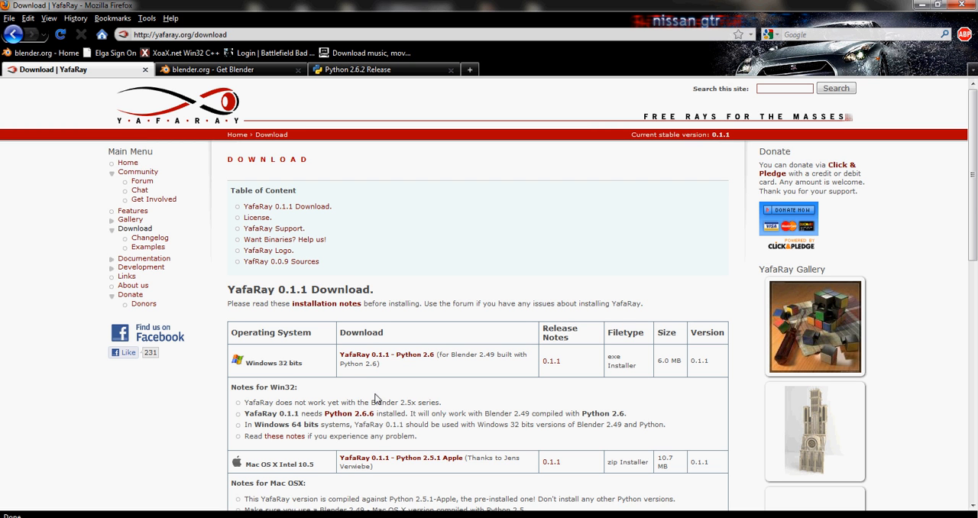
pyautogui.moveTo(347, 389)
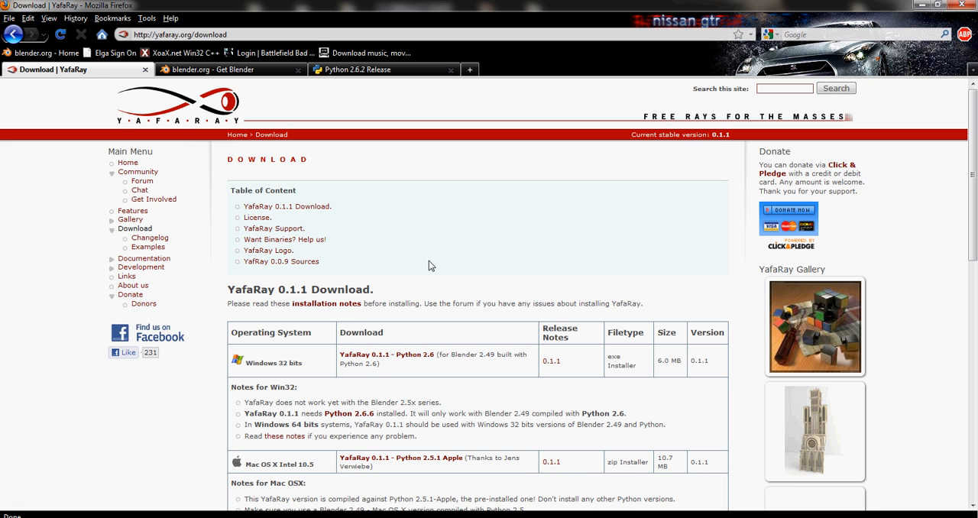
pyautogui.moveTo(258, 438)
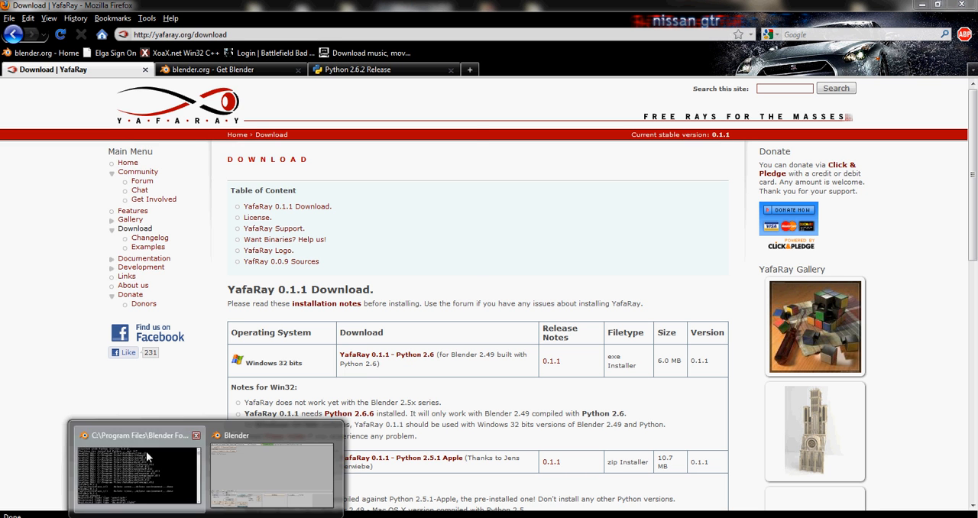
# Bring up Blender's console showing Python 2.6.2 detected and the YafaRay DLLs loaded.
pyautogui.click(137, 474)
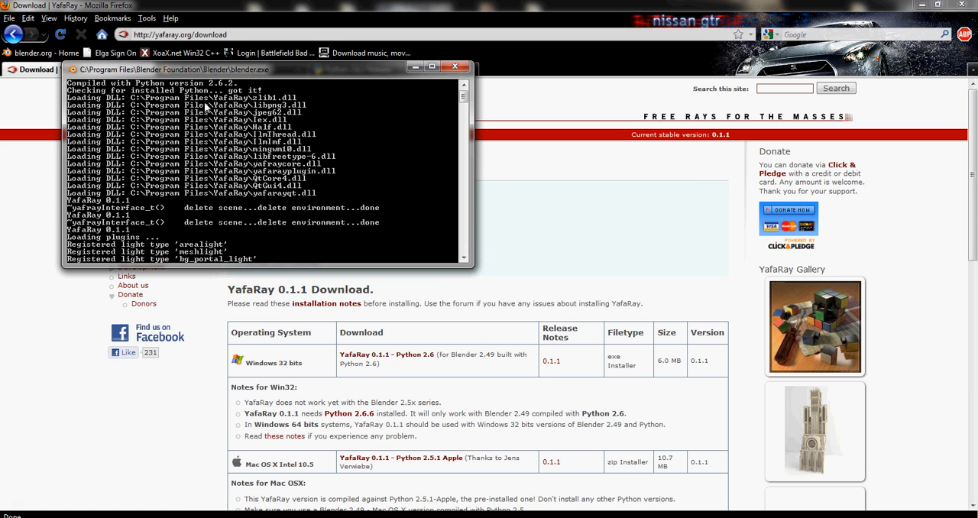
pyautogui.moveTo(171, 109)
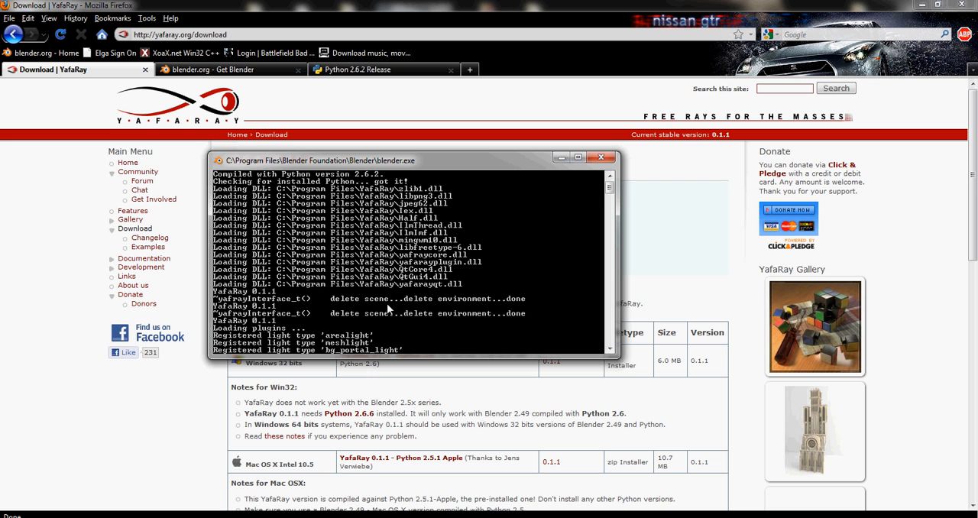
pyautogui.click(7, 516)
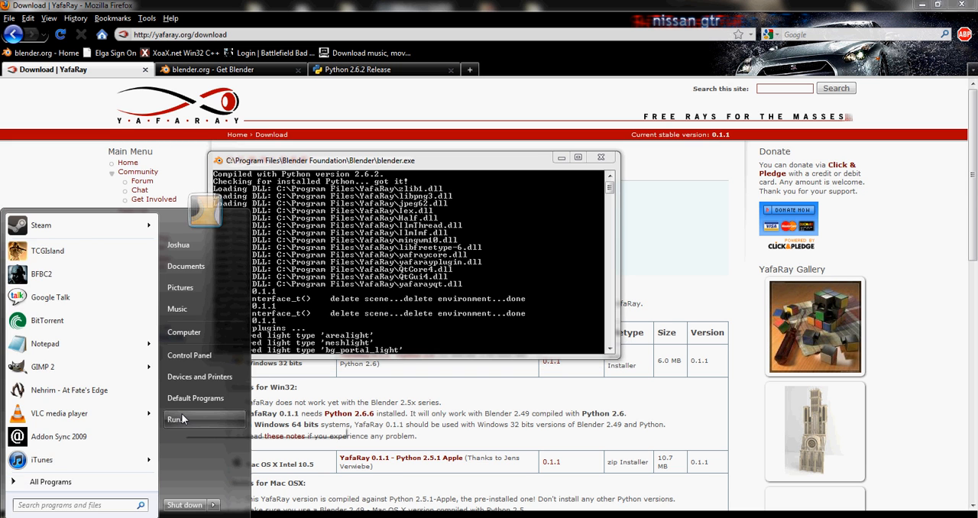
# Launch Registry Editor from the Run dialog with the regedit command.
pyautogui.click(174, 418)
pyautogui.write('regedit')
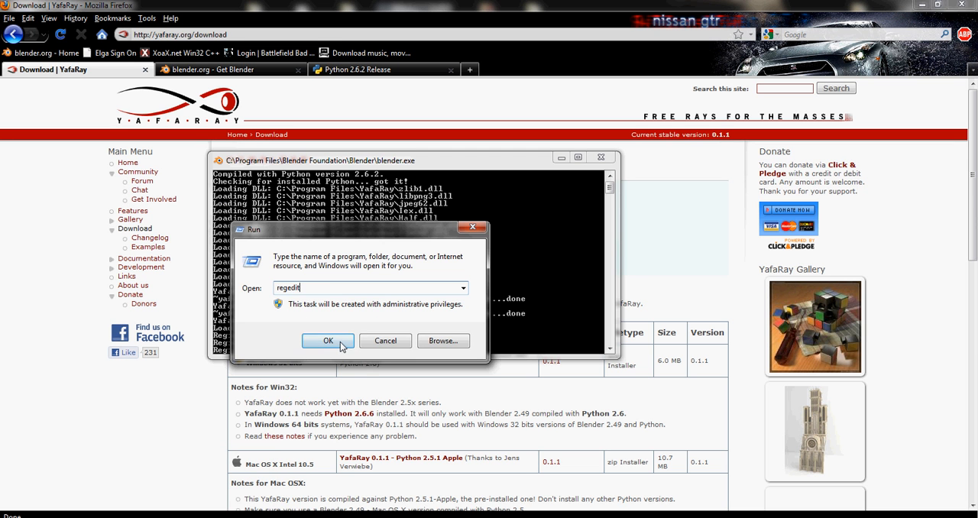
pyautogui.click(328, 341)
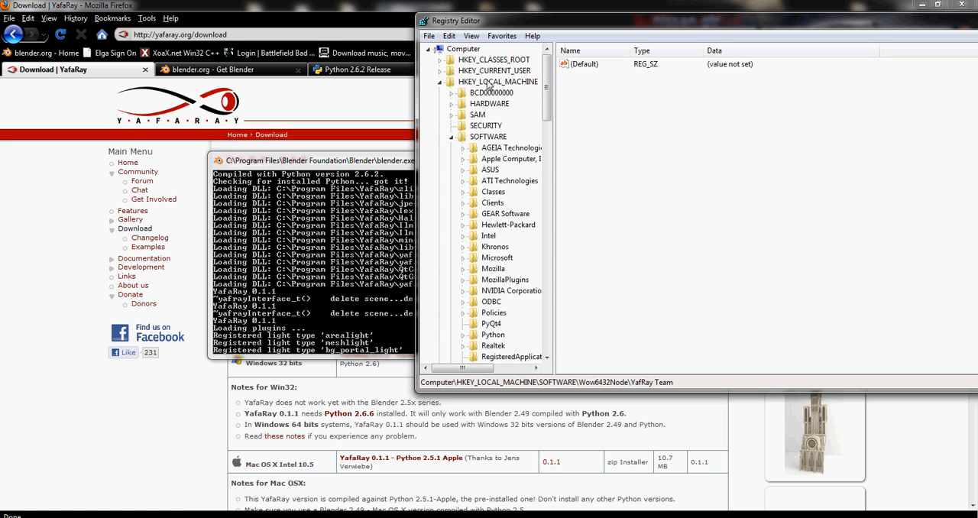
# Expand HKEY_LOCAL_MACHINE\SOFTWARE\Wow6432Node and scroll the tree to the YafRay Team key.
pyautogui.click(488, 136)
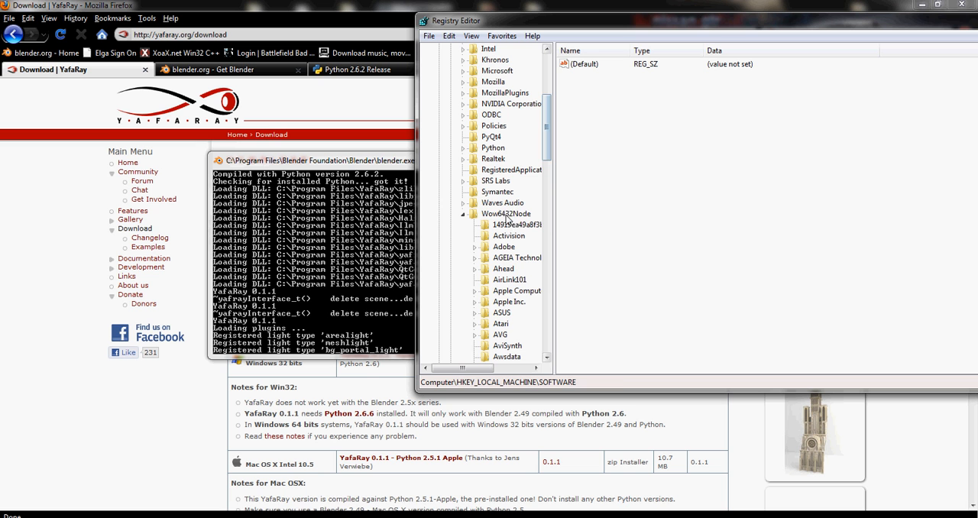
pyautogui.click(504, 214)
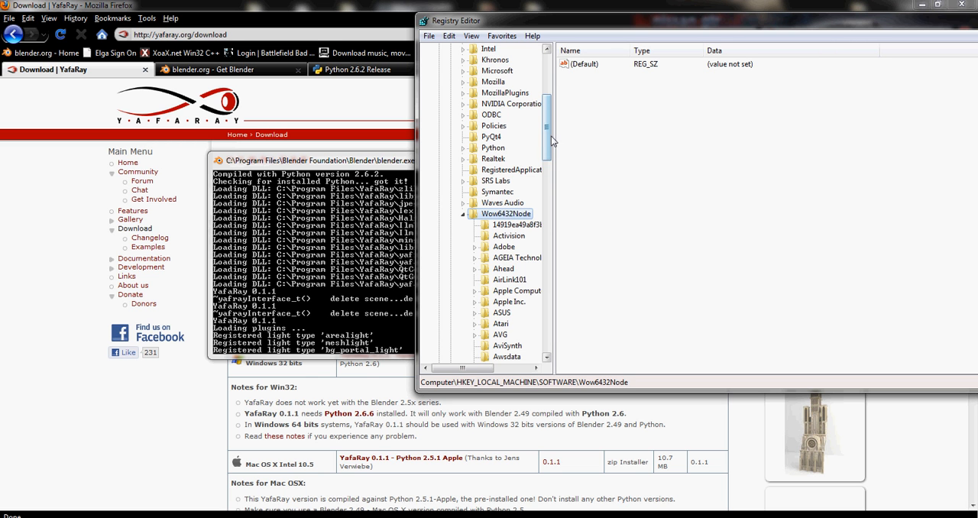
pyautogui.scroll(-3)
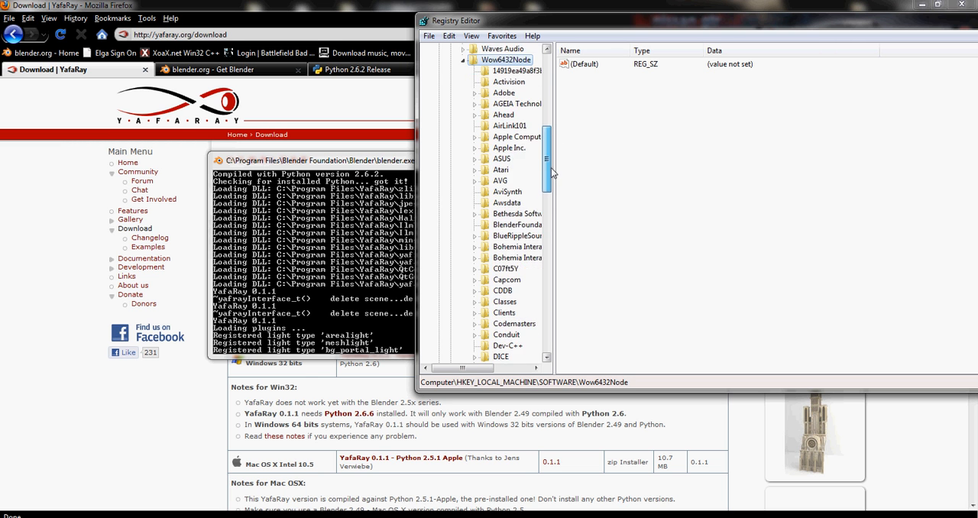
pyautogui.scroll(-3)
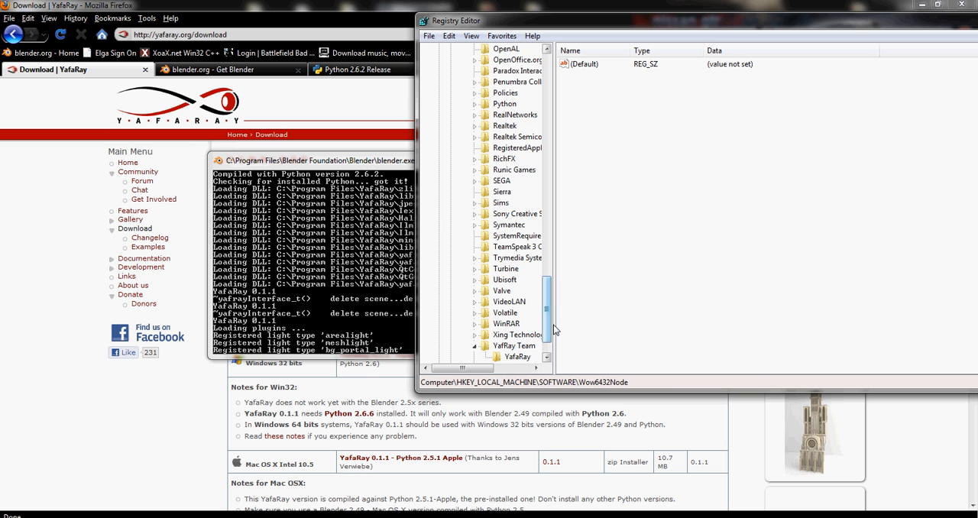
pyautogui.scroll(3)
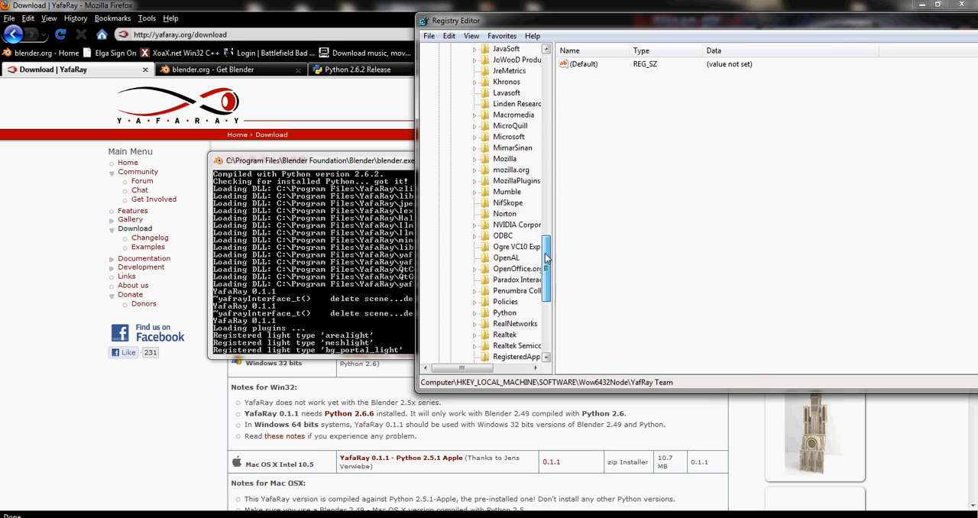
pyautogui.scroll(3)
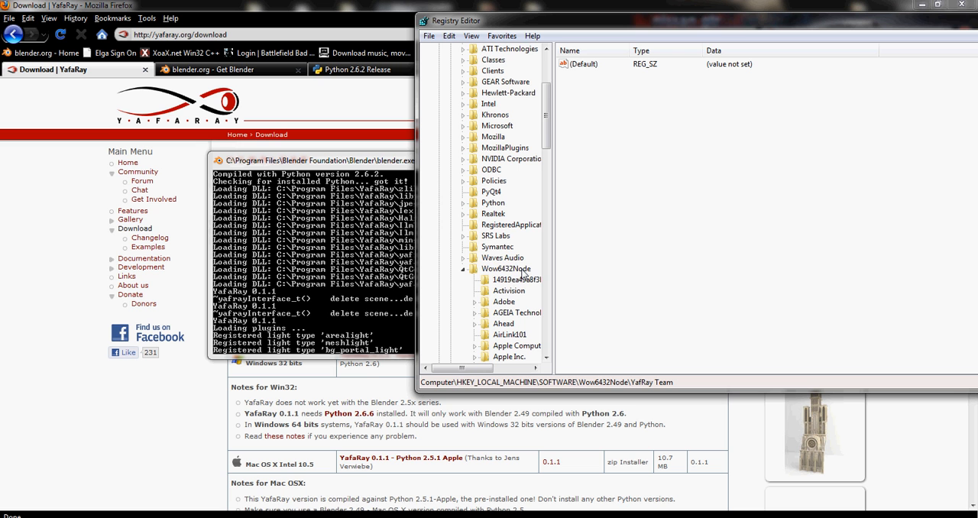
pyautogui.scroll(-3)
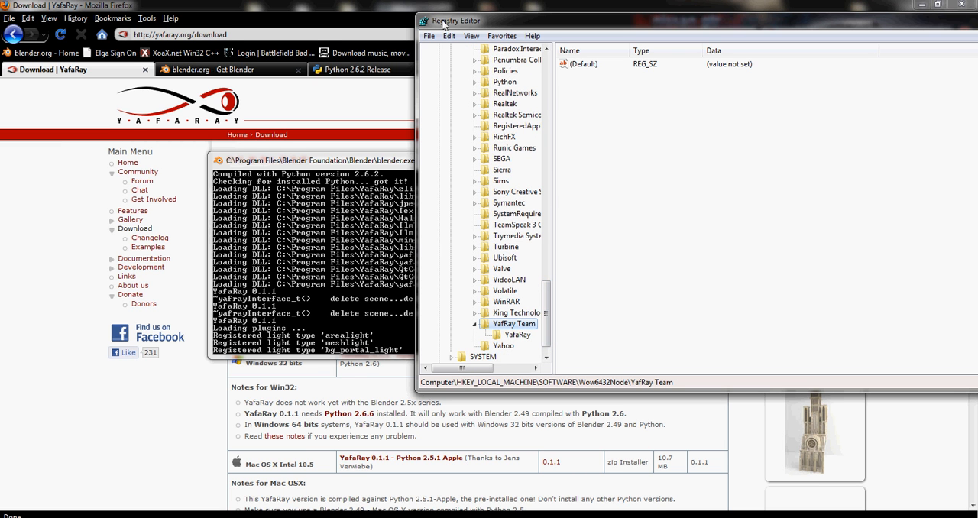
pyautogui.click(429, 36)
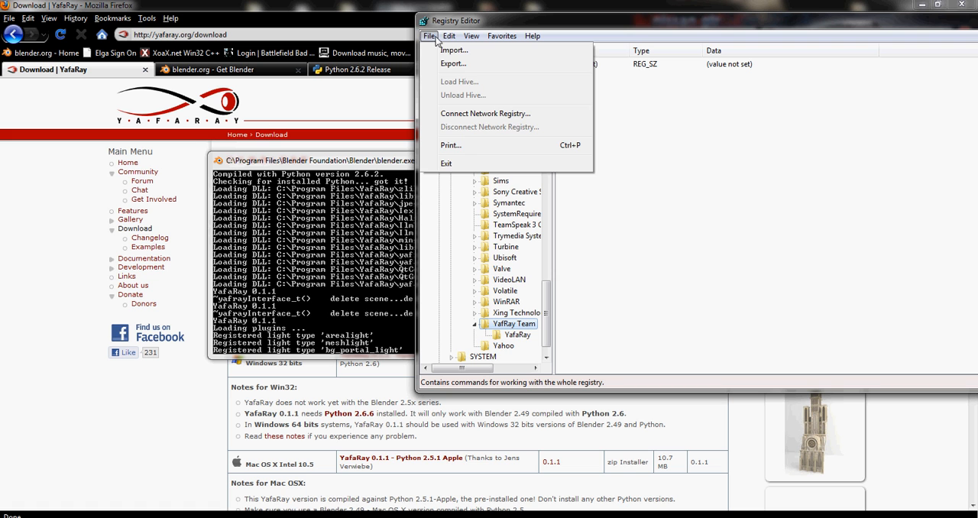
pyautogui.click(448, 35)
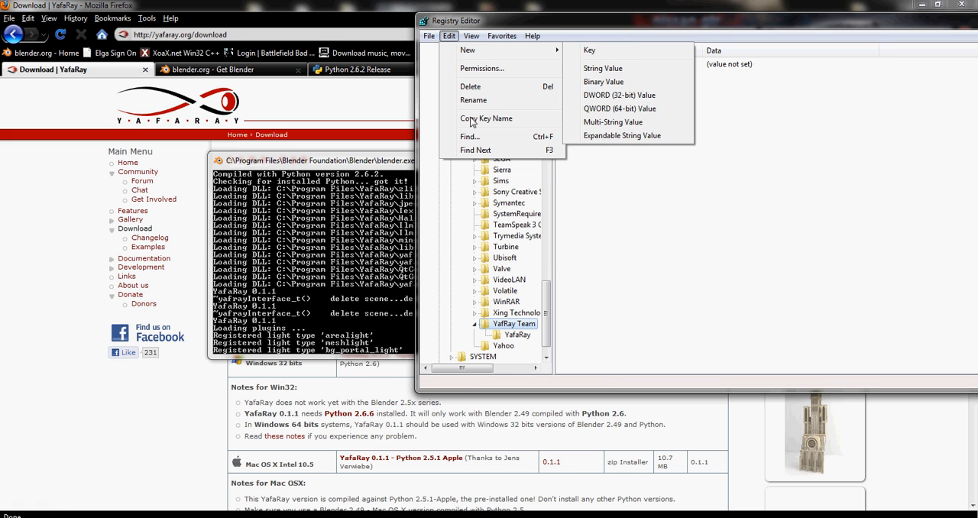
pyautogui.click(469, 136)
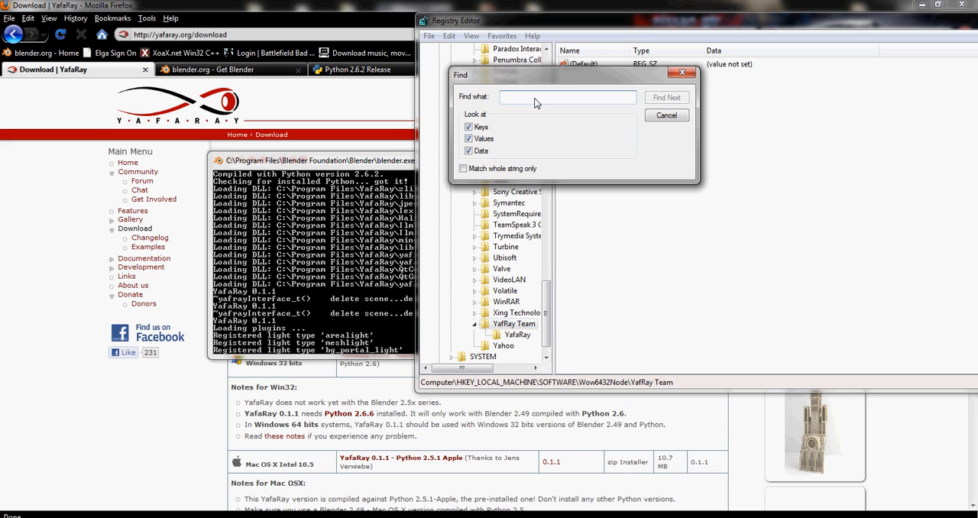
pyautogui.write('yafra')
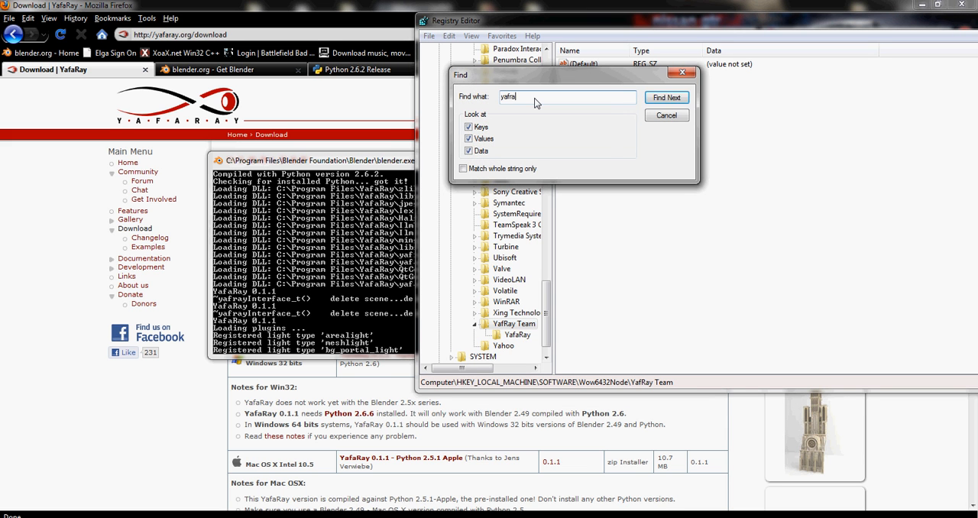
pyautogui.click(665, 97)
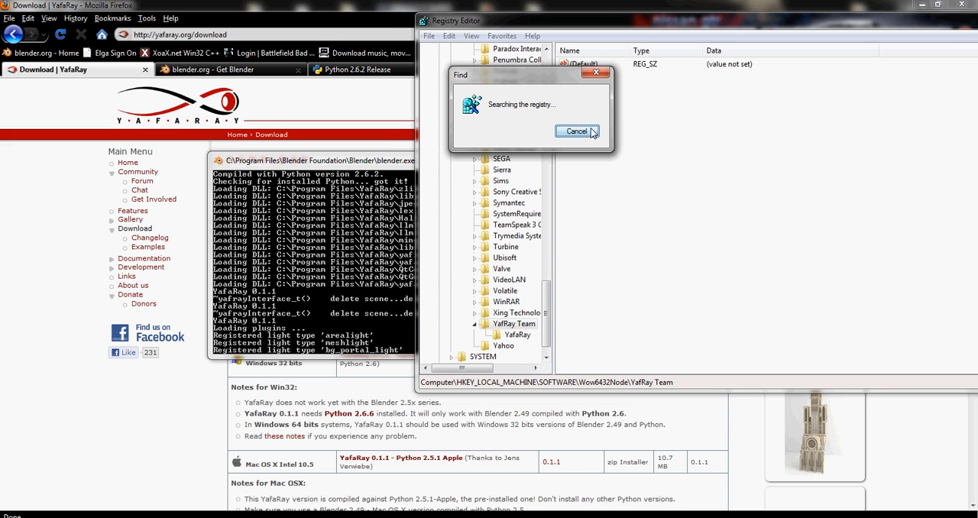
pyautogui.click(577, 132)
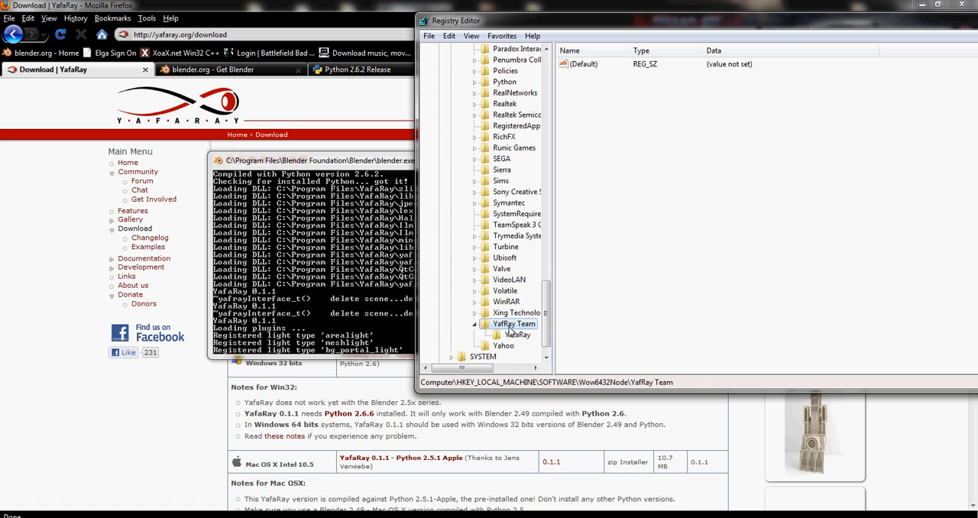
pyautogui.click(518, 335)
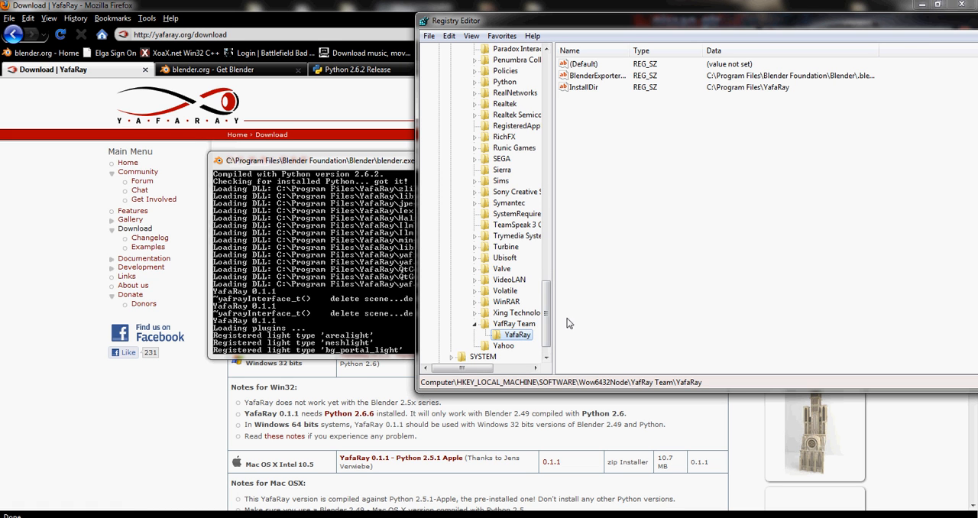
pyautogui.click(513, 323)
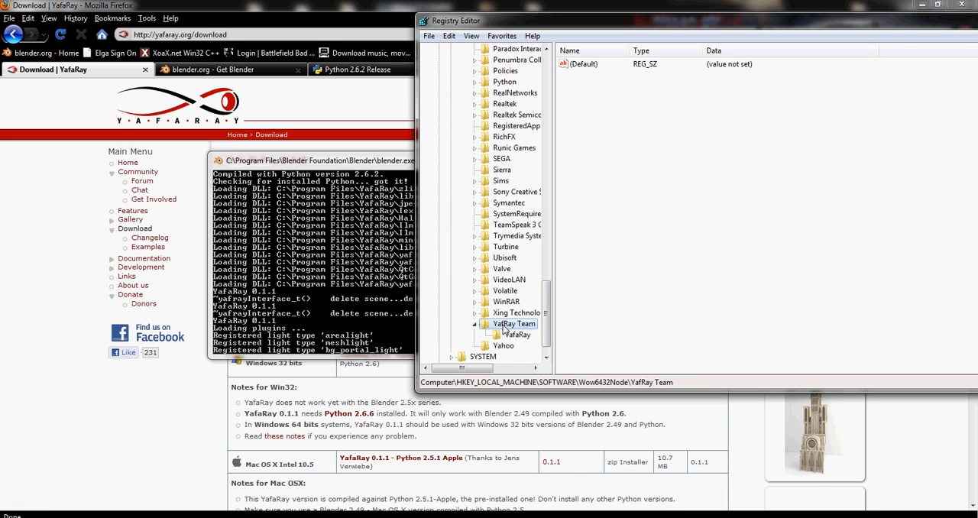
pyautogui.rightClick(516, 313)
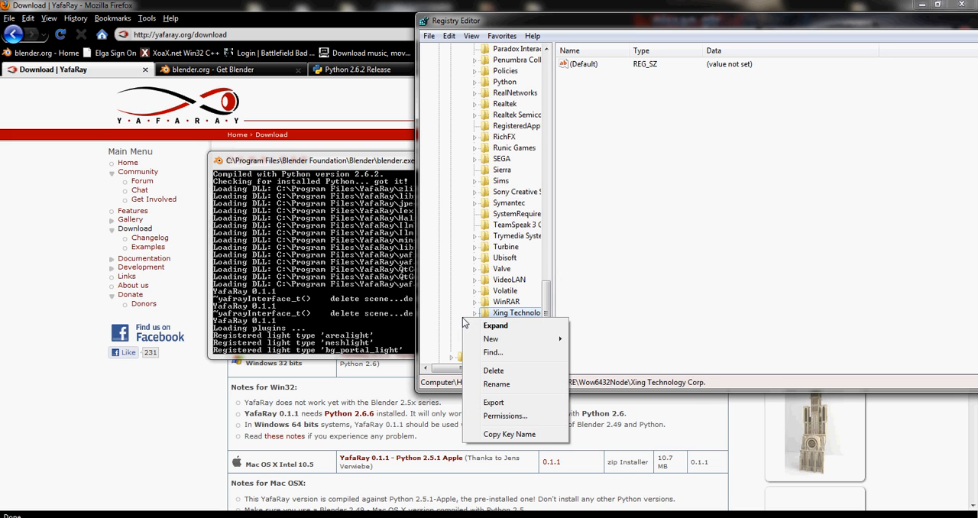
pyautogui.moveTo(490, 339)
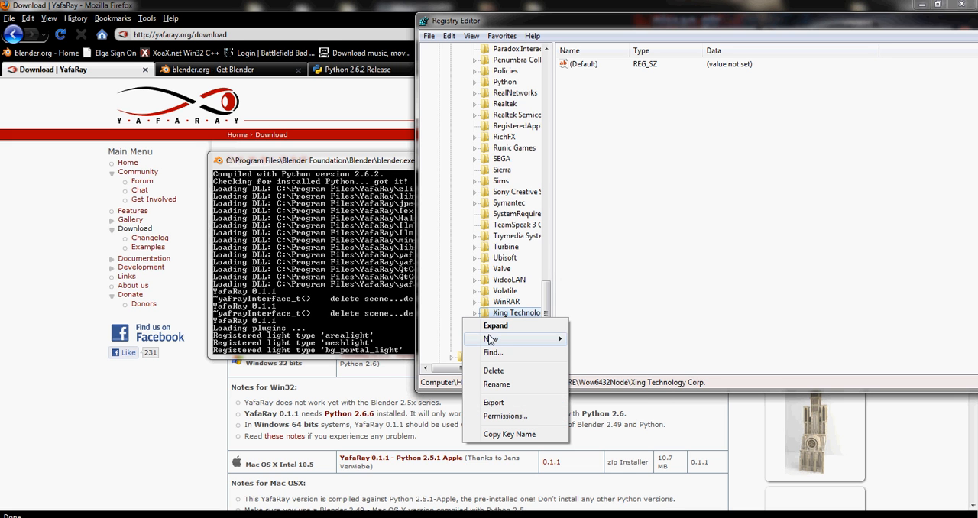
pyautogui.click(489, 339)
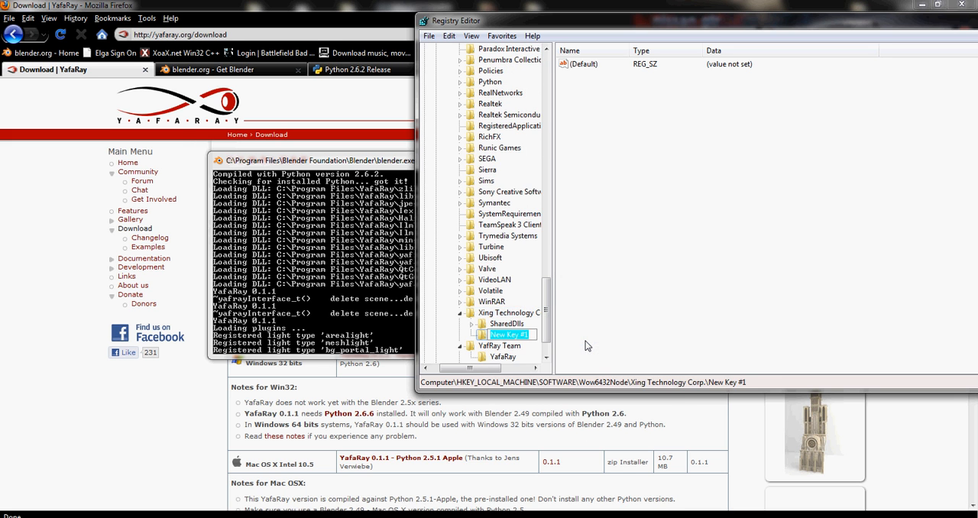
pyautogui.moveTo(553, 341)
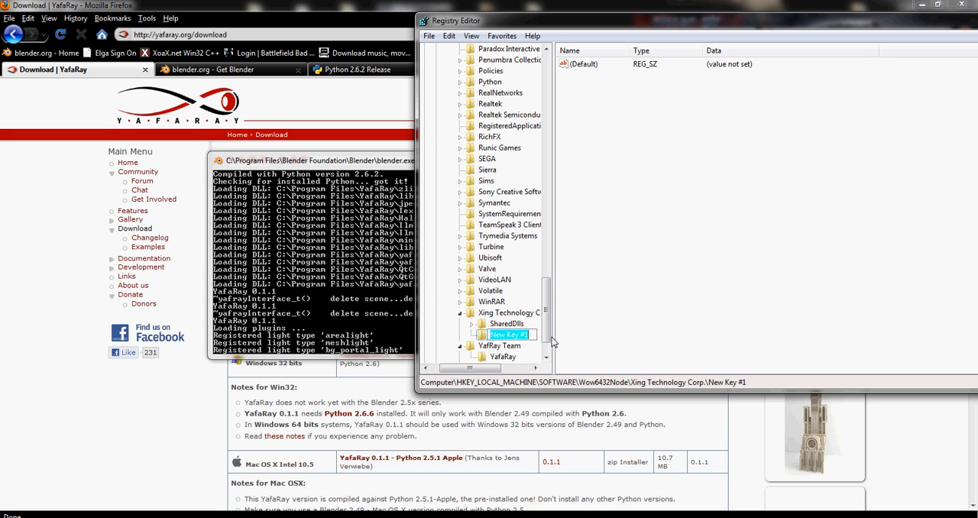
pyautogui.write('Y')
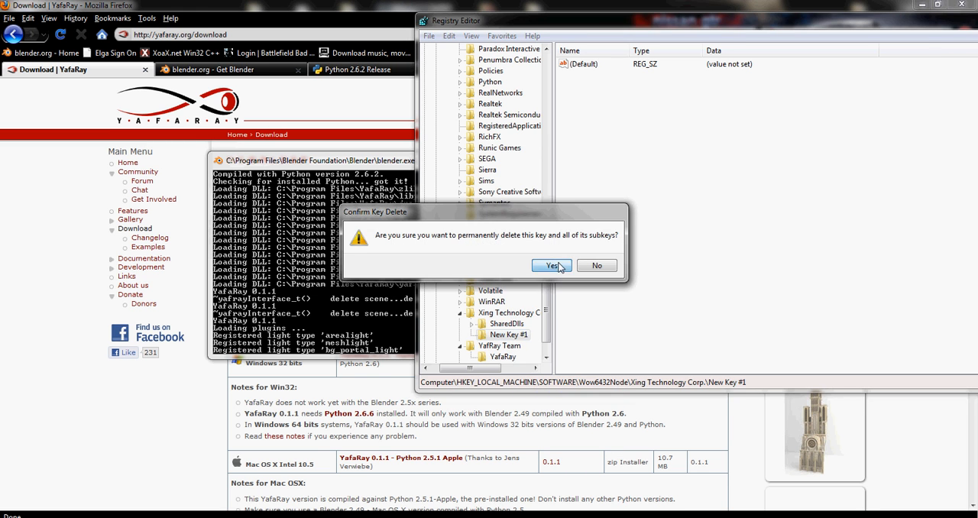
pyautogui.click(551, 265)
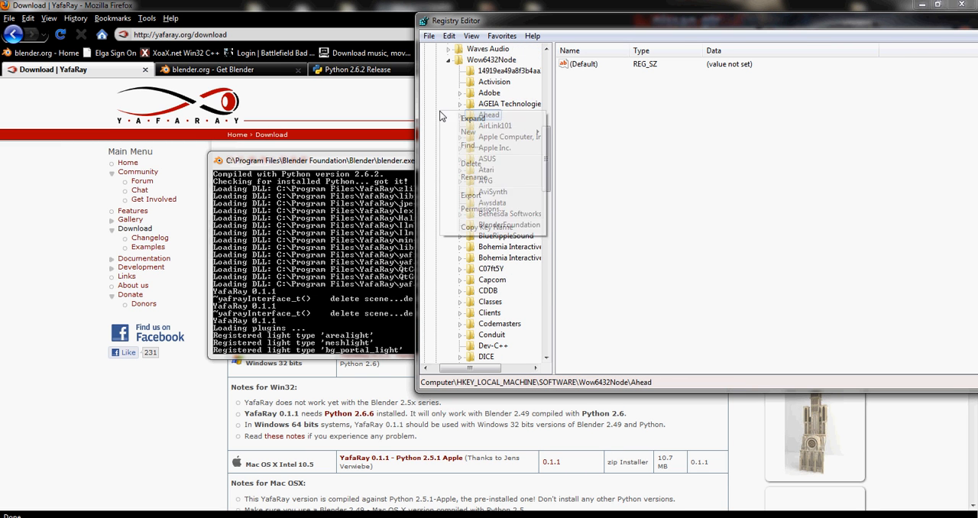
pyautogui.scroll(-3)
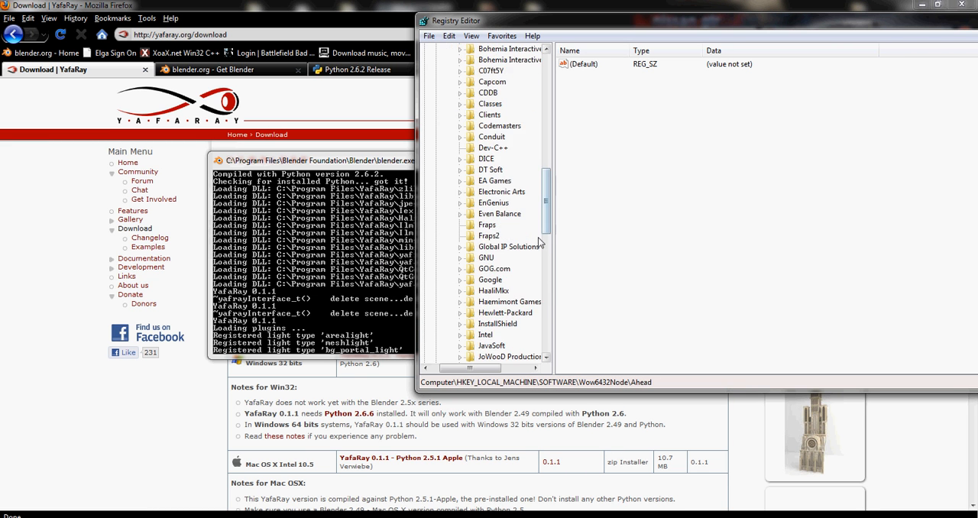
pyautogui.scroll(-3)
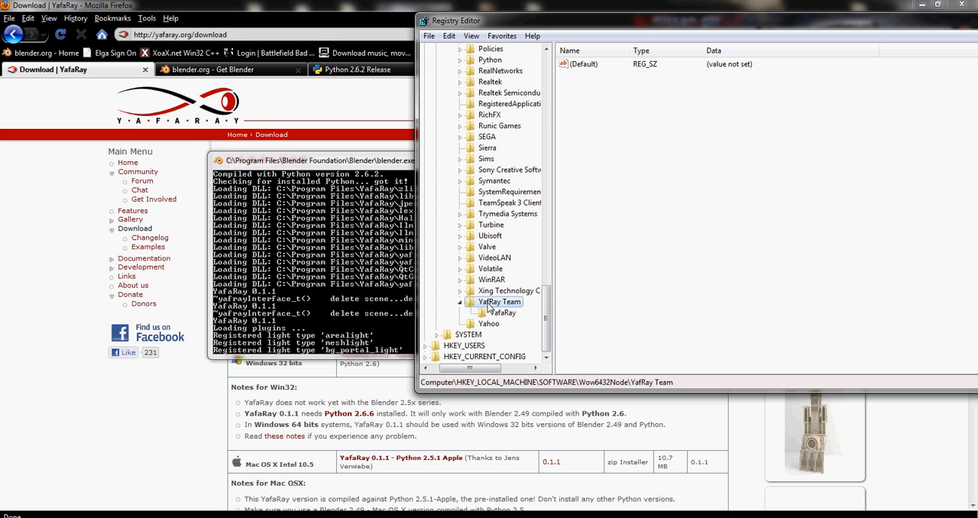
# Inspect the YafaRay key's values, drop a trial value, and confirm InstallDir is C:\Program Files\YafaRay.
pyautogui.click(501, 313)
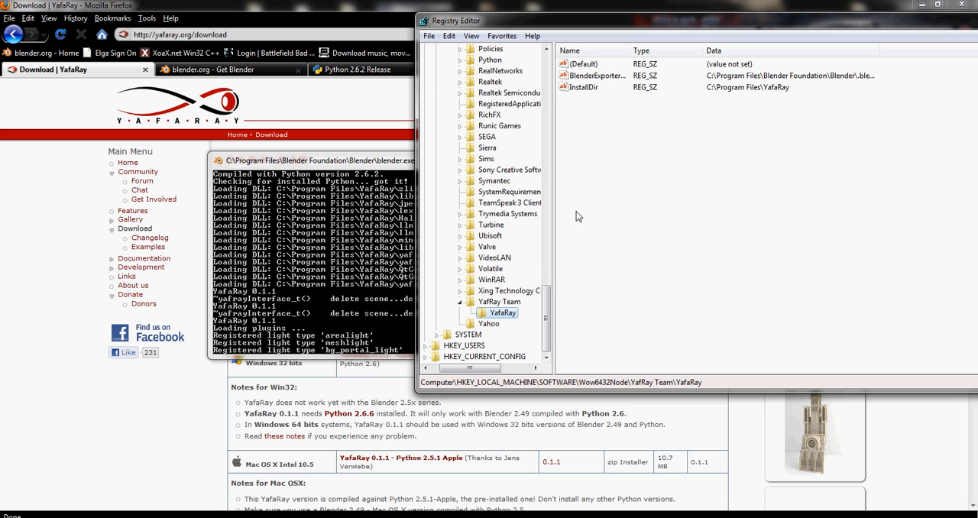
pyautogui.rightClick(578, 215)
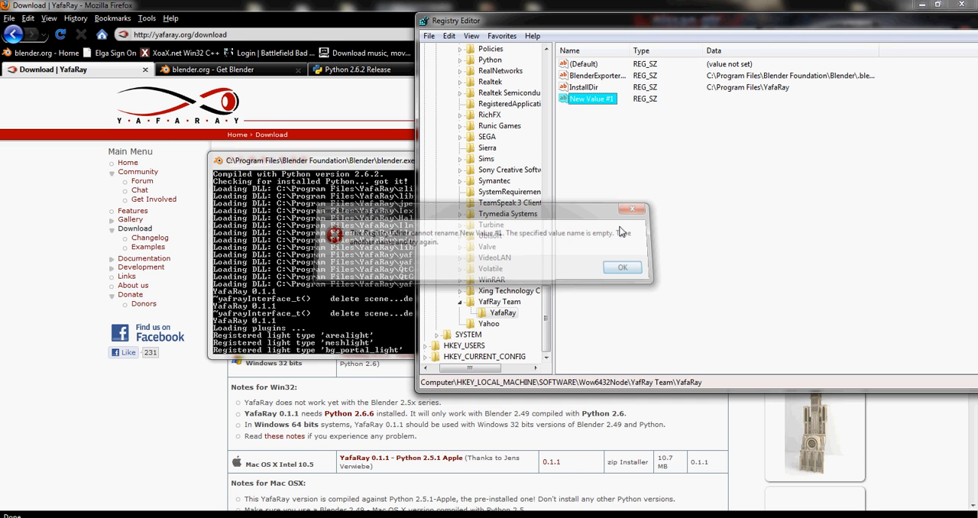
pyautogui.click(622, 266)
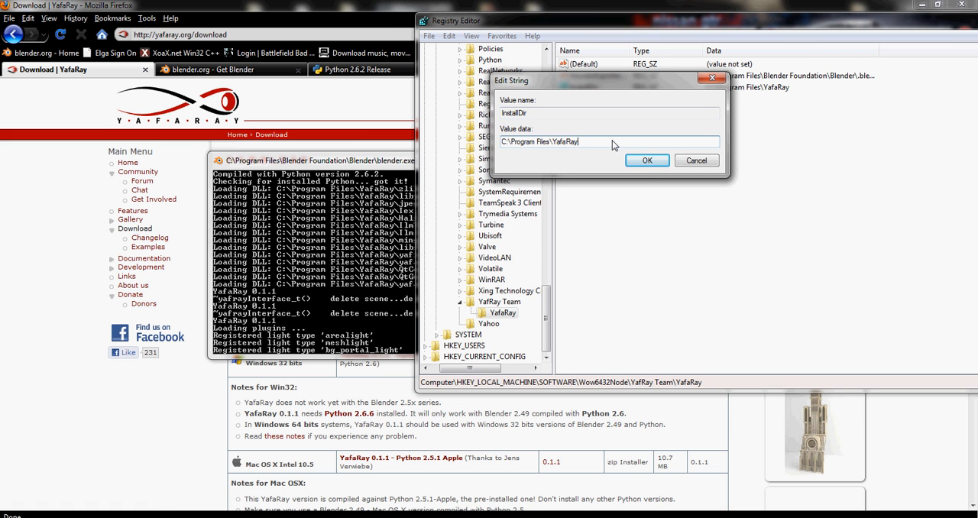
pyautogui.moveTo(508, 154)
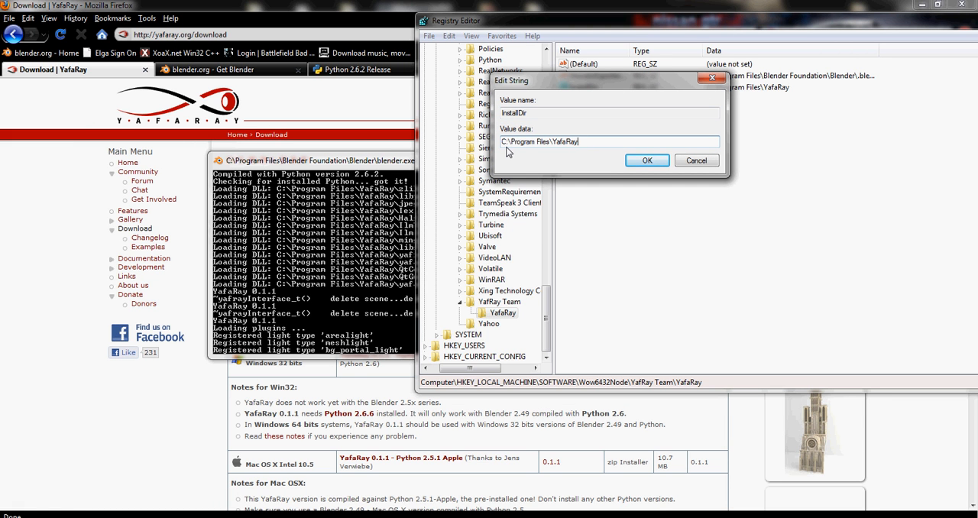
pyautogui.moveTo(578, 147)
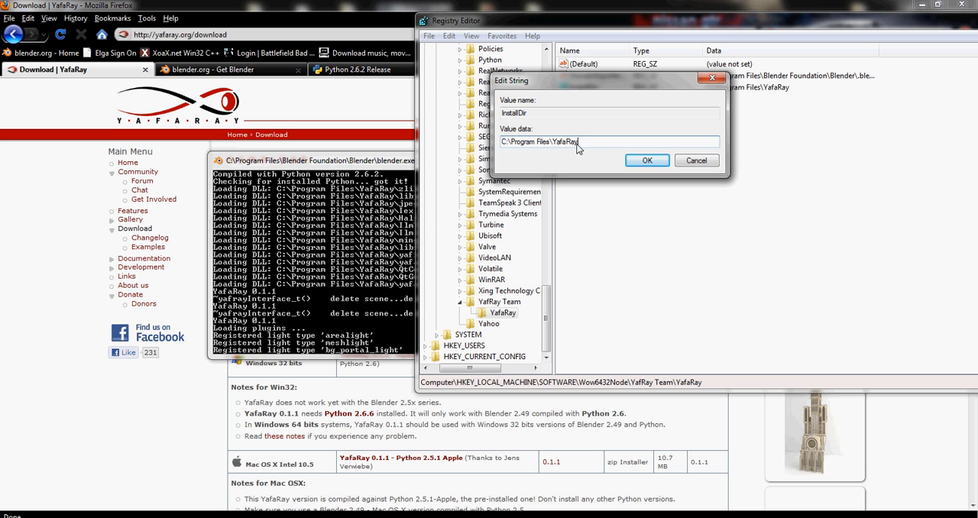
pyautogui.moveTo(588, 148)
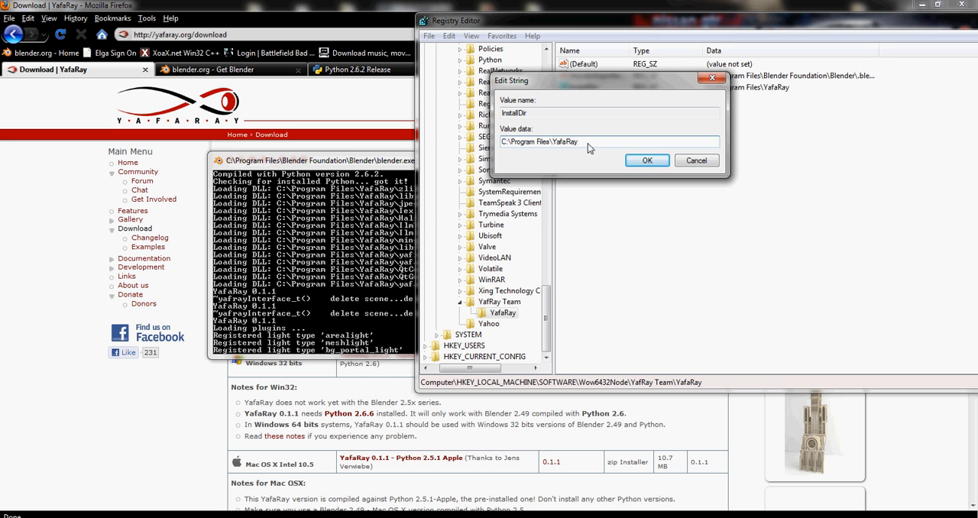
pyautogui.click(646, 161)
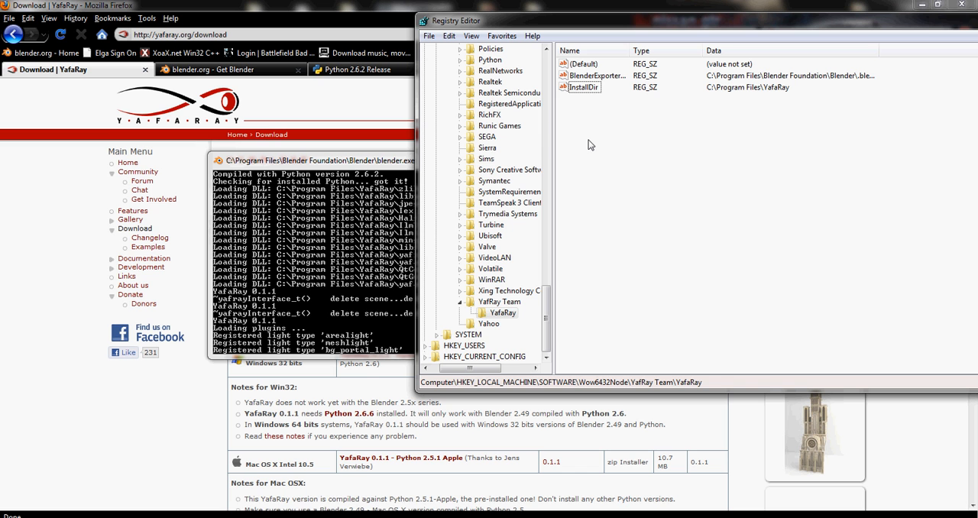
pyautogui.moveTo(829, 15)
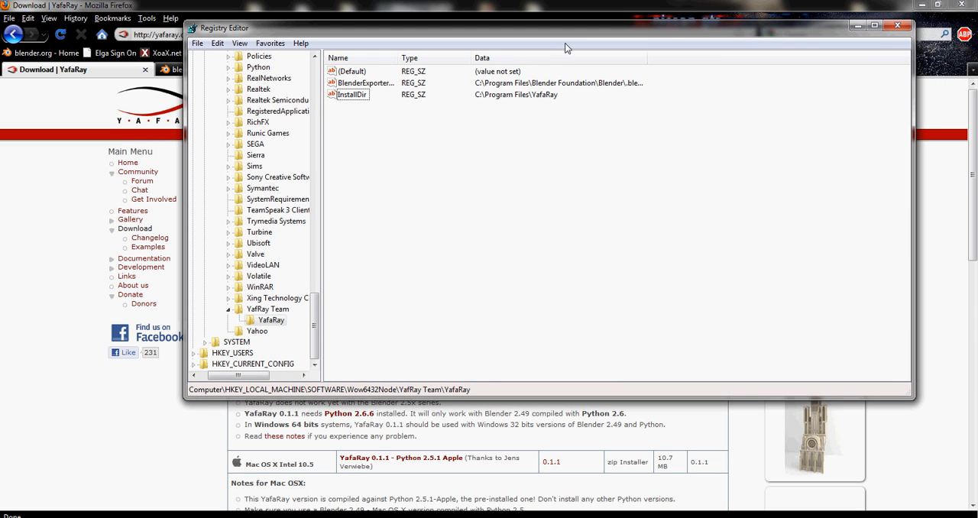
pyautogui.moveTo(897, 25)
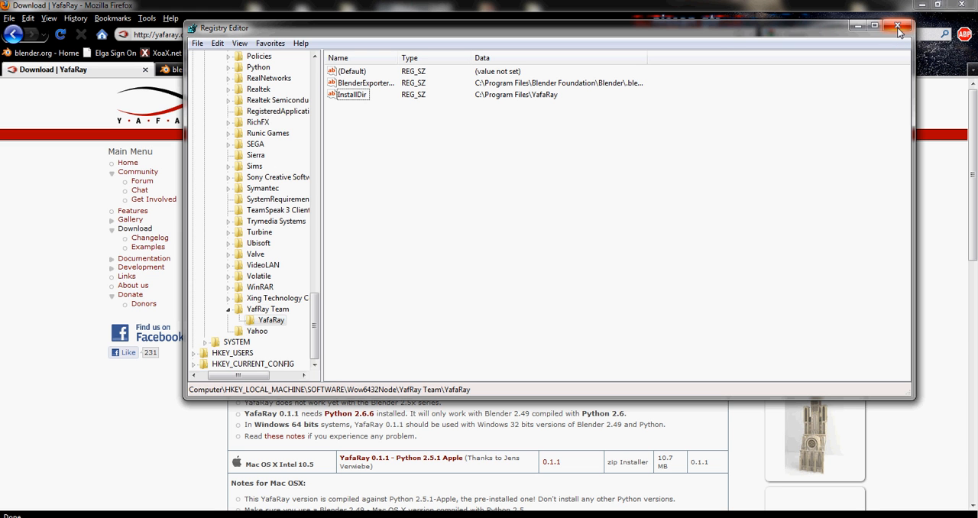
# Close Registry Editor and browse into .blender\scripts down to yafaray_ui.py.
pyautogui.click(898, 26)
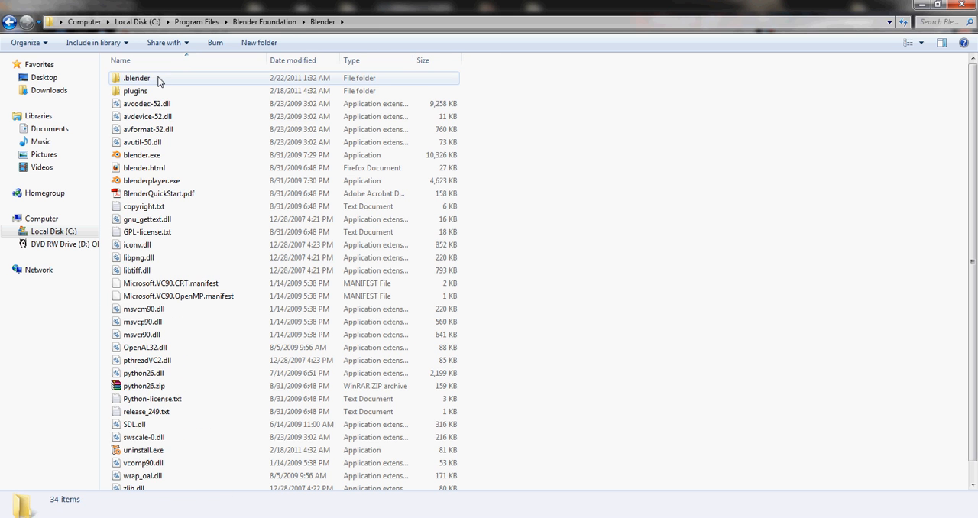
pyautogui.doubleClick(135, 90)
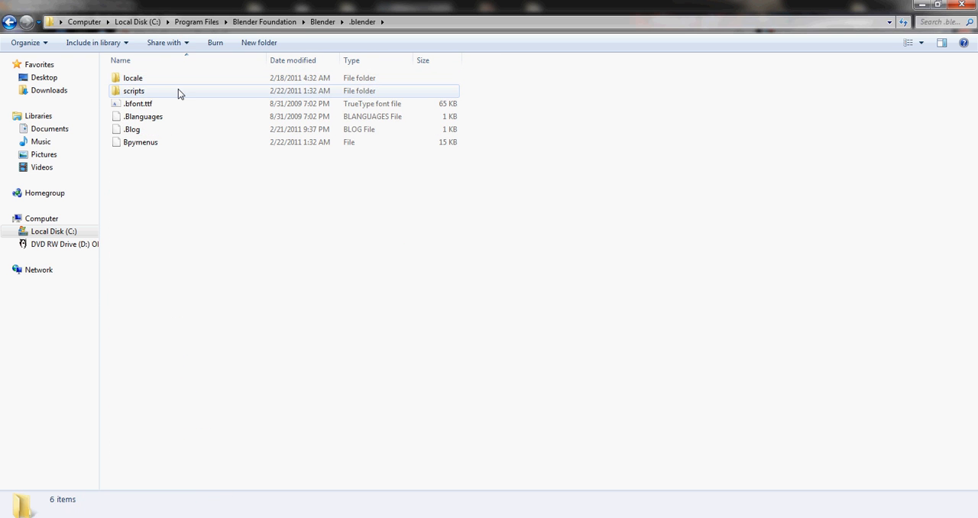
pyautogui.doubleClick(133, 90)
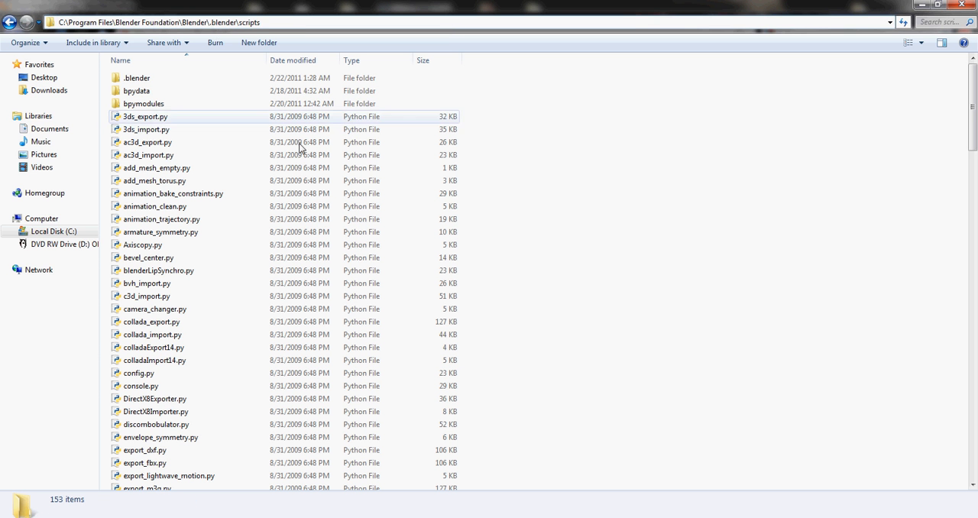
pyautogui.scroll(-3)
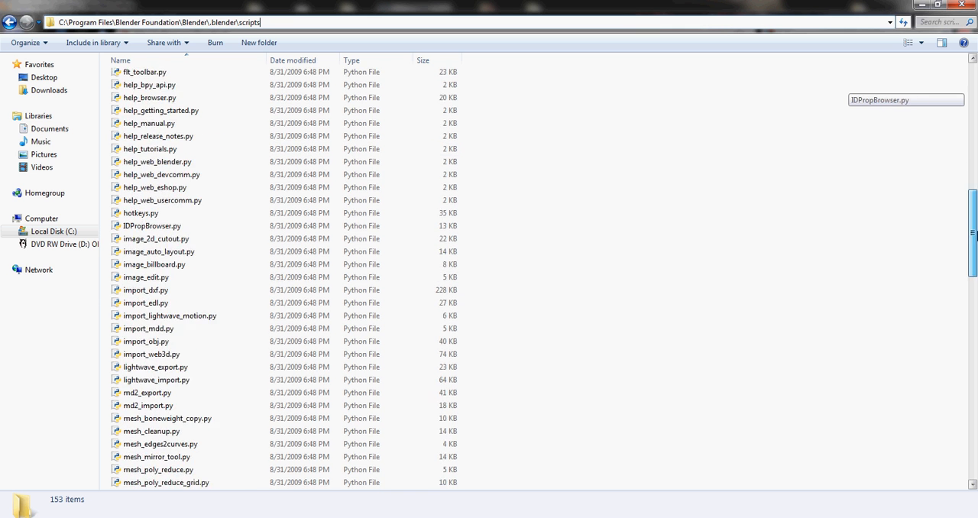
pyautogui.scroll(-3)
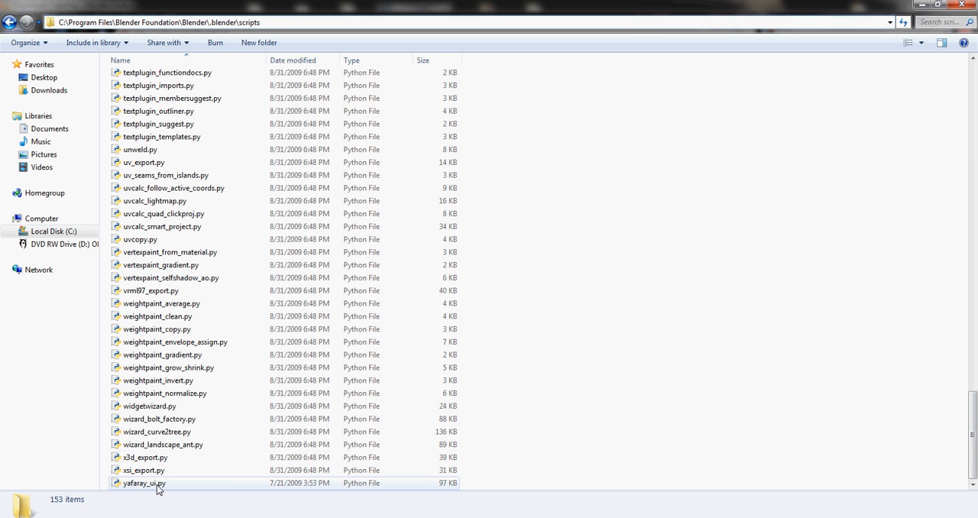
pyautogui.moveTo(161, 486)
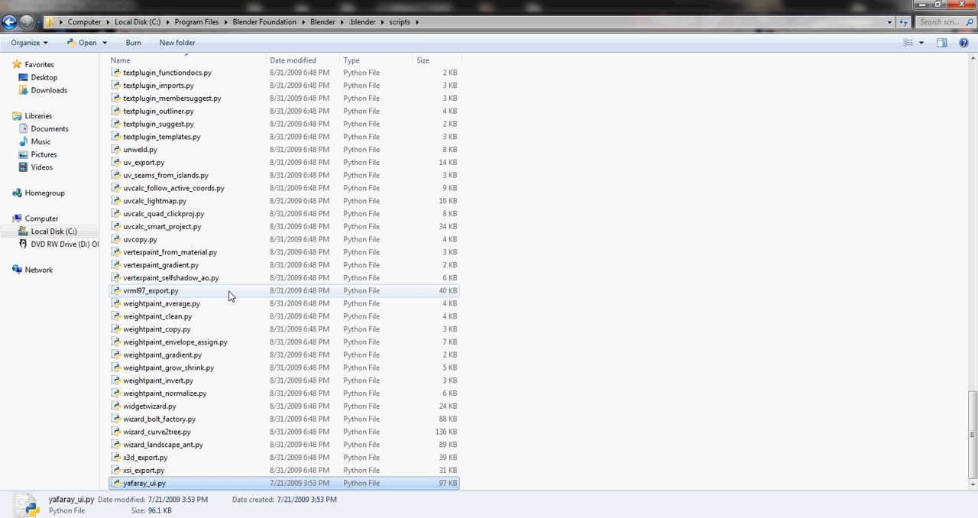
# Open yafaray_ui.py in IDLE and go to line 42's registry lookup code.
pyautogui.doubleClick(144, 483)
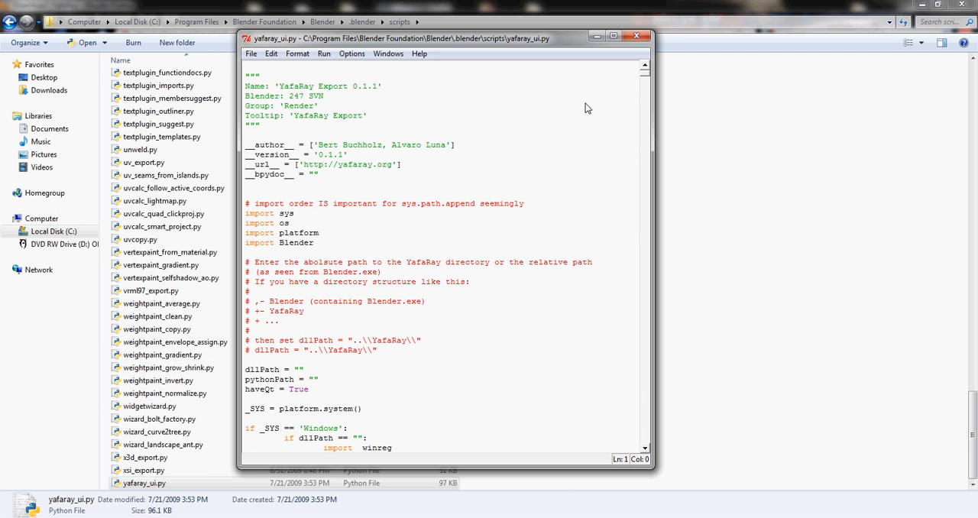
pyautogui.moveTo(323, 93)
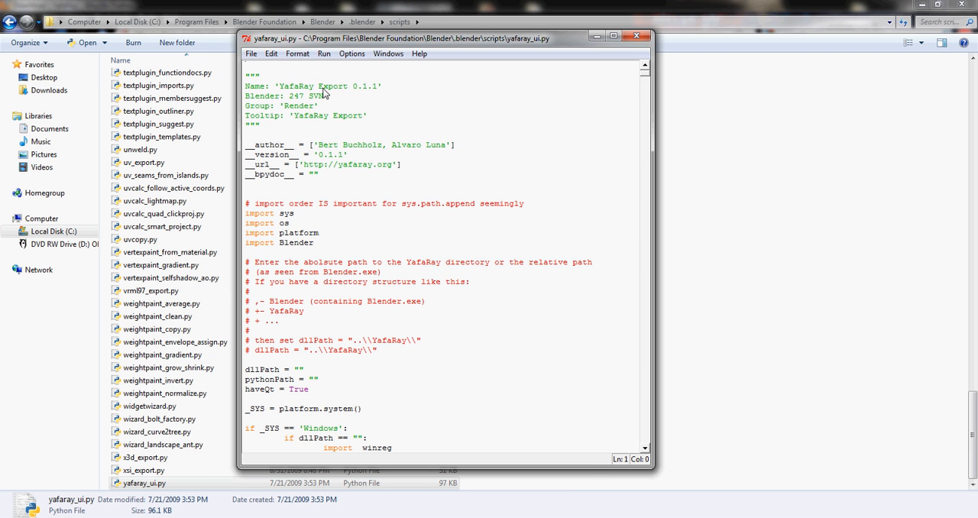
pyautogui.click(271, 54)
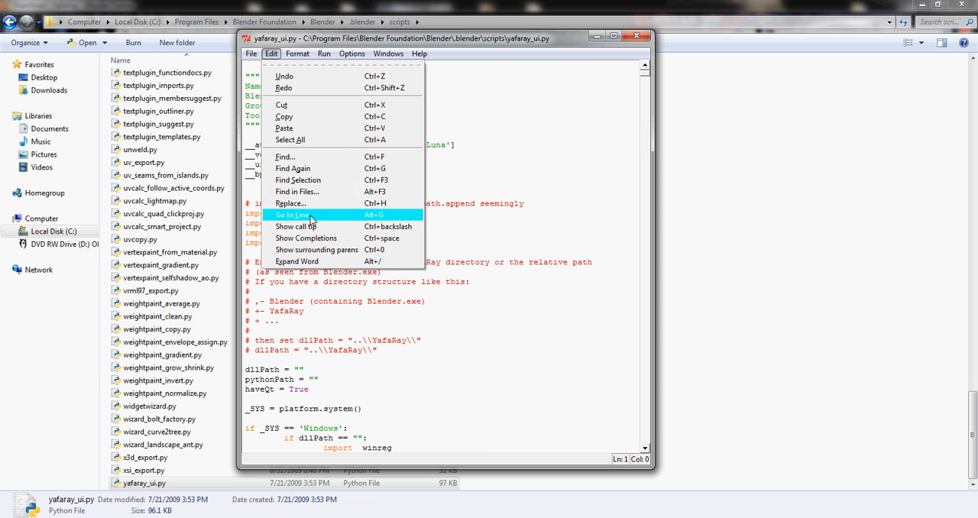
pyautogui.click(292, 215)
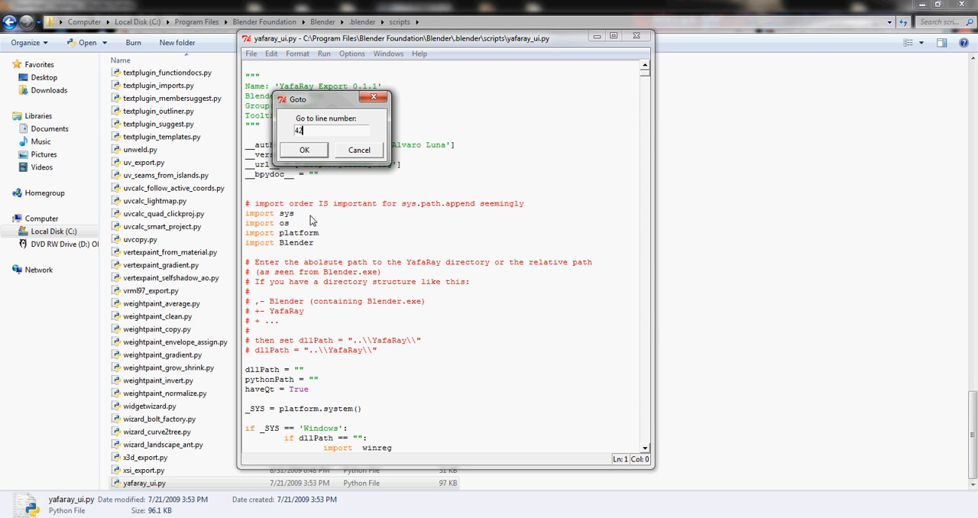
pyautogui.click(304, 149)
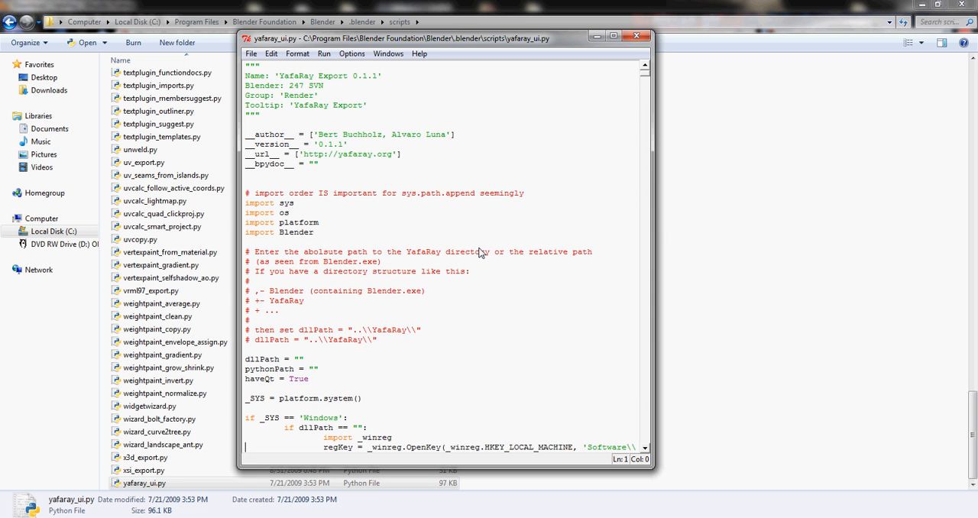
pyautogui.scroll(-3)
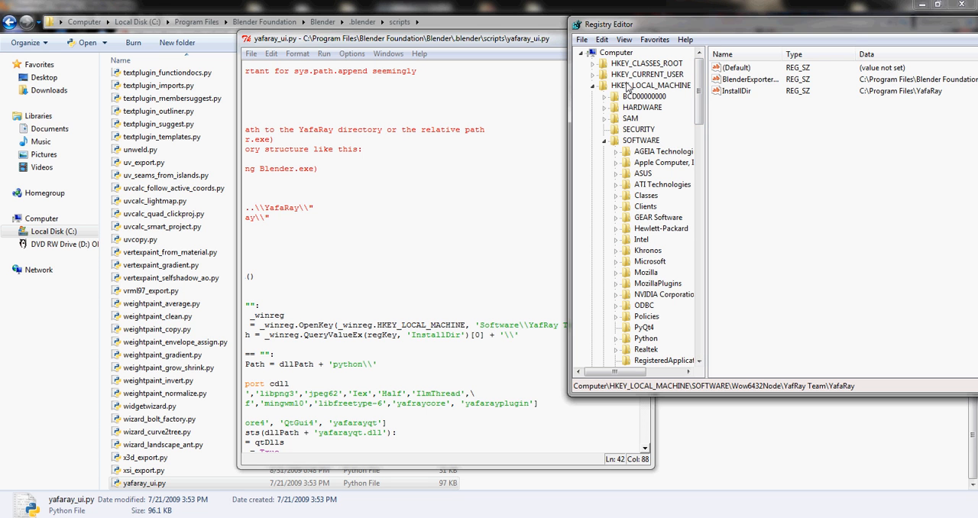
pyautogui.moveTo(431, 350)
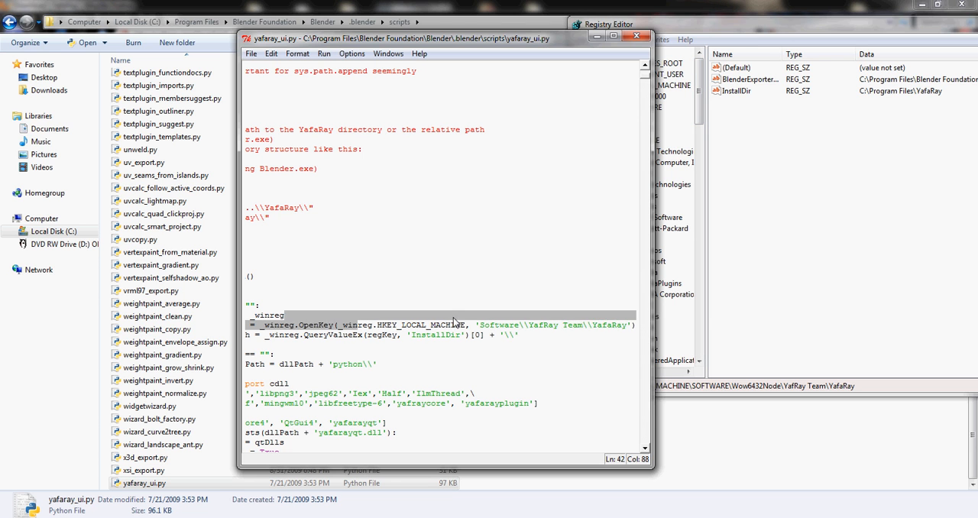
pyautogui.click(493, 334)
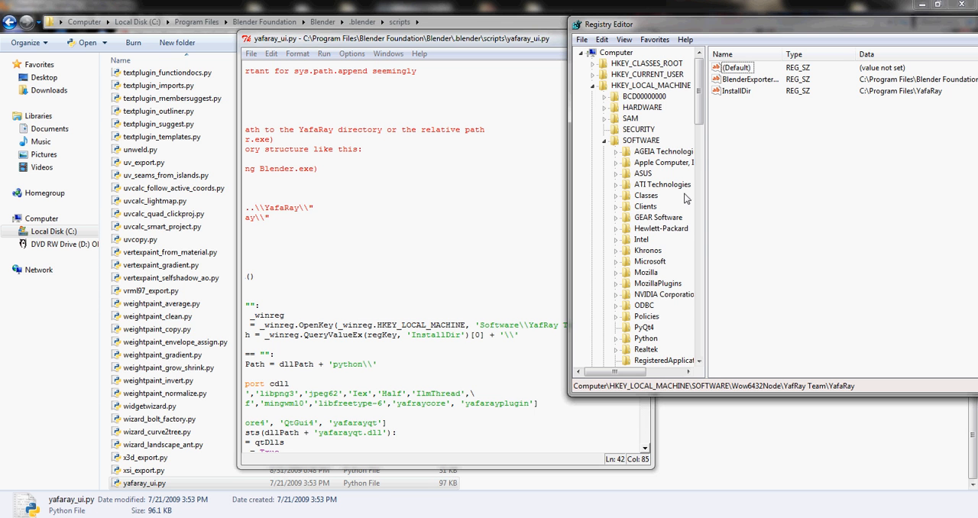
pyautogui.scroll(-3)
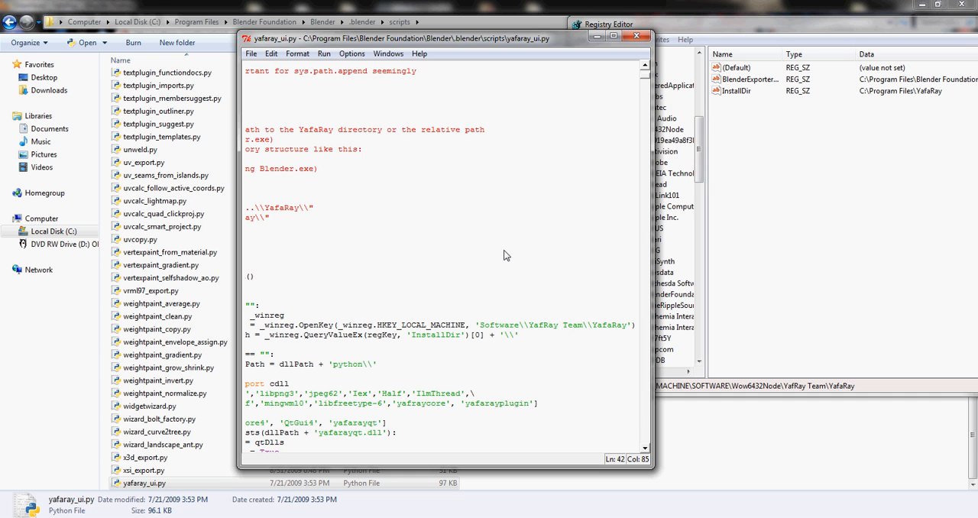
pyautogui.click(567, 330)
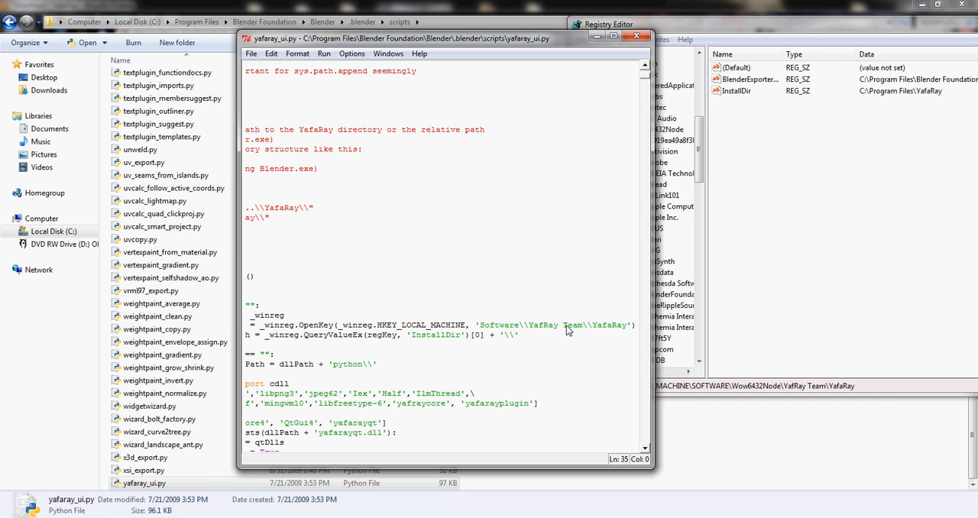
pyautogui.moveTo(503, 344)
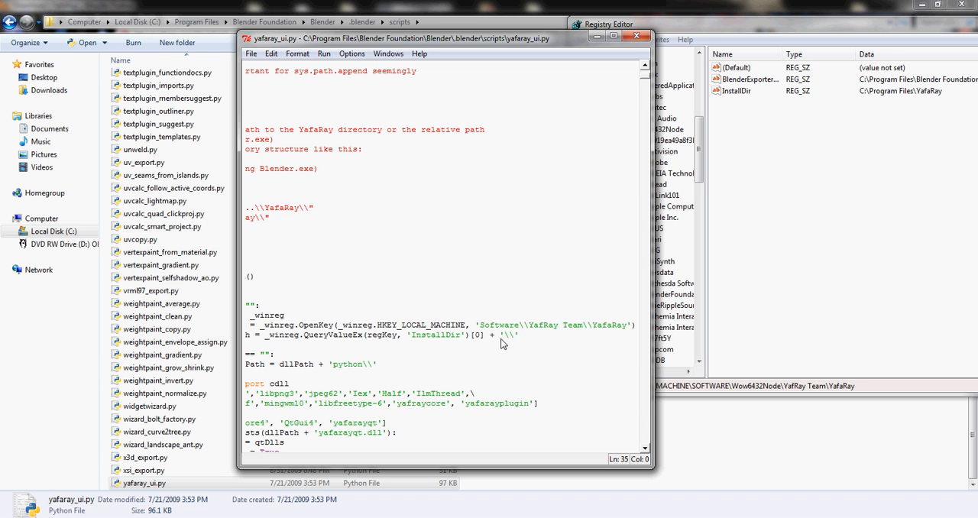
pyautogui.moveTo(536, 331)
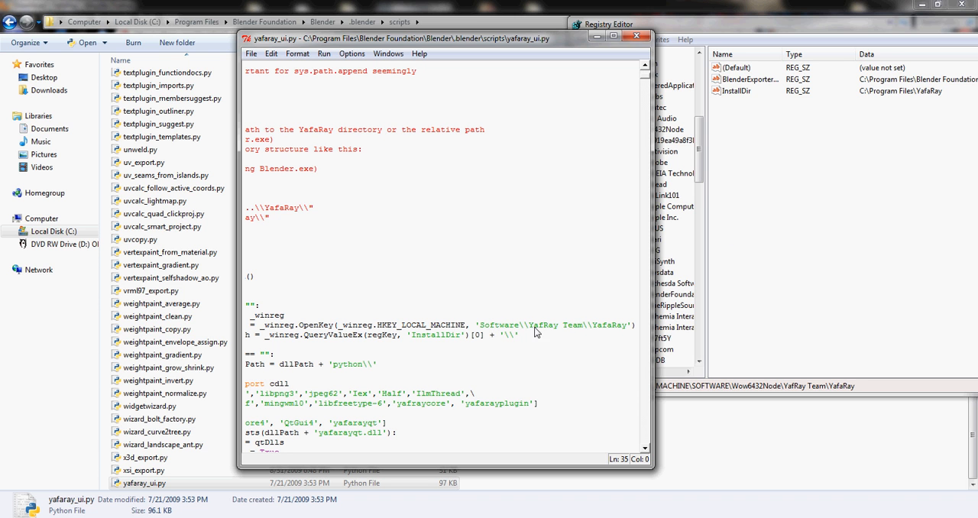
pyautogui.moveTo(487, 335)
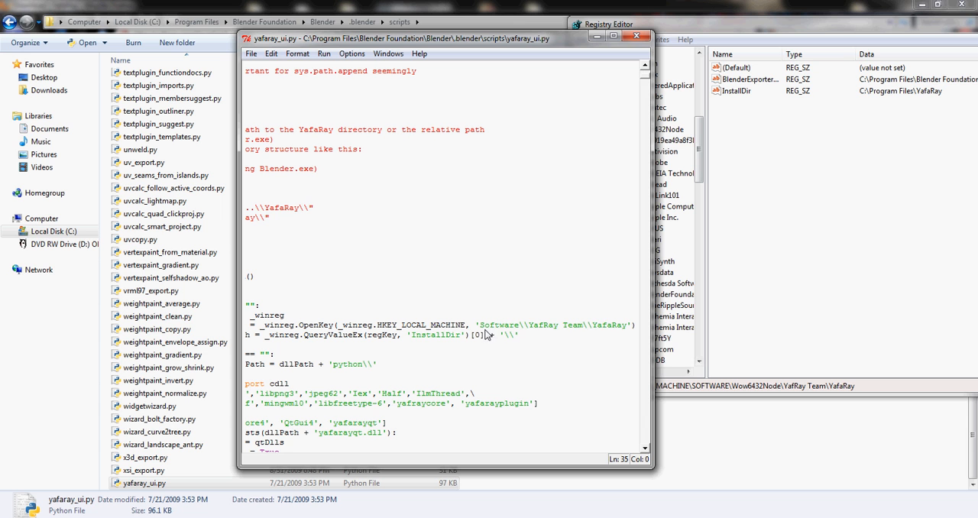
pyautogui.moveTo(530, 329)
pyautogui.write('Wow6432\\\\')
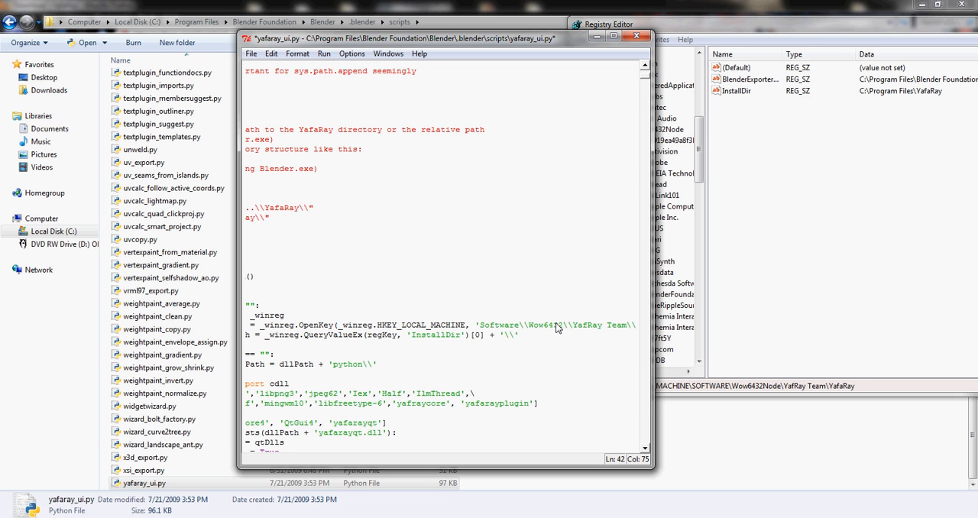
pyautogui.click(532, 325)
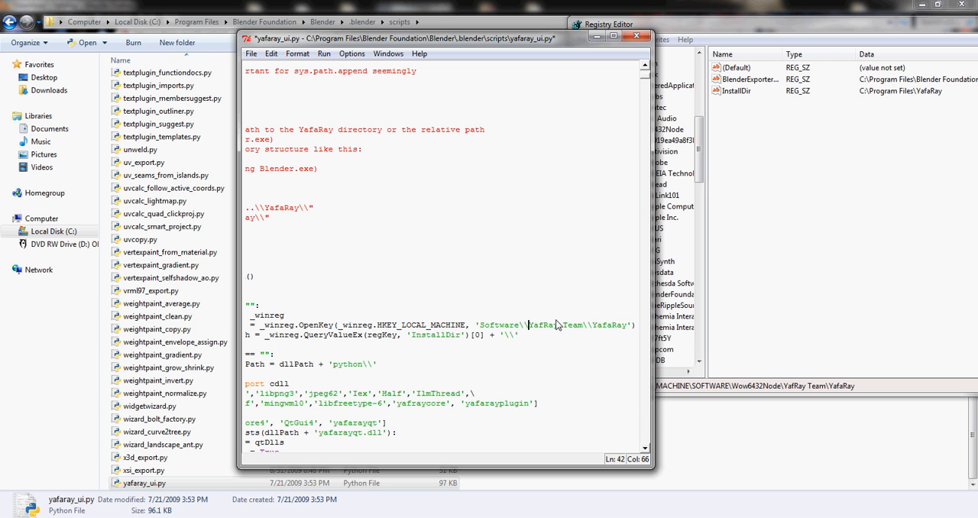
pyautogui.moveTo(326, 100)
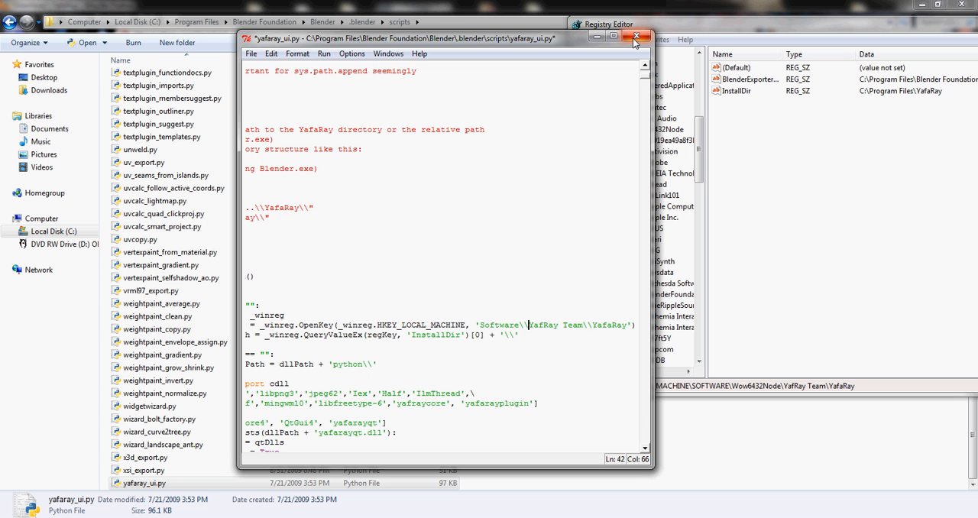
pyautogui.moveTo(637, 36)
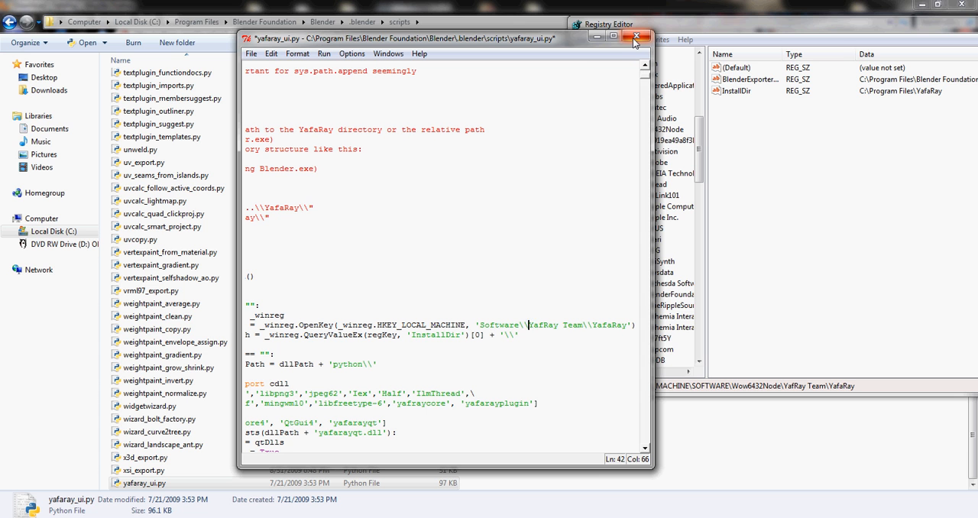
# Close the yafaray_ui.py editor and go back twice from scripts to C:\Program Files.
pyautogui.click(635, 38)
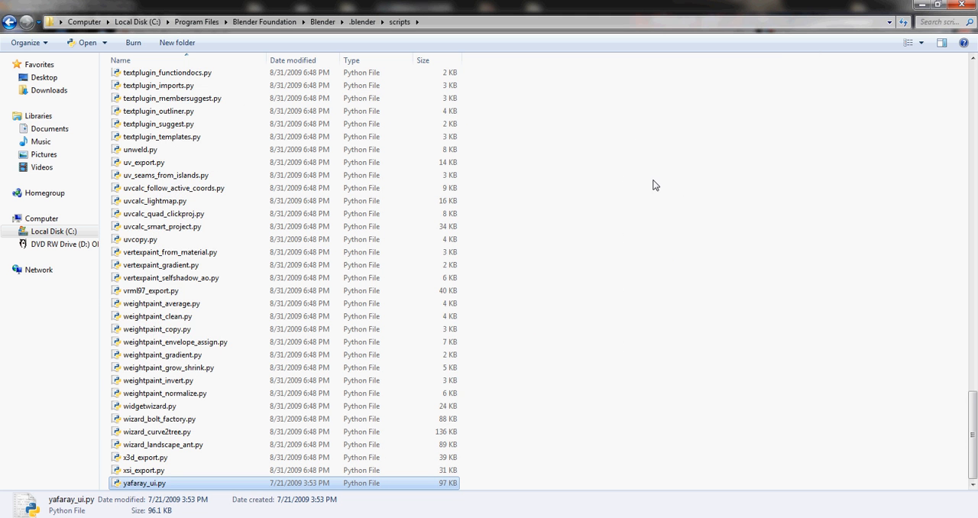
pyautogui.scroll(3)
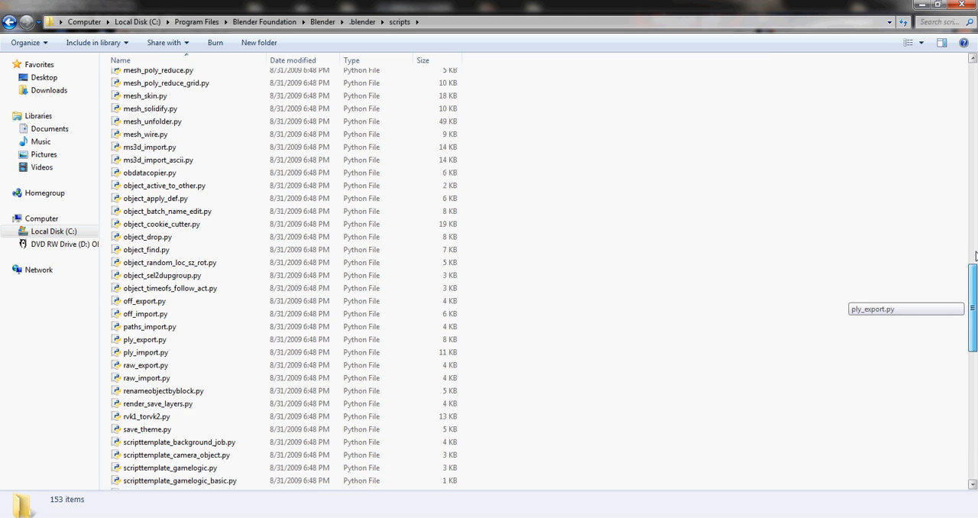
pyautogui.scroll(3)
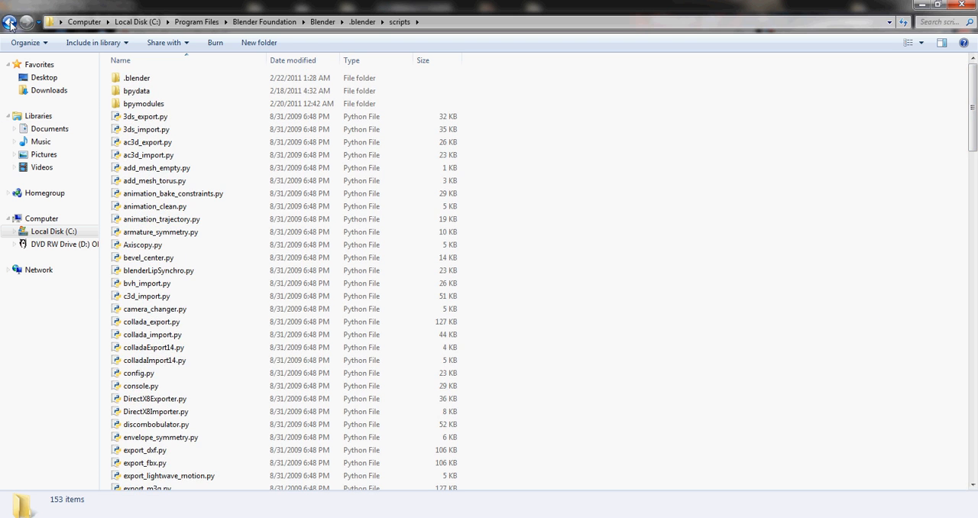
pyautogui.click(11, 22)
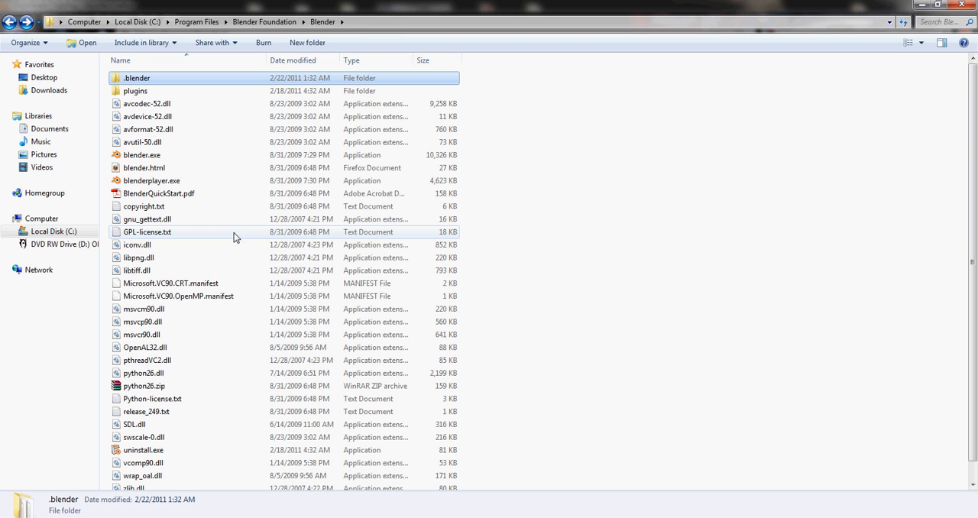
pyautogui.moveTo(418, 194)
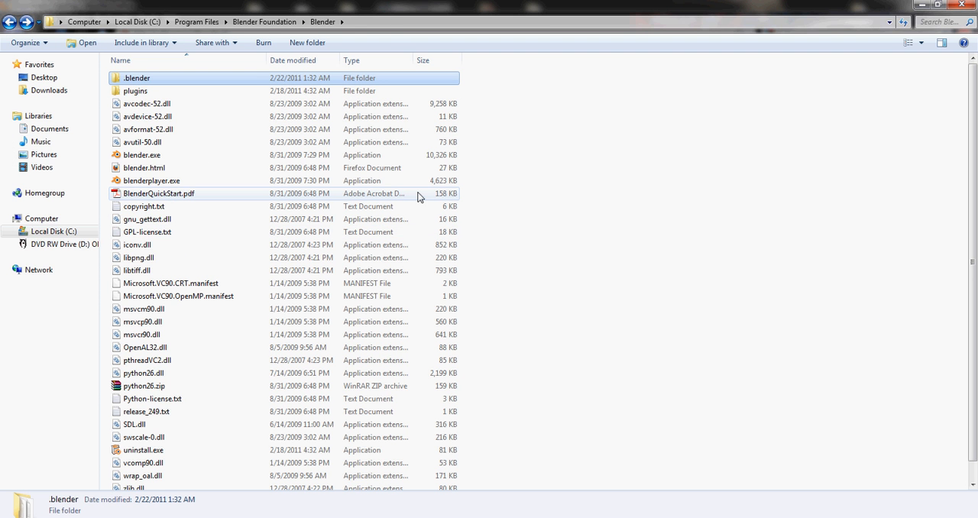
pyautogui.moveTo(669, 331)
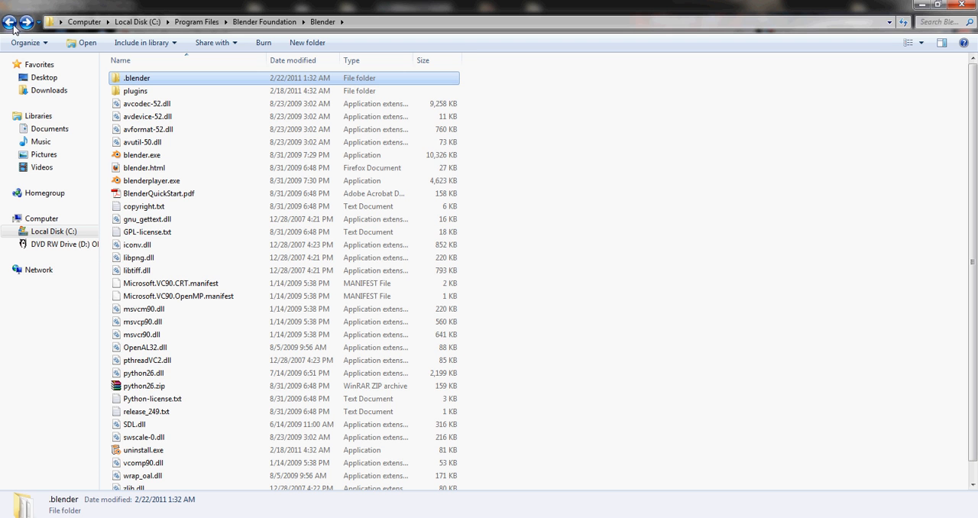
pyautogui.click(11, 21)
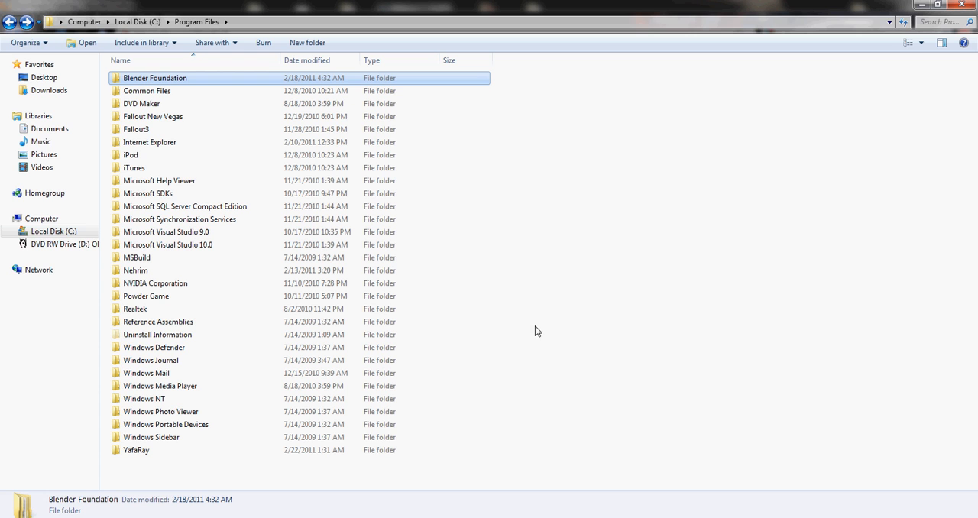
pyautogui.moveTo(766, 397)
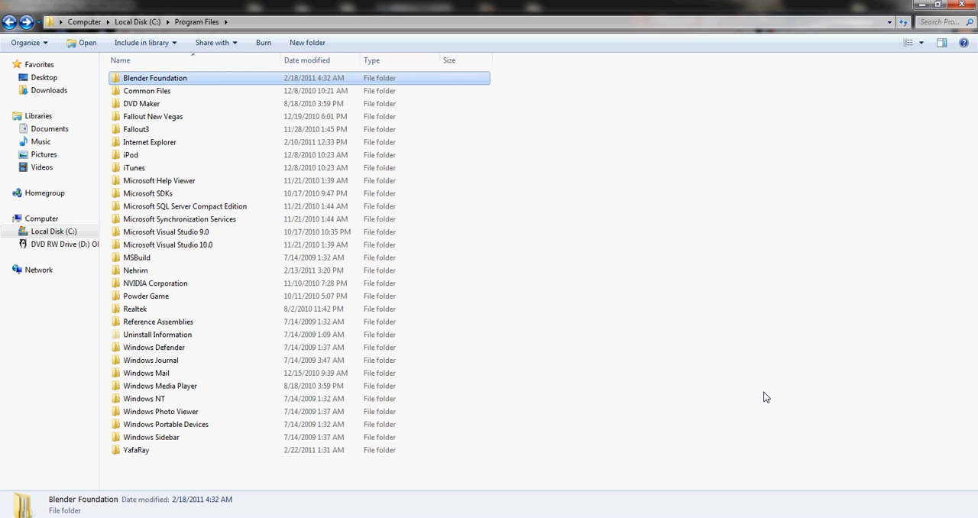